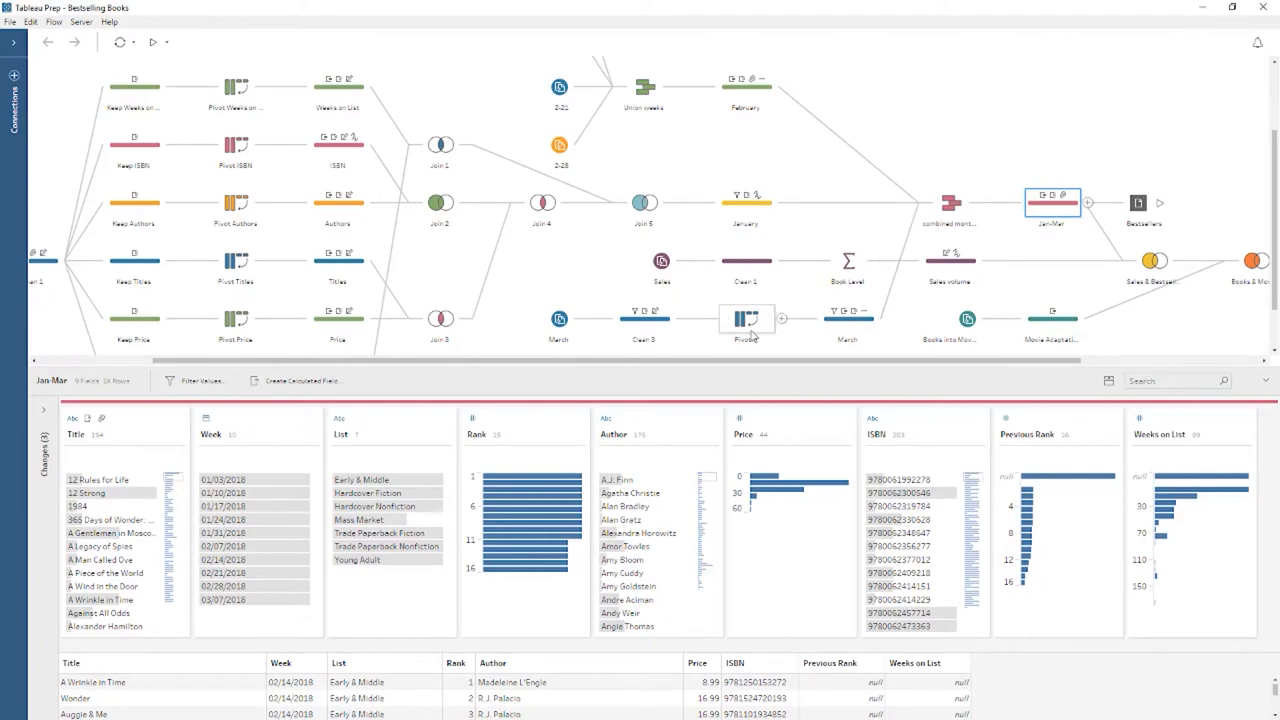
Step: Inspect the Pivot 7, Book Level and Join Mar steps, then start a new blank Flow1
{"action": "left_click", "coordinate": [746, 318]}
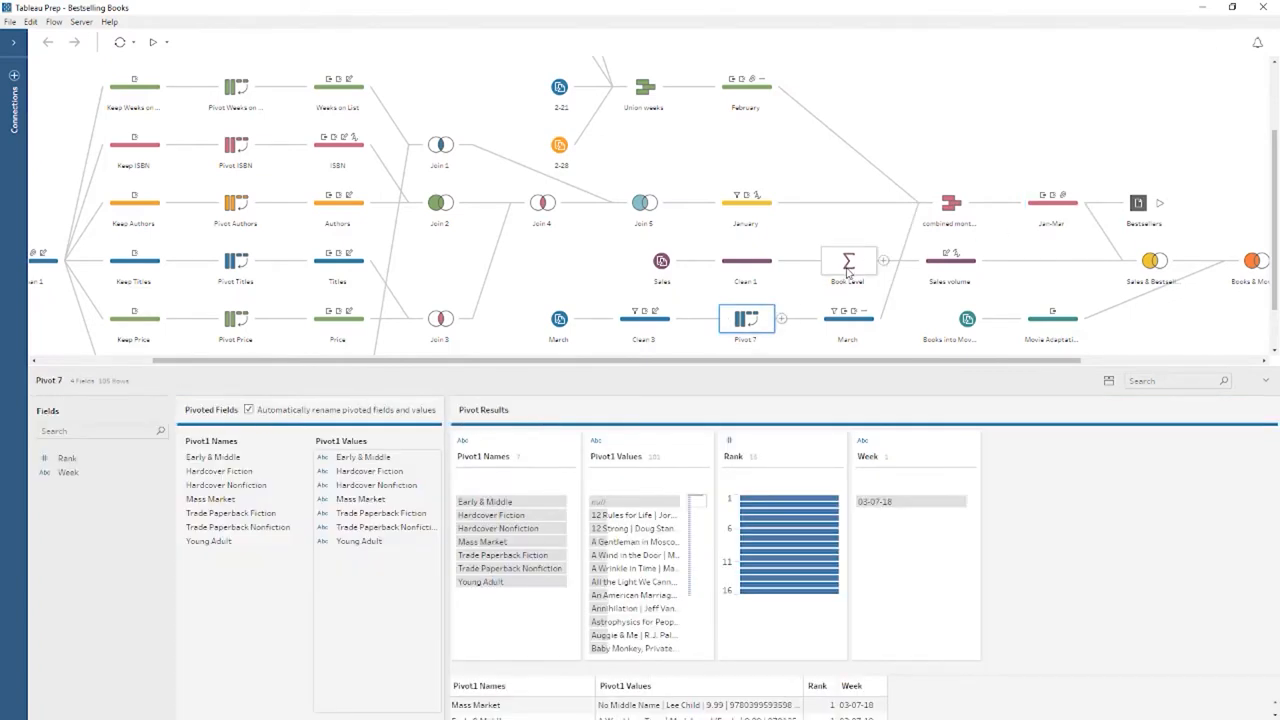
{"action": "left_click", "coordinate": [848, 260]}
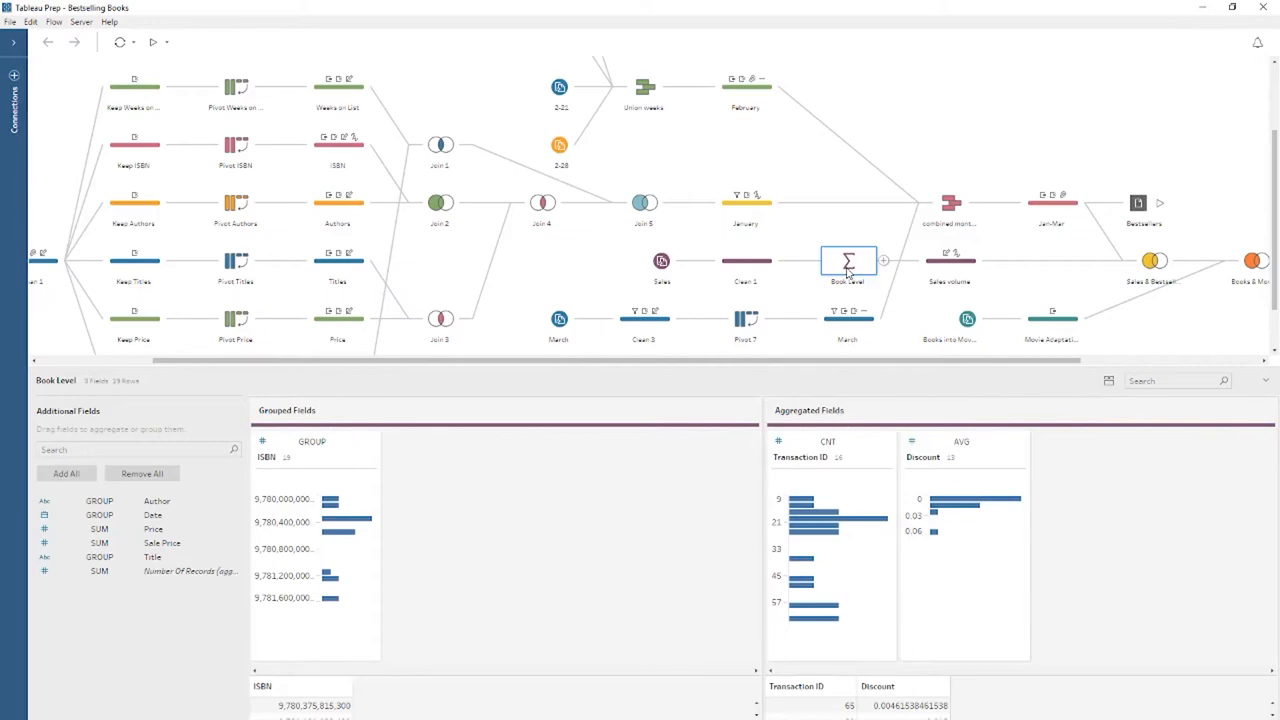
{"action": "left_click", "coordinate": [1052, 204]}
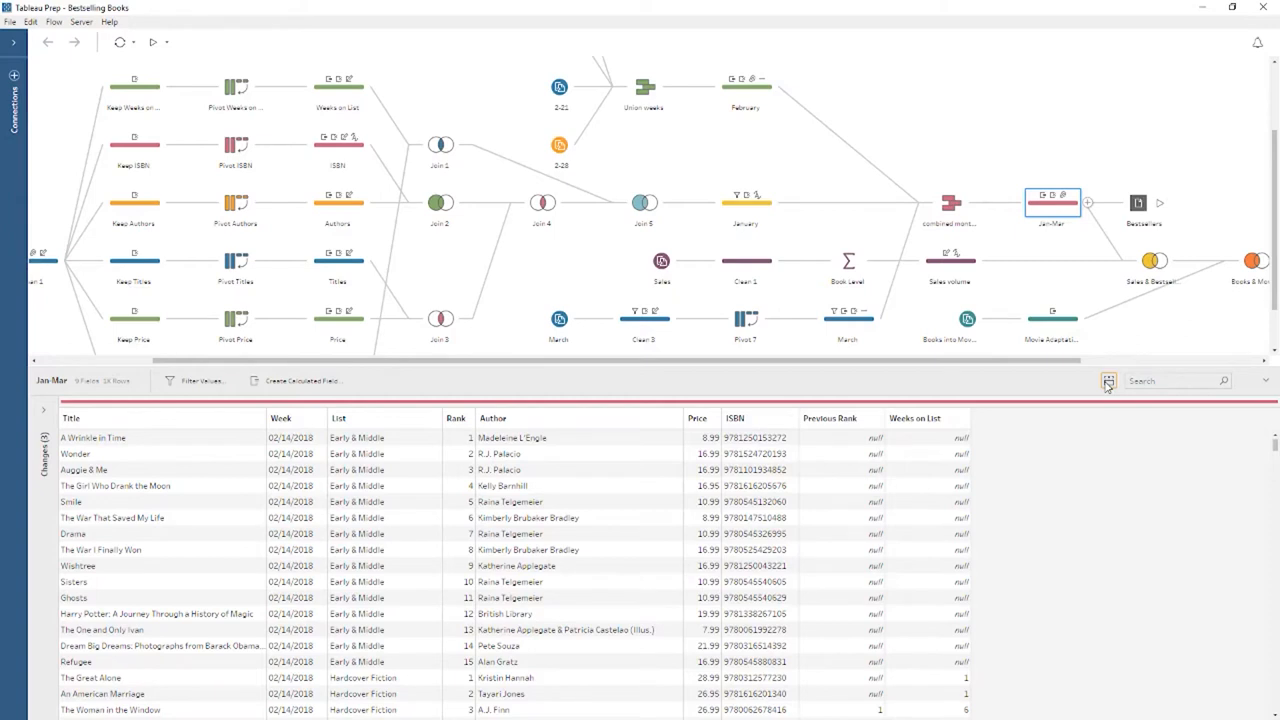
{"action": "left_click", "coordinate": [1108, 380]}
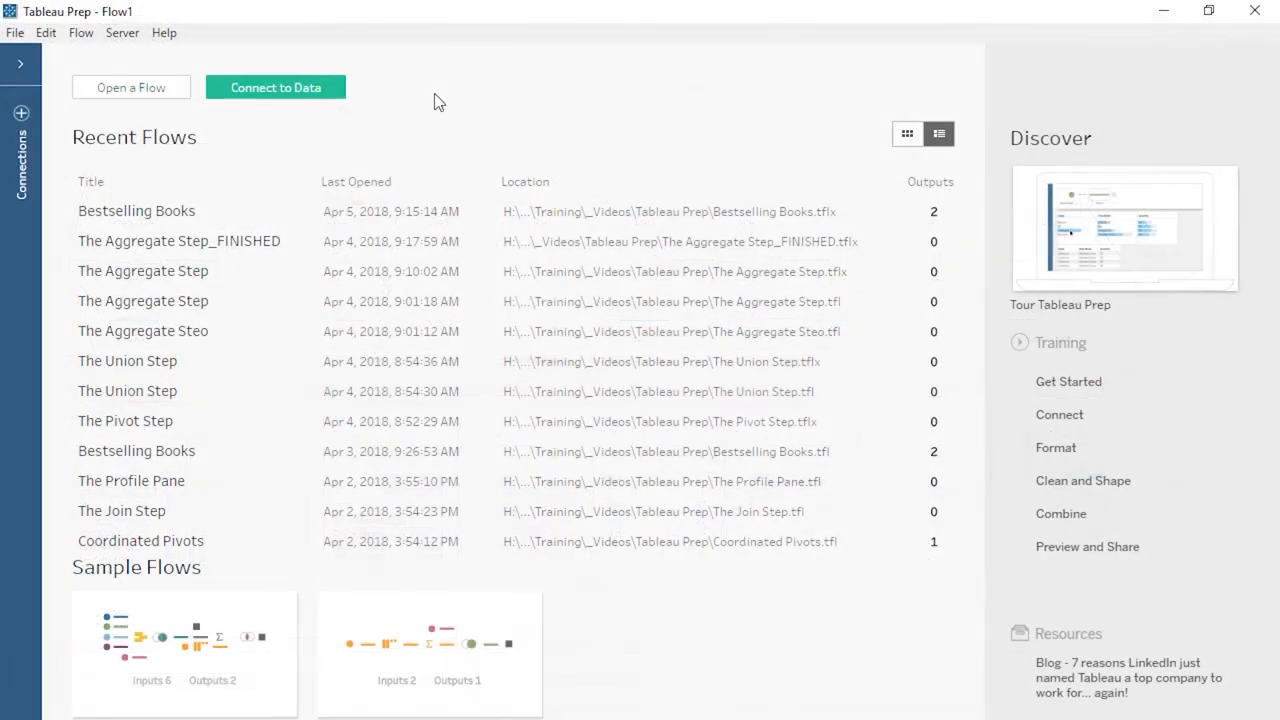
Step: Connect the new flow to the ABA Bestsellers Microsoft Excel workbook
{"action": "left_click", "coordinate": [20, 62]}
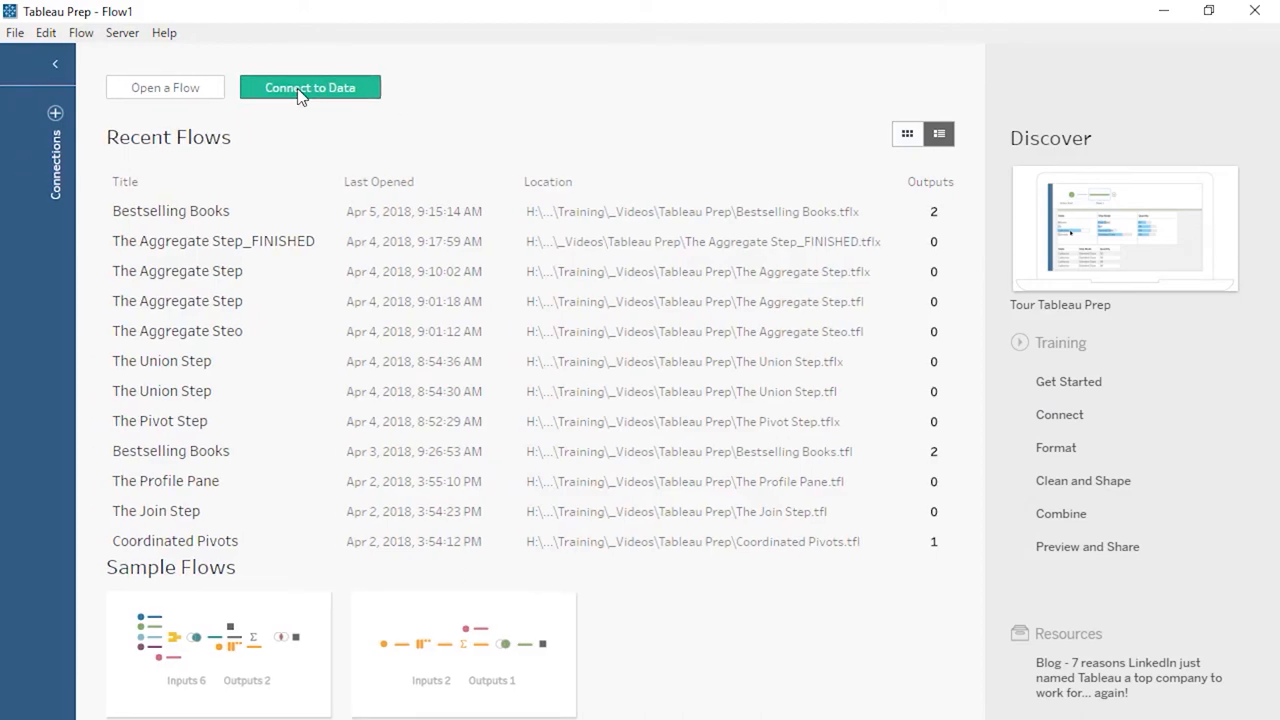
{"action": "left_click", "coordinate": [310, 88]}
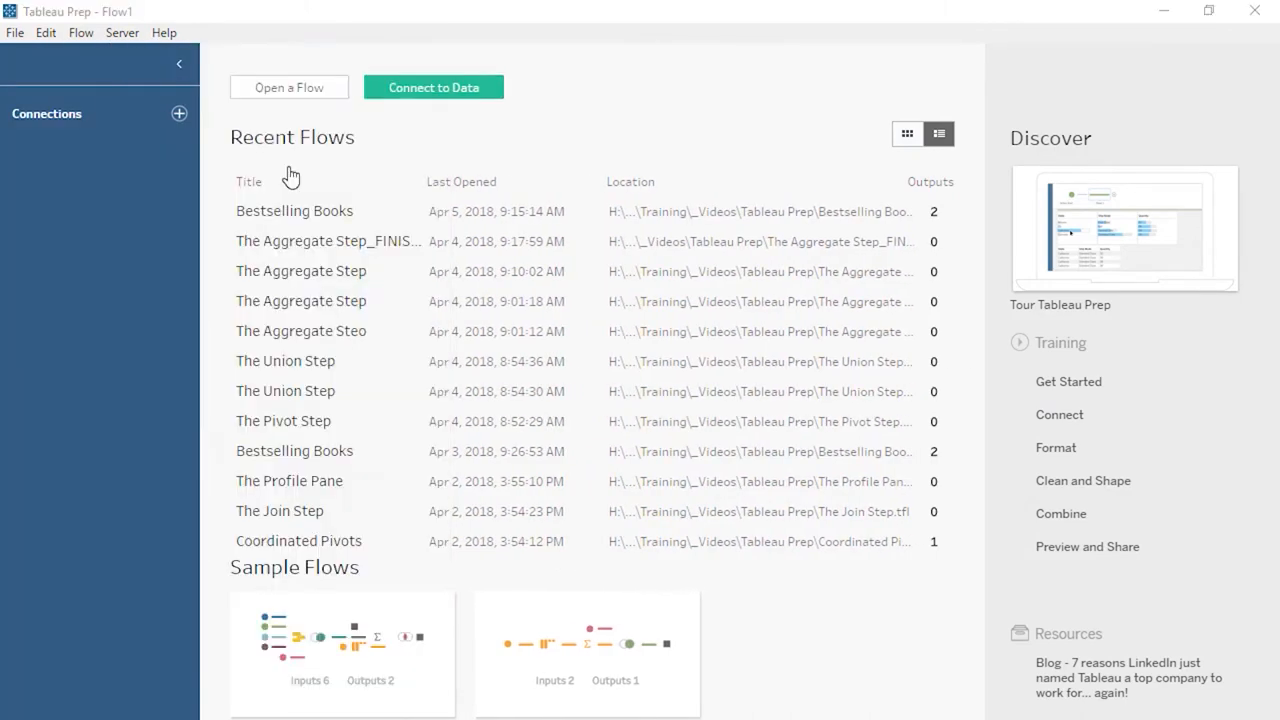
{"action": "left_click", "coordinate": [288, 88]}
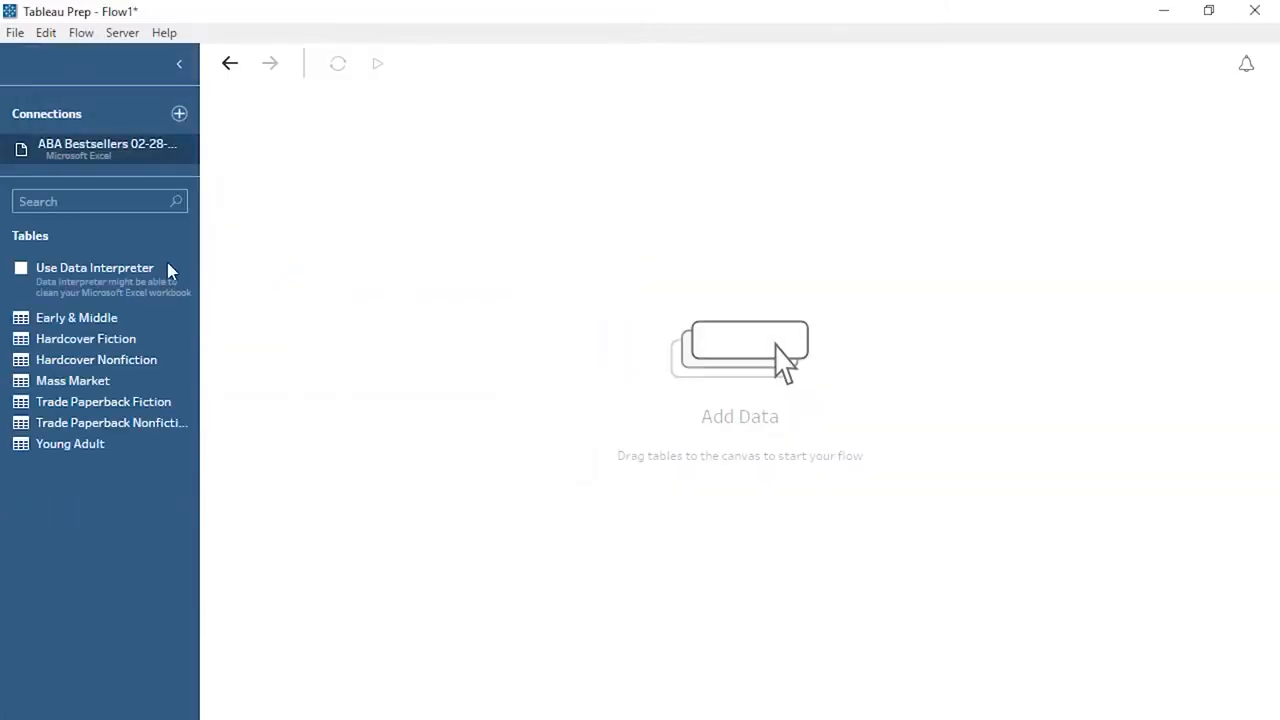
{"action": "mouse_move", "coordinate": [150, 318]}
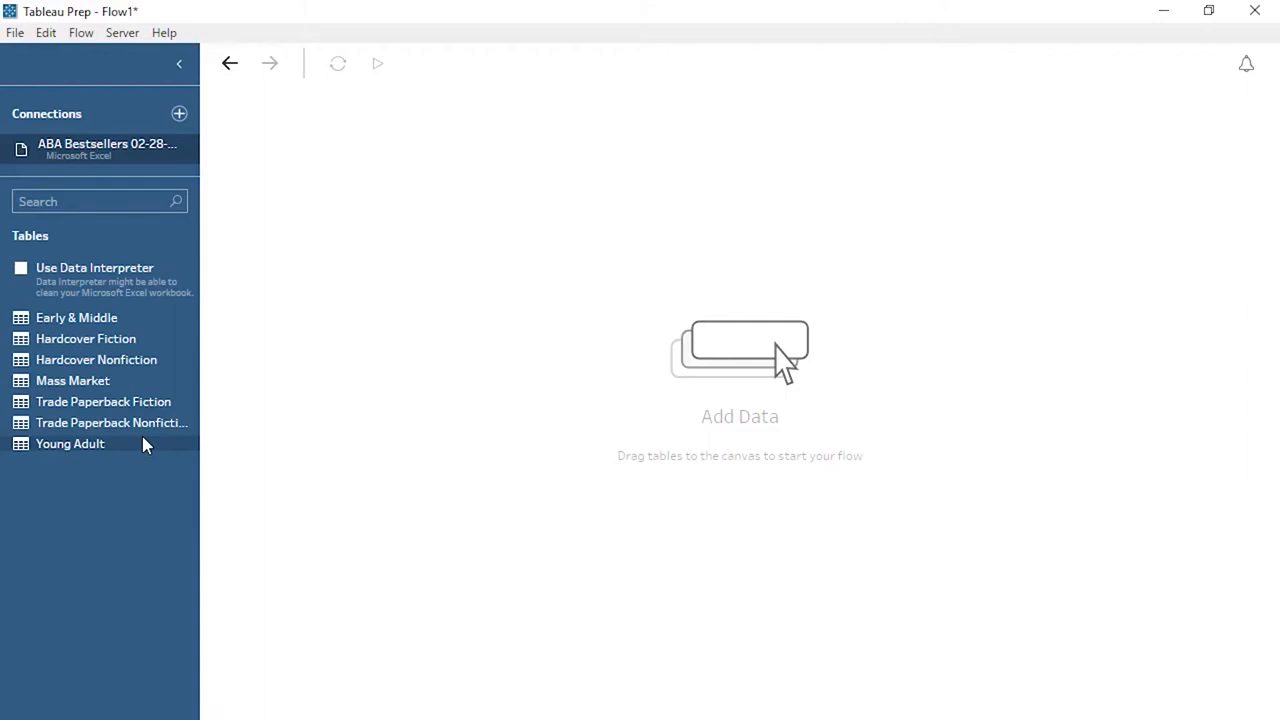
{"action": "mouse_move", "coordinate": [140, 400]}
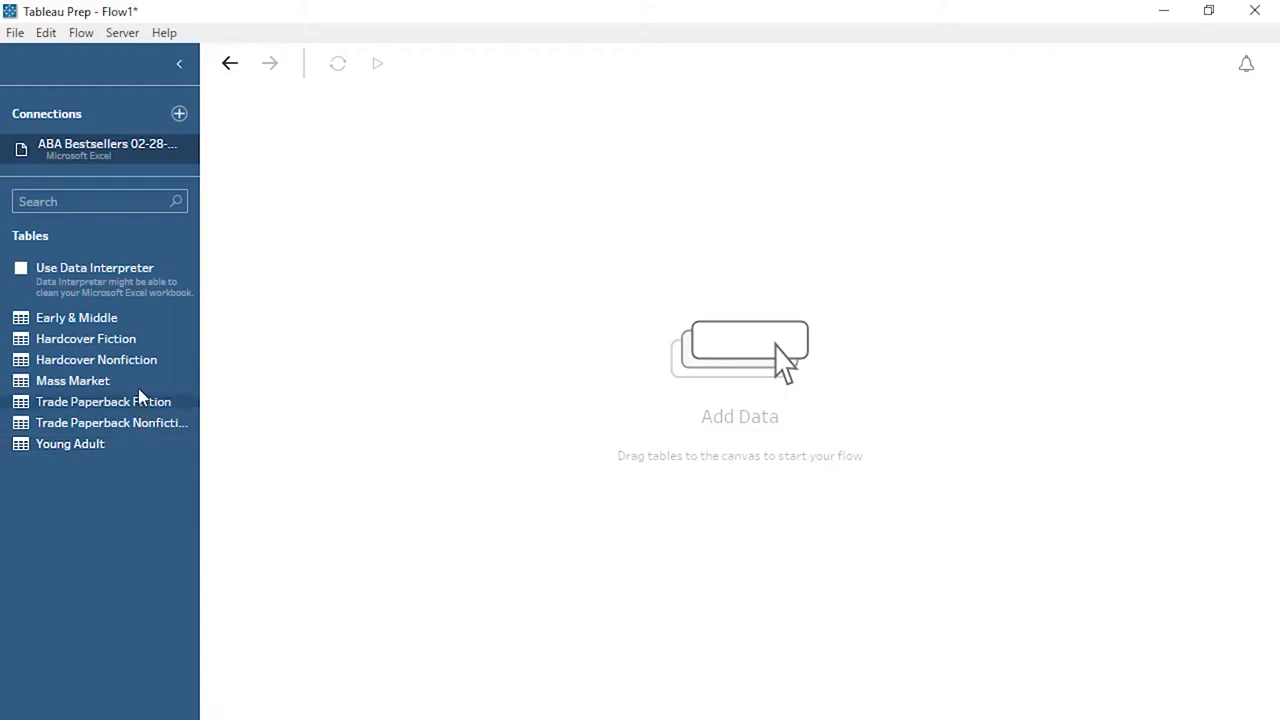
Step: Add the Mass Market sheet as input, set a wildcard union, and rename it Feb28
{"action": "left_click_drag", "start_coordinate": [72, 380], "coordinate": [290, 120]}
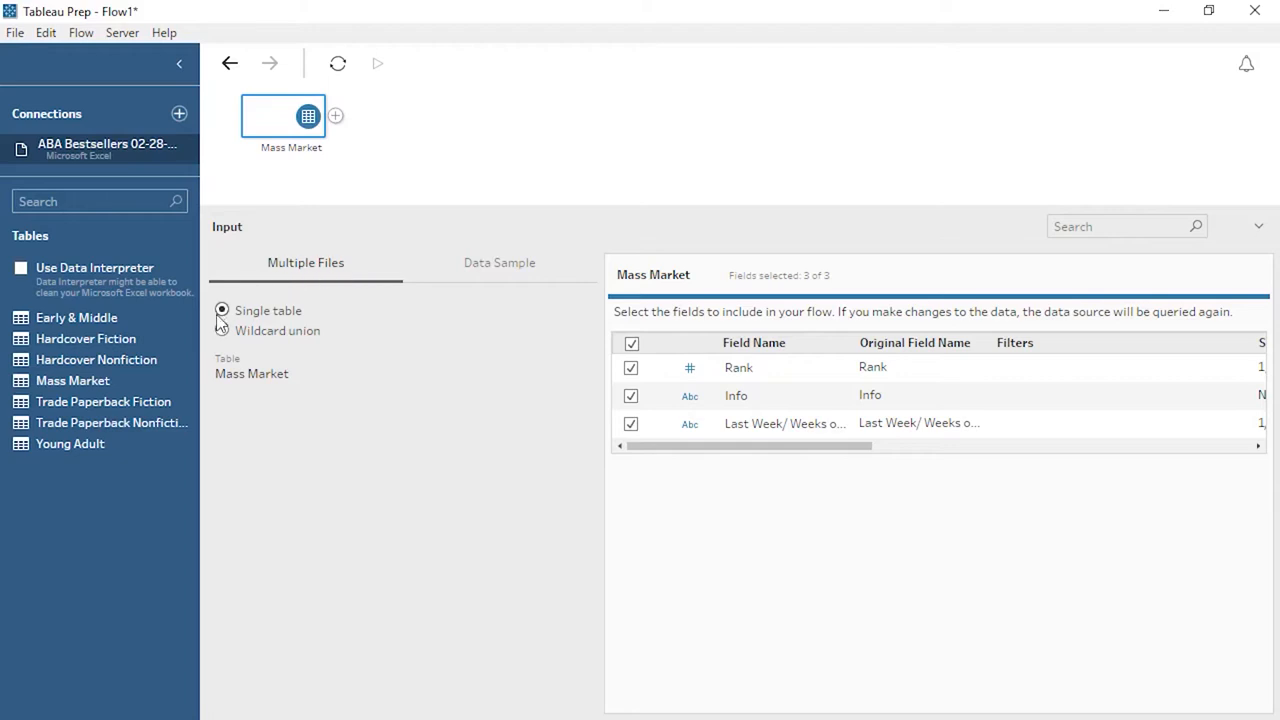
{"action": "left_click", "coordinate": [222, 330]}
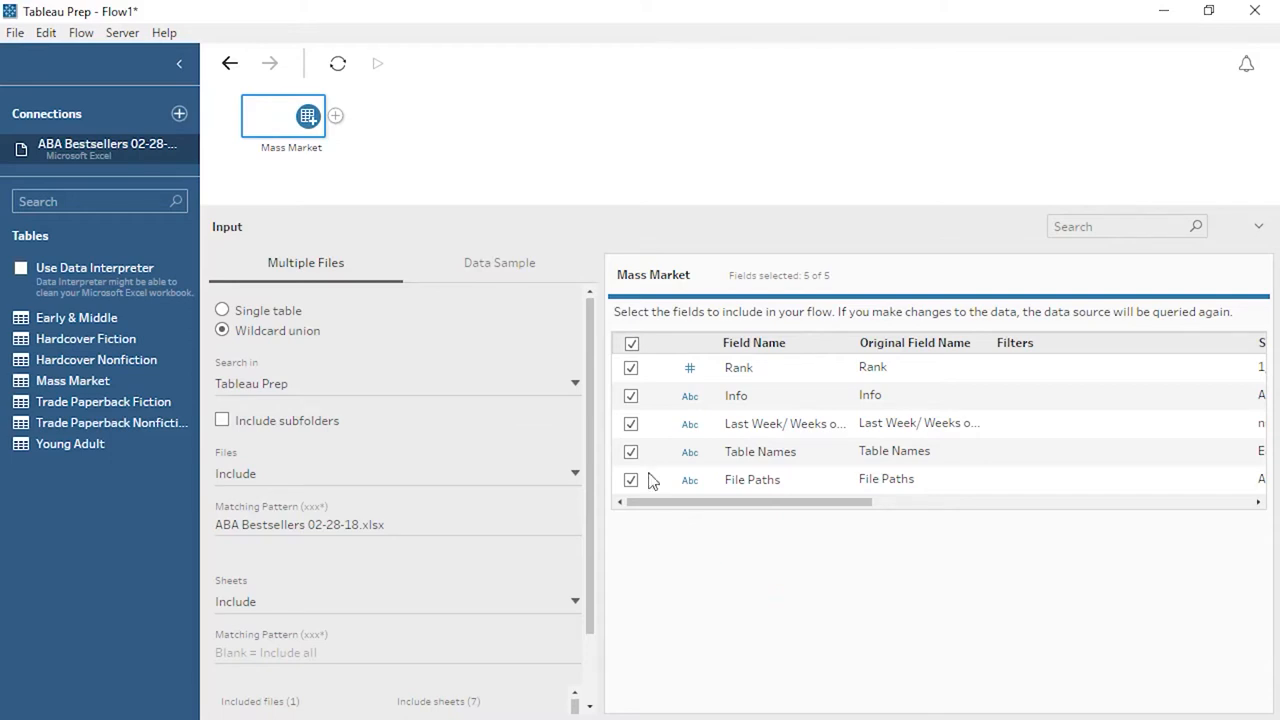
{"action": "double_click", "coordinate": [292, 148]}
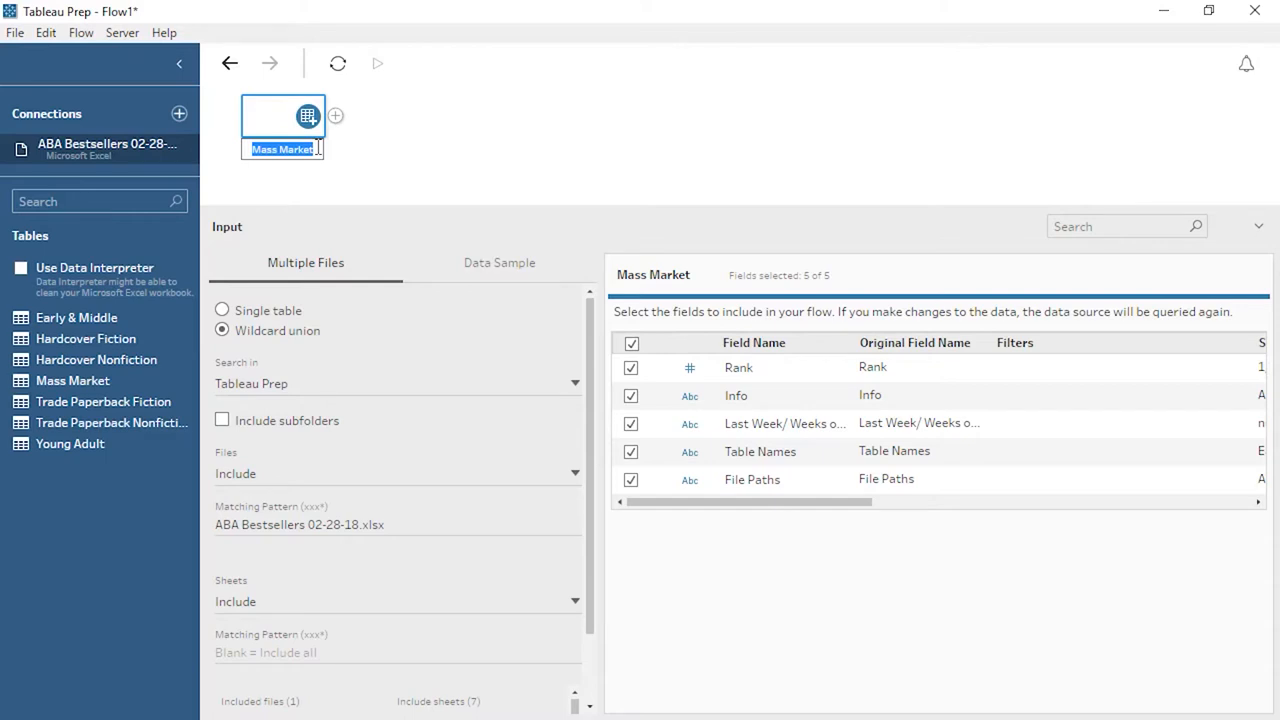
{"action": "type", "text": "Feb28"}
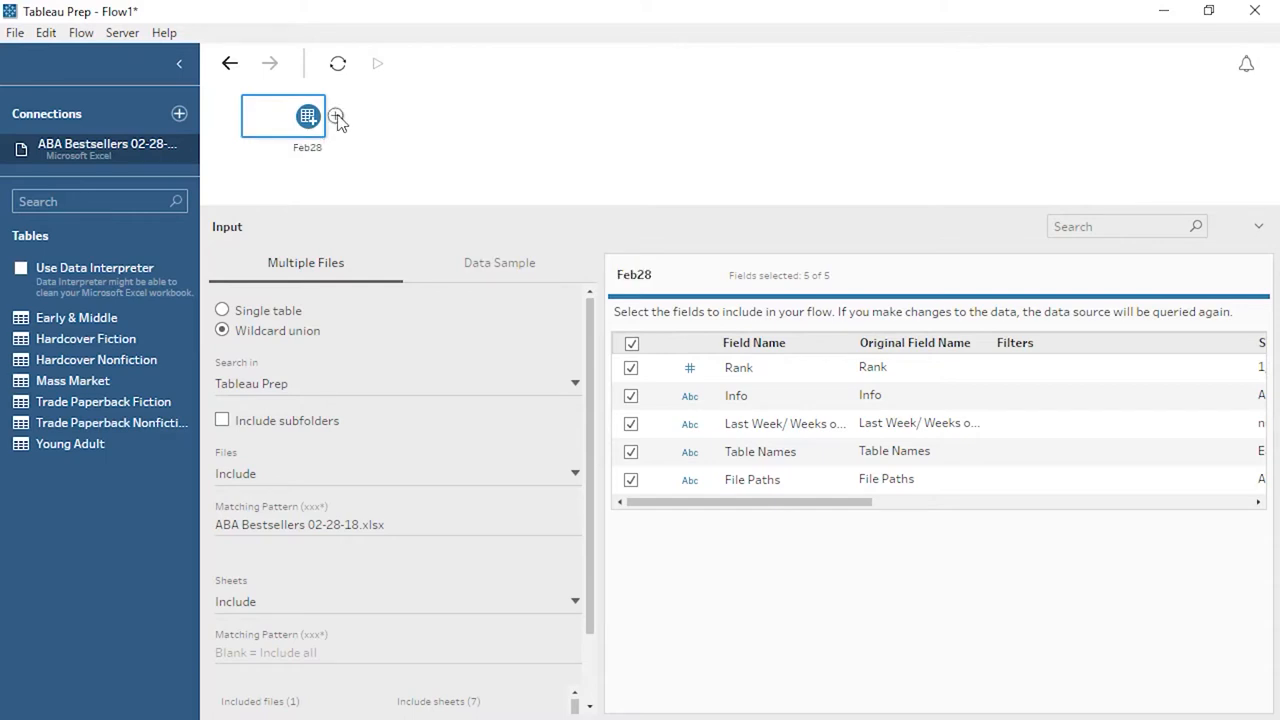
Step: Add a Clean 1 cleaning step after the Feb28 input
{"action": "left_click", "coordinate": [336, 116]}
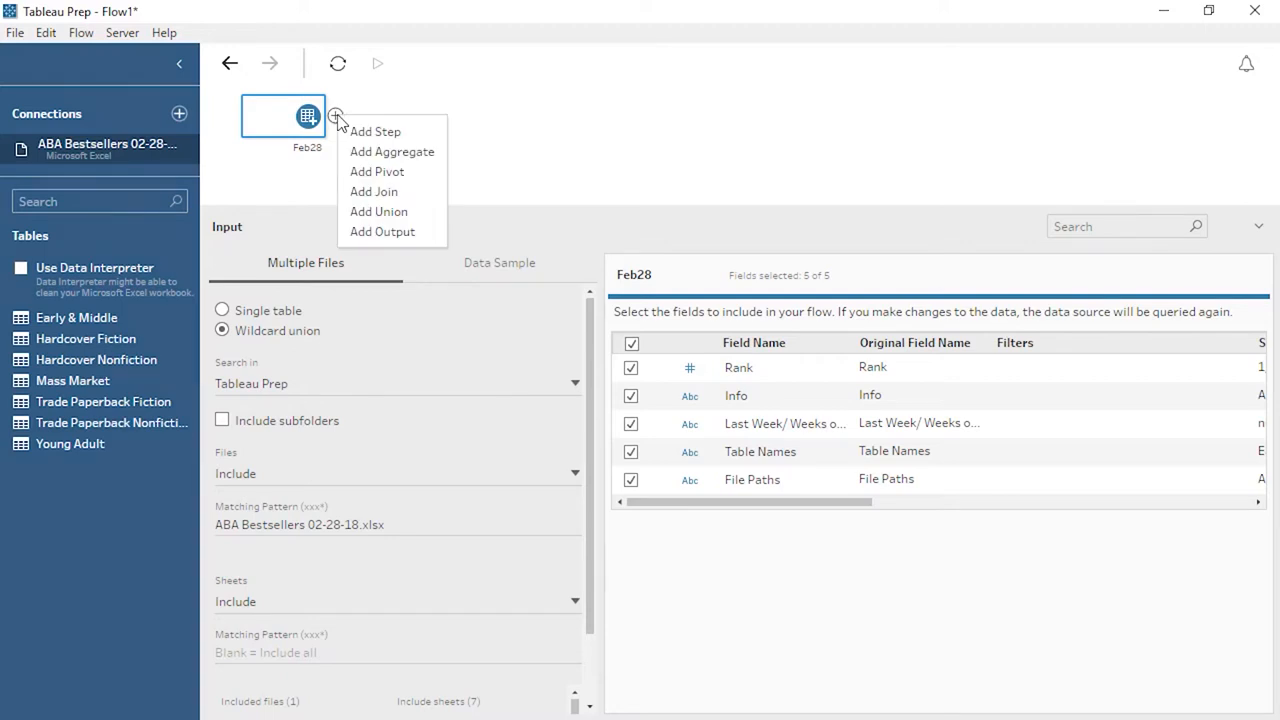
{"action": "mouse_move", "coordinate": [376, 132]}
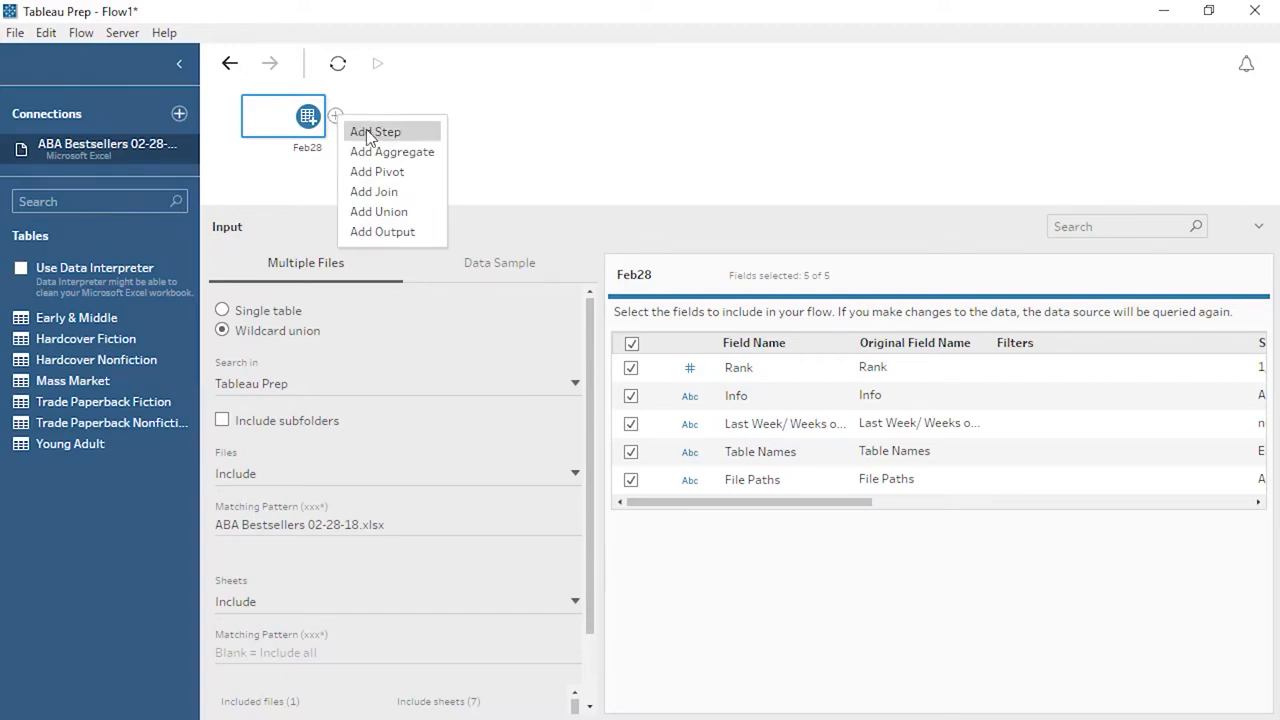
{"action": "left_click", "coordinate": [376, 132]}
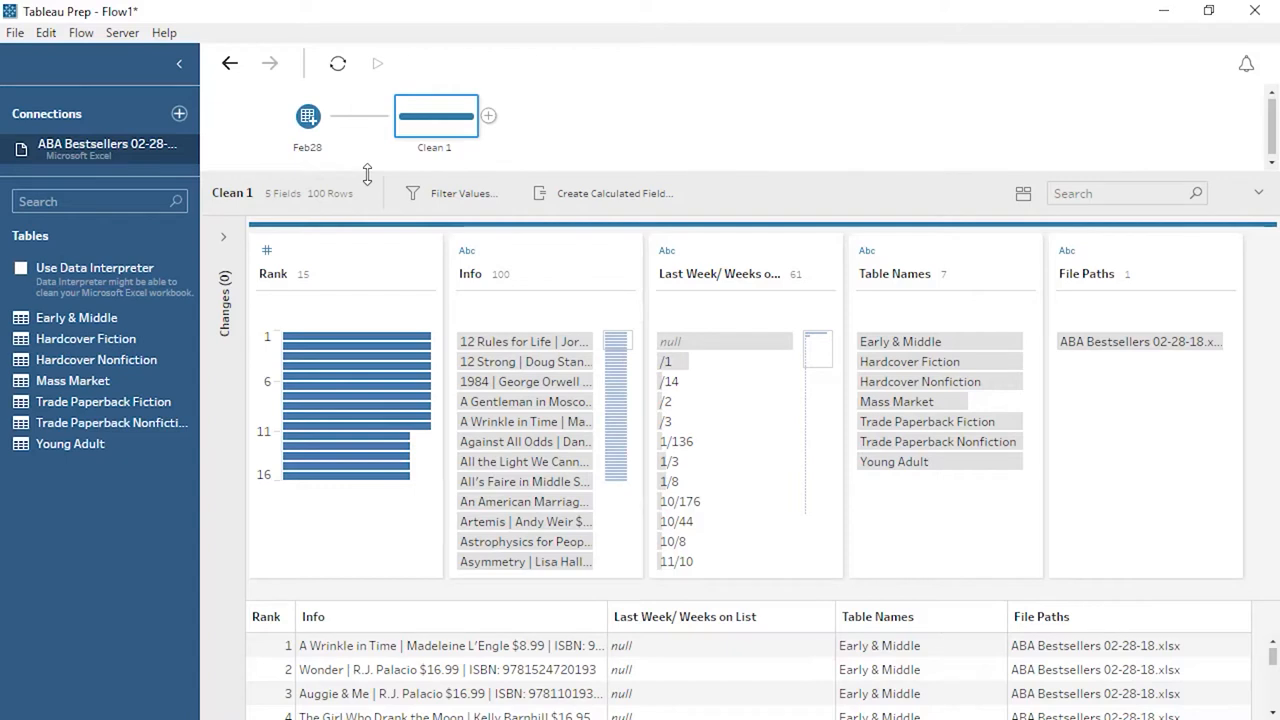
Step: Explore profile values such as 12 Rules for Life and ranks 1-2, and widen the Info column
{"action": "left_click", "coordinate": [524, 340]}
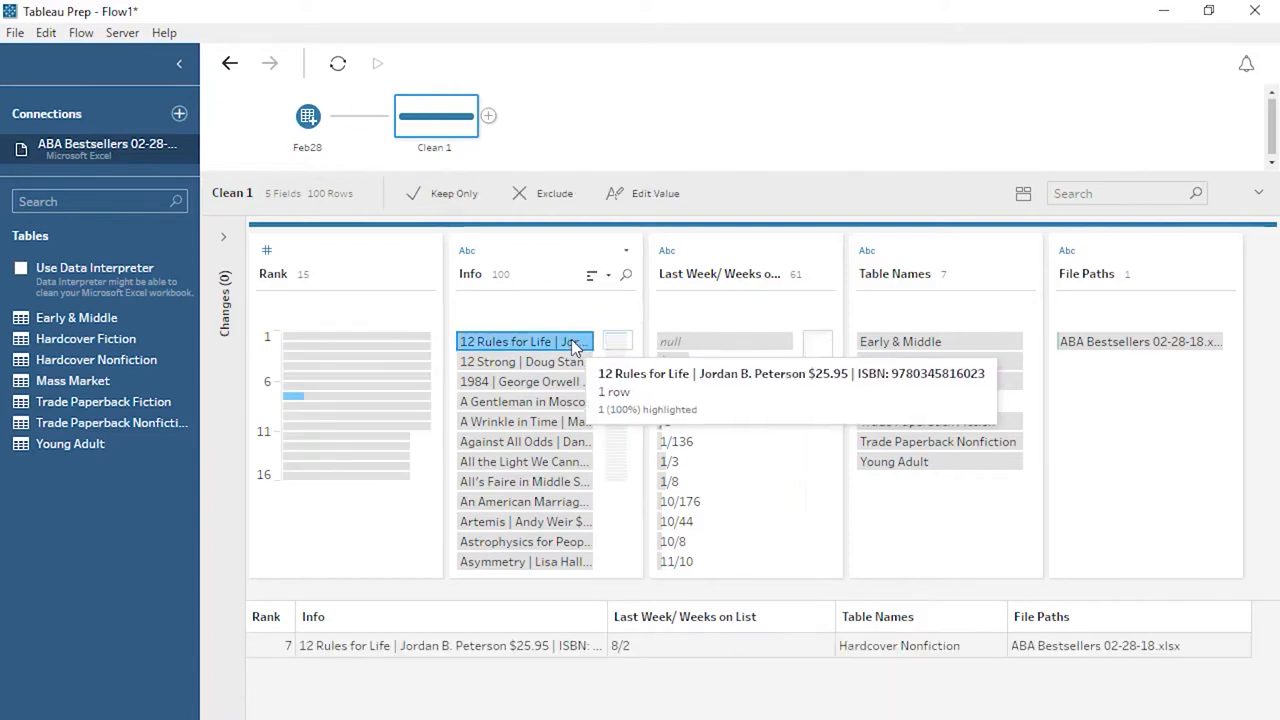
{"action": "left_click", "coordinate": [356, 340]}
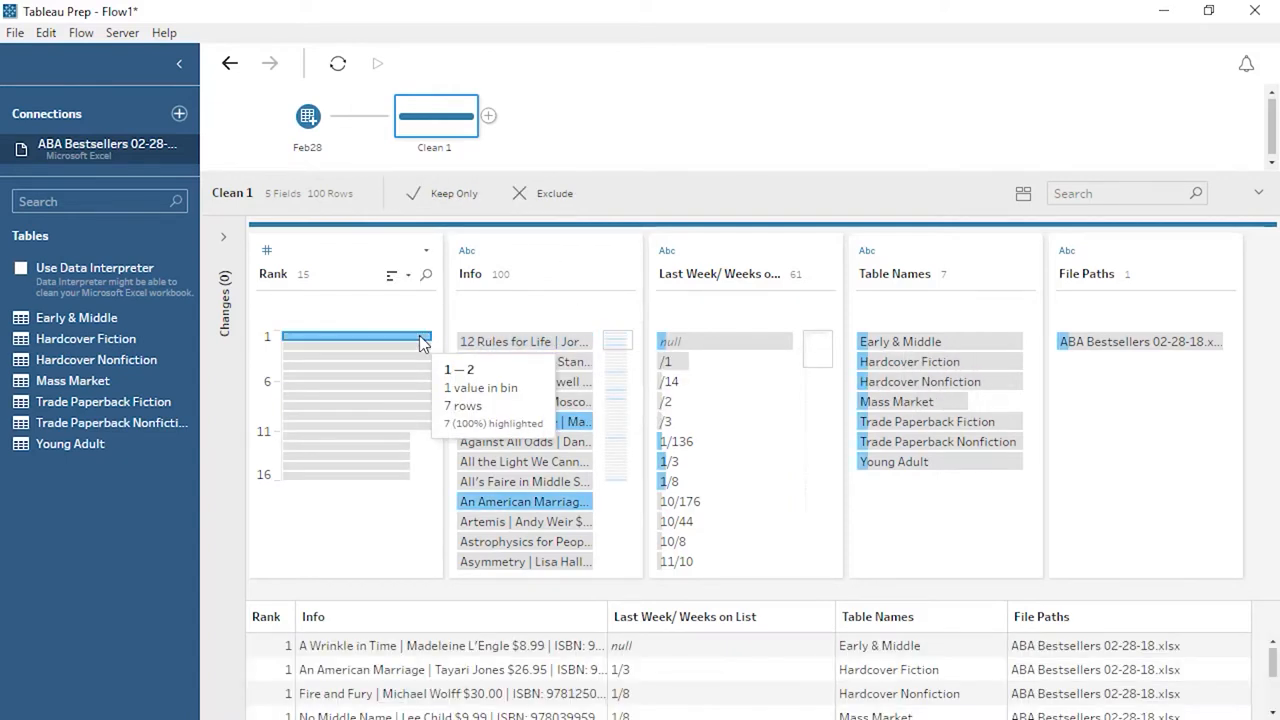
{"action": "left_click", "coordinate": [900, 340]}
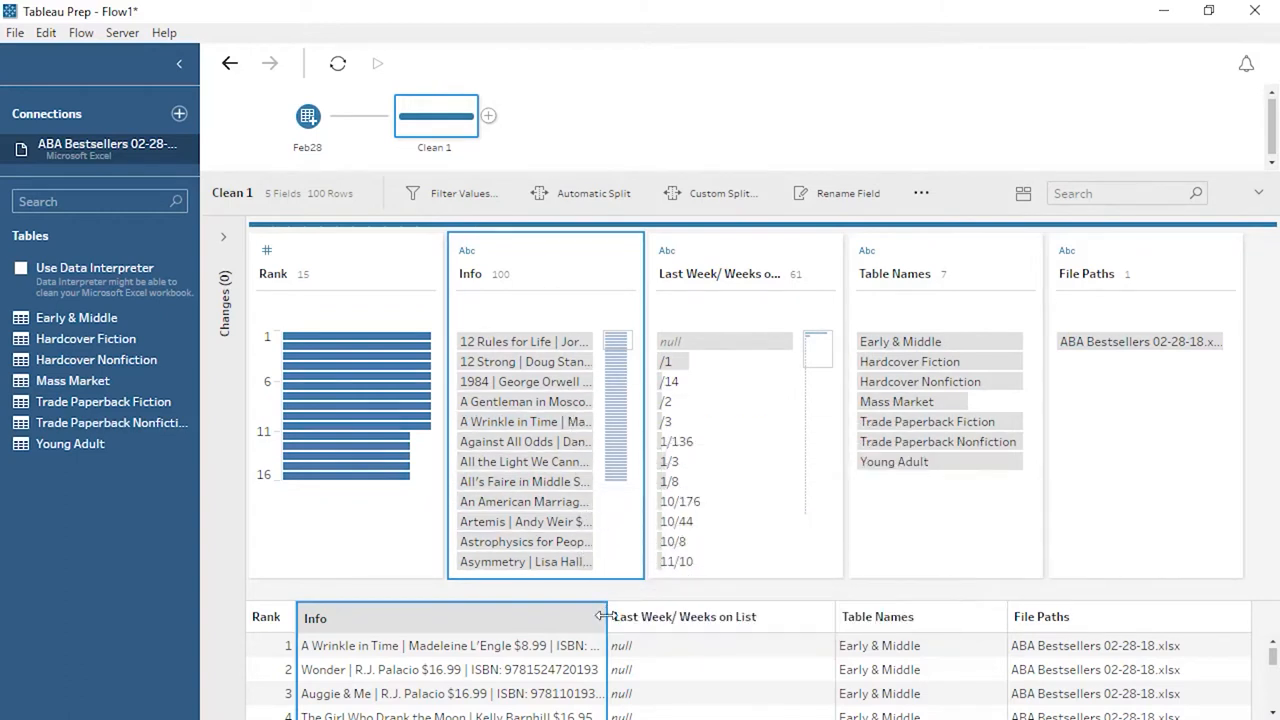
{"action": "left_click_drag", "start_coordinate": [600, 616], "coordinate": [756, 616]}
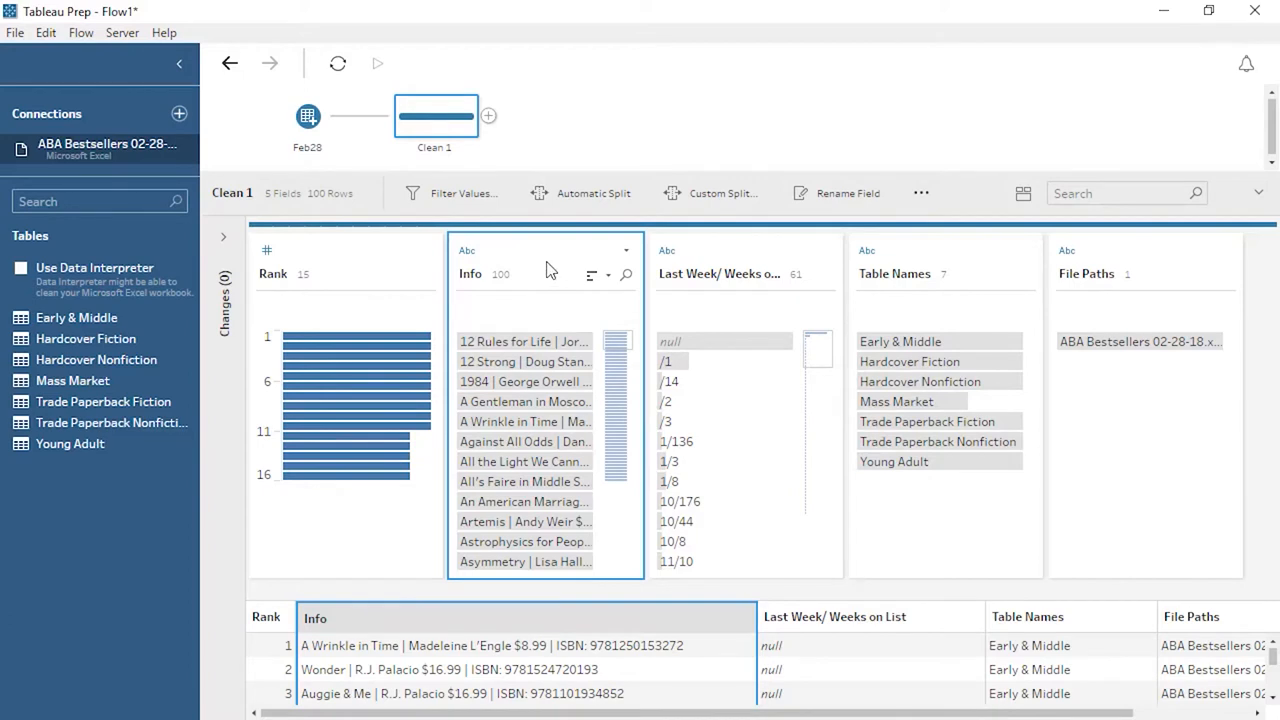
Step: Automatically split the Info field and name the first part Title
{"action": "left_click", "coordinate": [628, 250]}
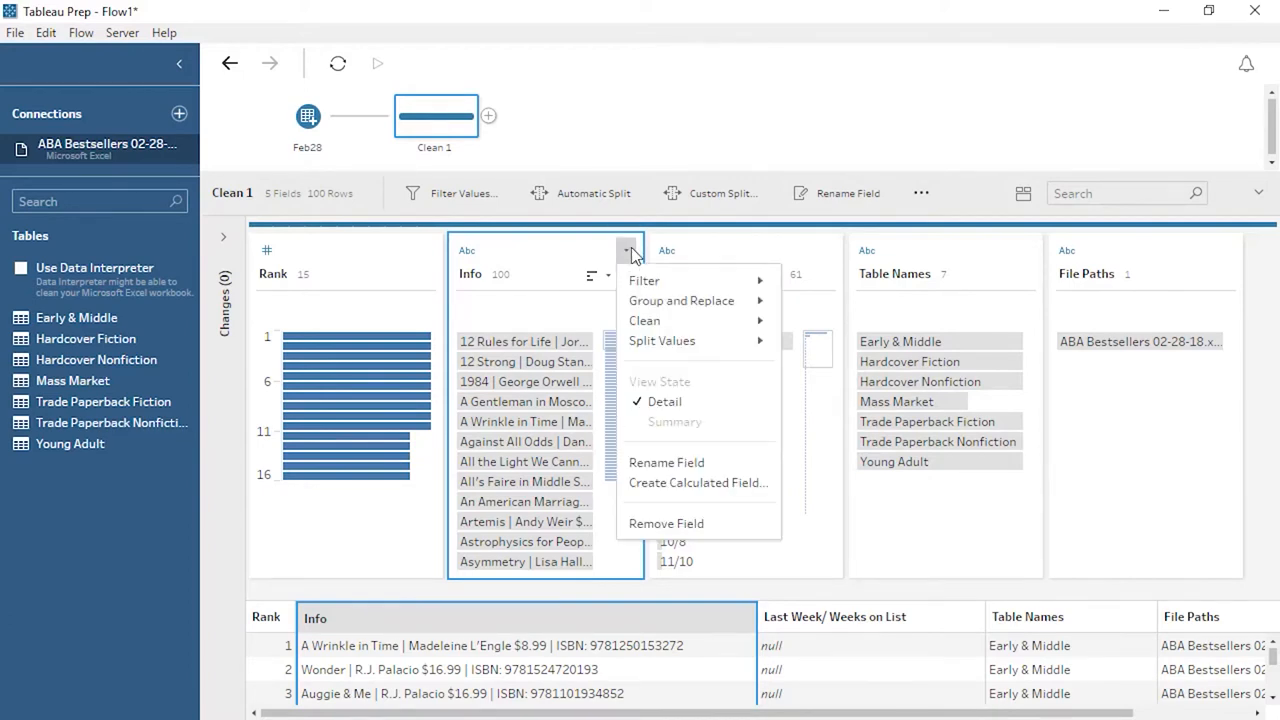
{"action": "mouse_move", "coordinate": [662, 340]}
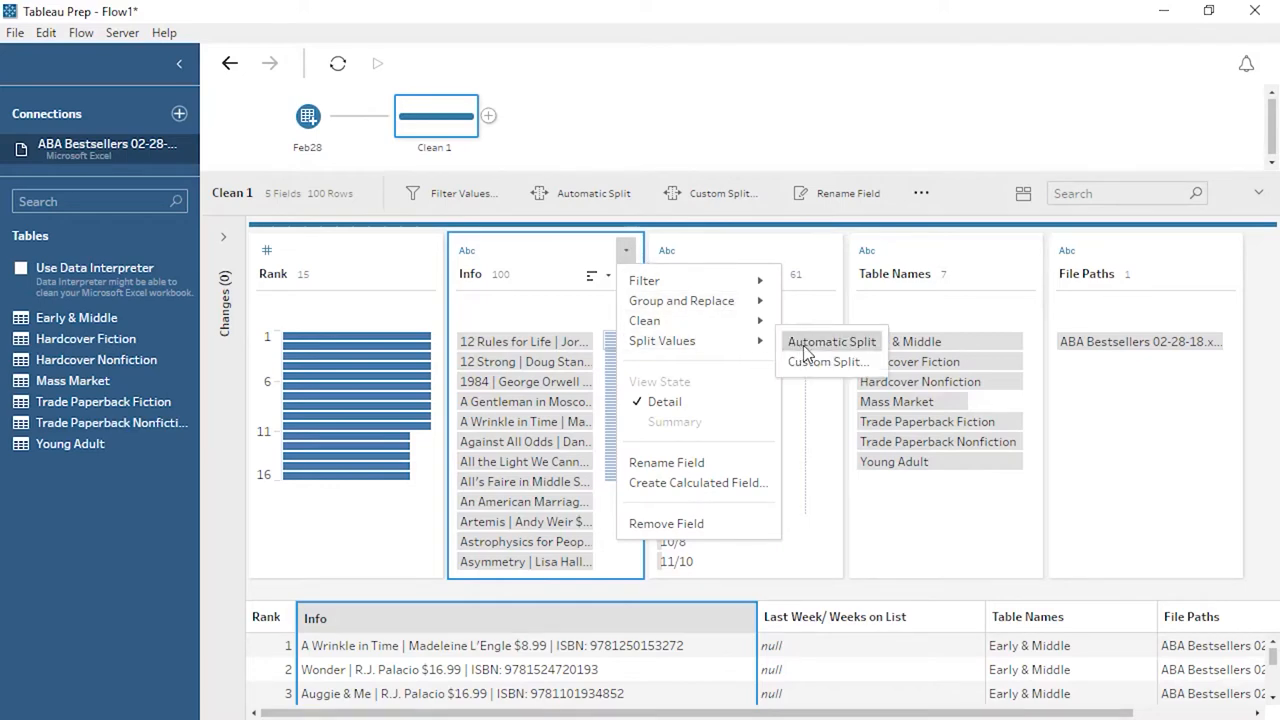
{"action": "left_click", "coordinate": [832, 340]}
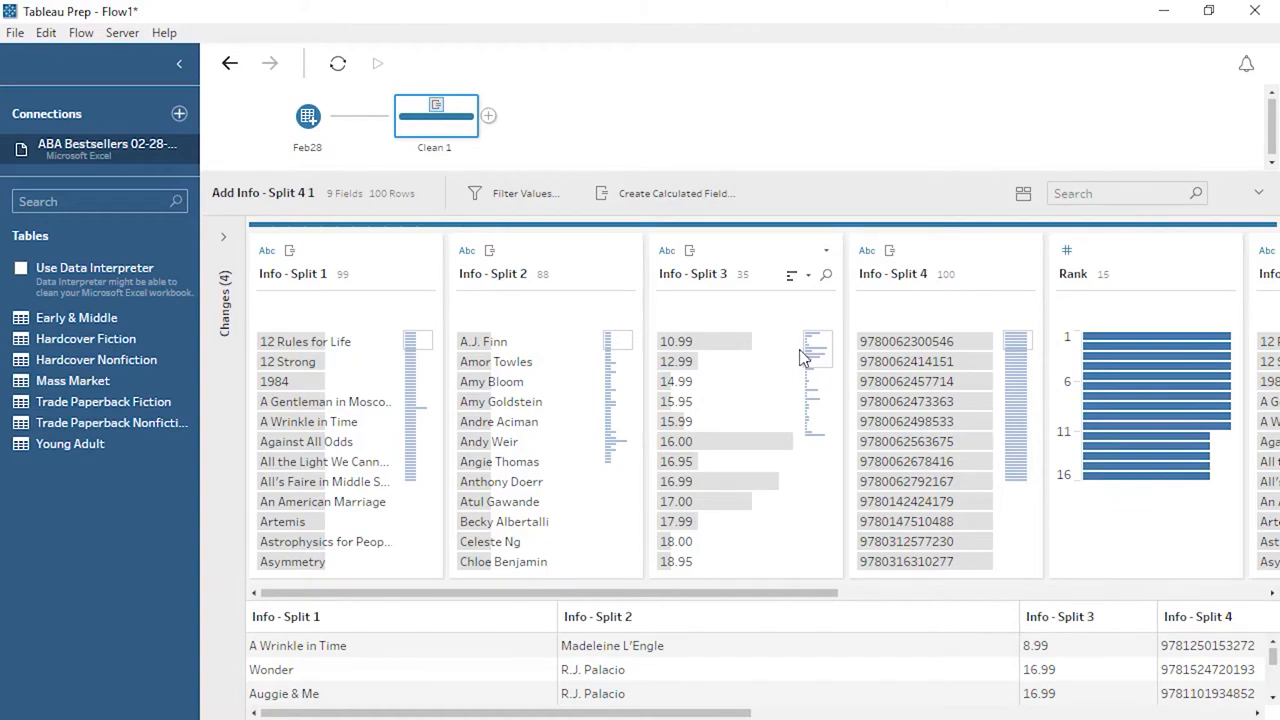
{"action": "mouse_move", "coordinate": [688, 360]}
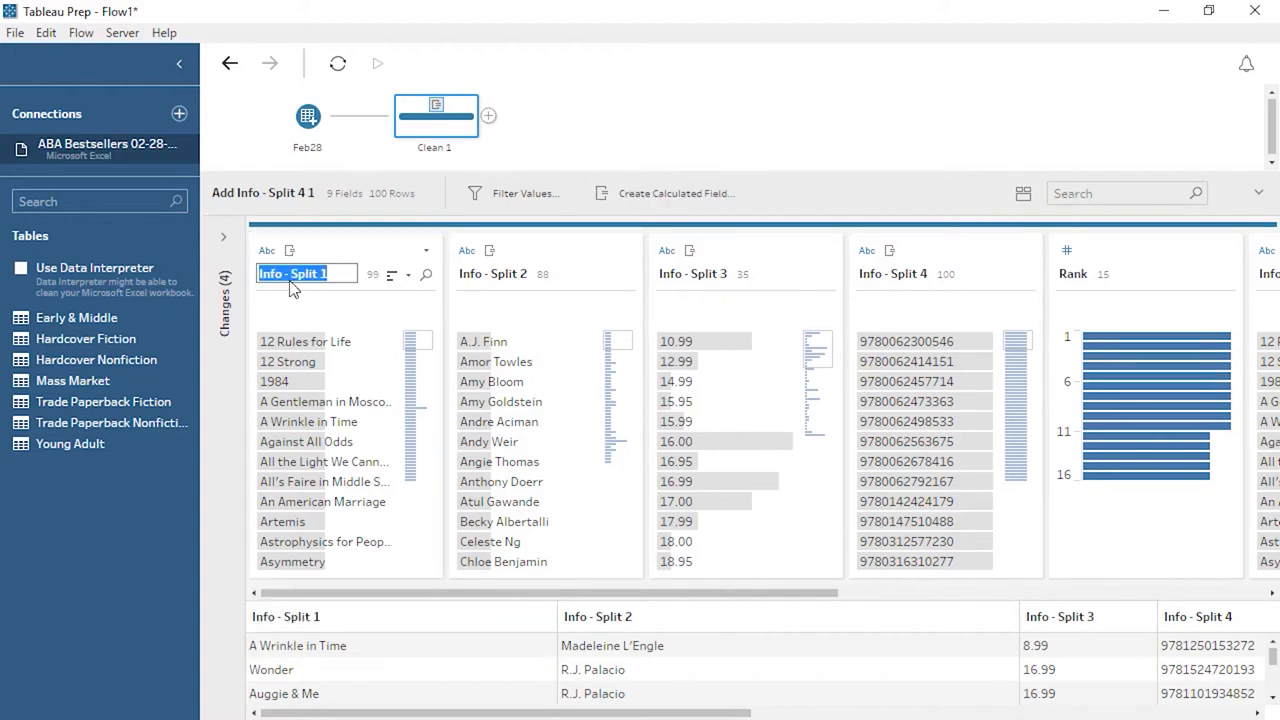
{"action": "type", "text": "Title"}
{"action": "left_click", "coordinate": [948, 274]}
{"action": "type", "text": "ISBN"}
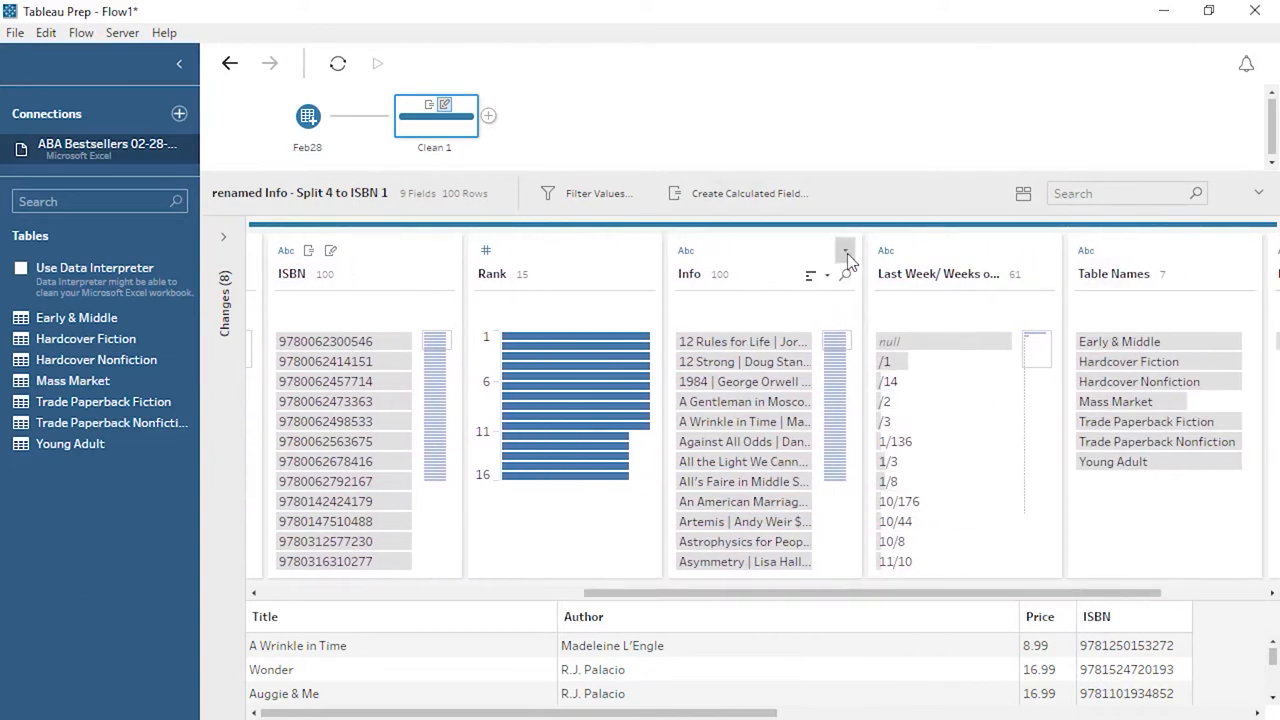
Step: Remove the original Info field
{"action": "left_click", "coordinate": [844, 250]}
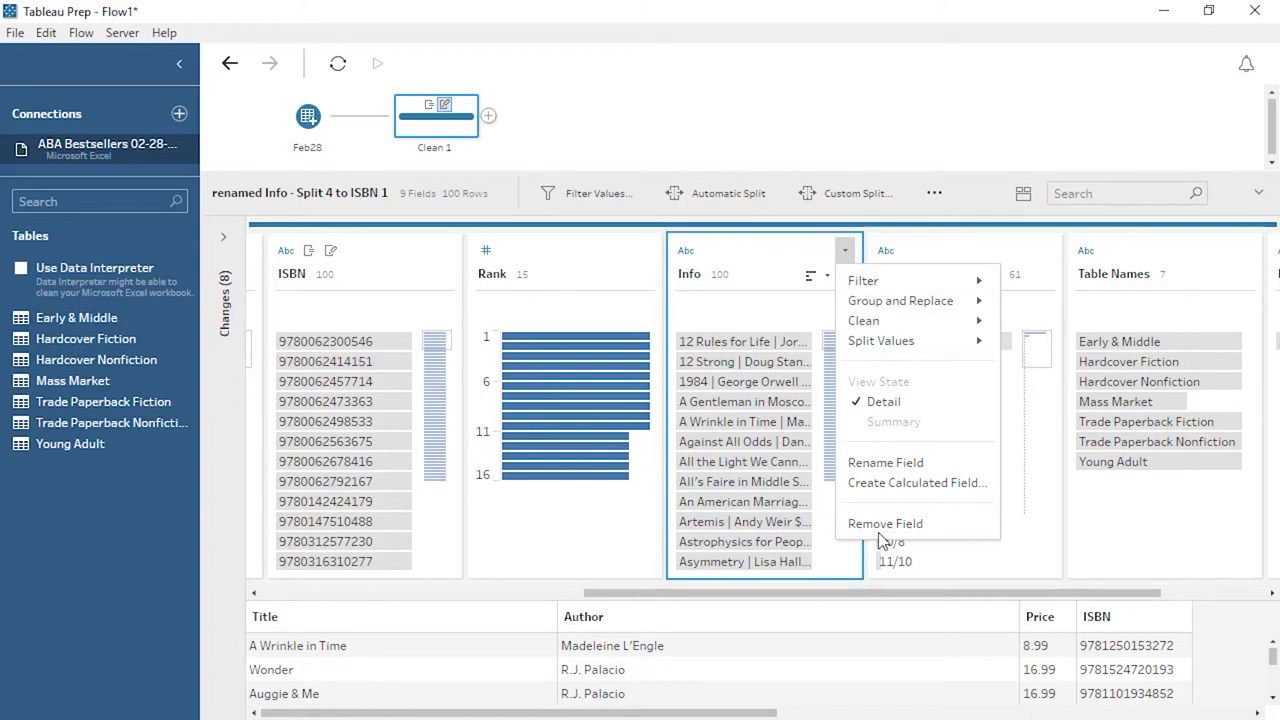
{"action": "left_click", "coordinate": [884, 524]}
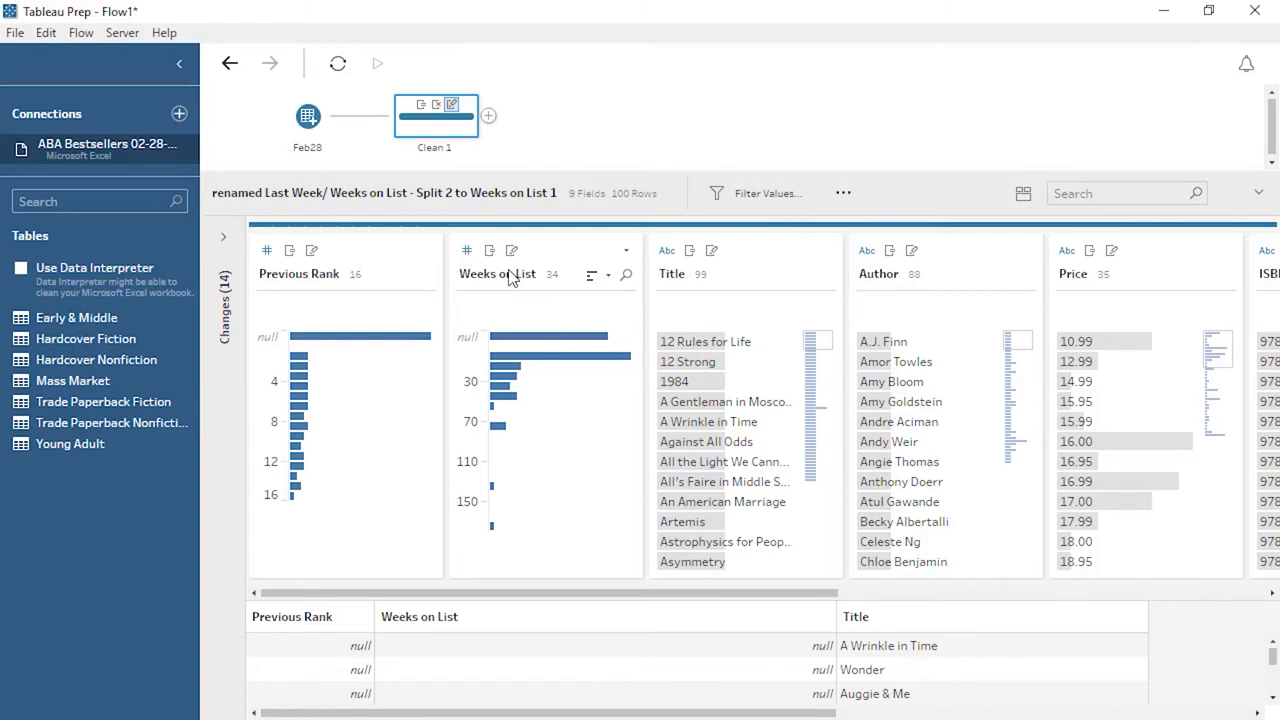
{"action": "mouse_move", "coordinate": [1066, 250]}
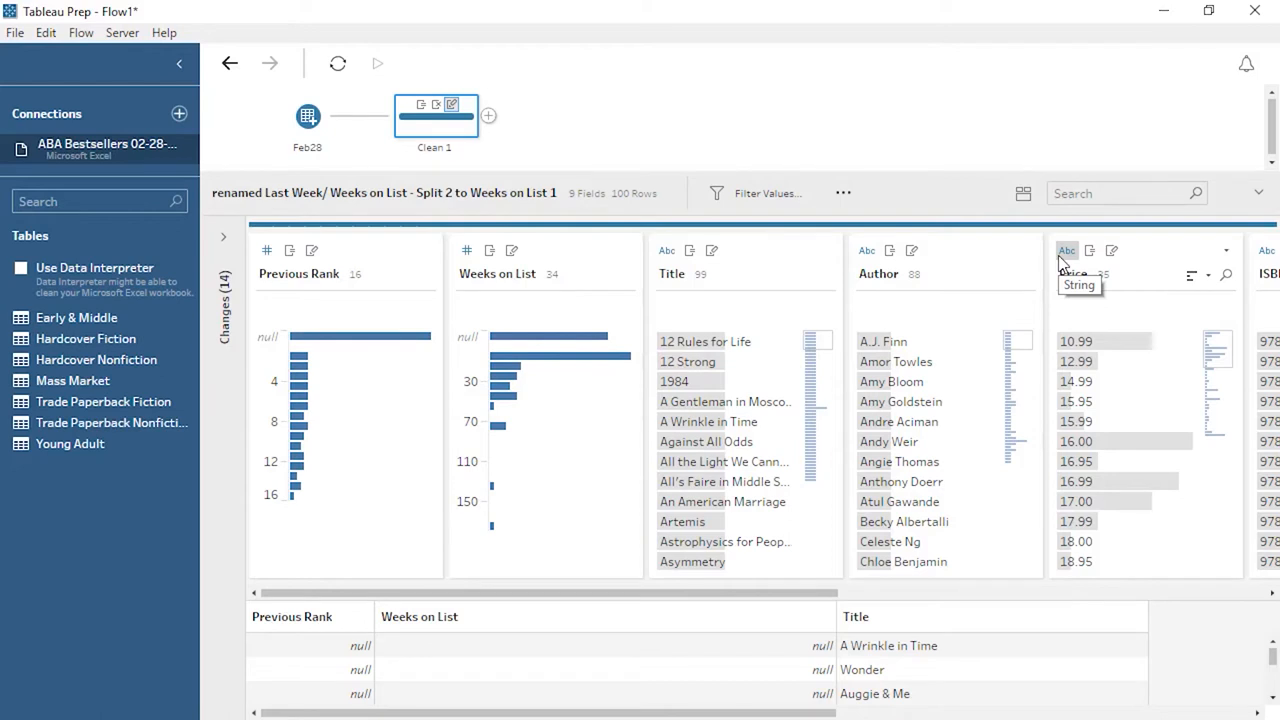
Step: Change the Price field's data type from string to Number (decimal)
{"action": "left_click", "coordinate": [1068, 252]}
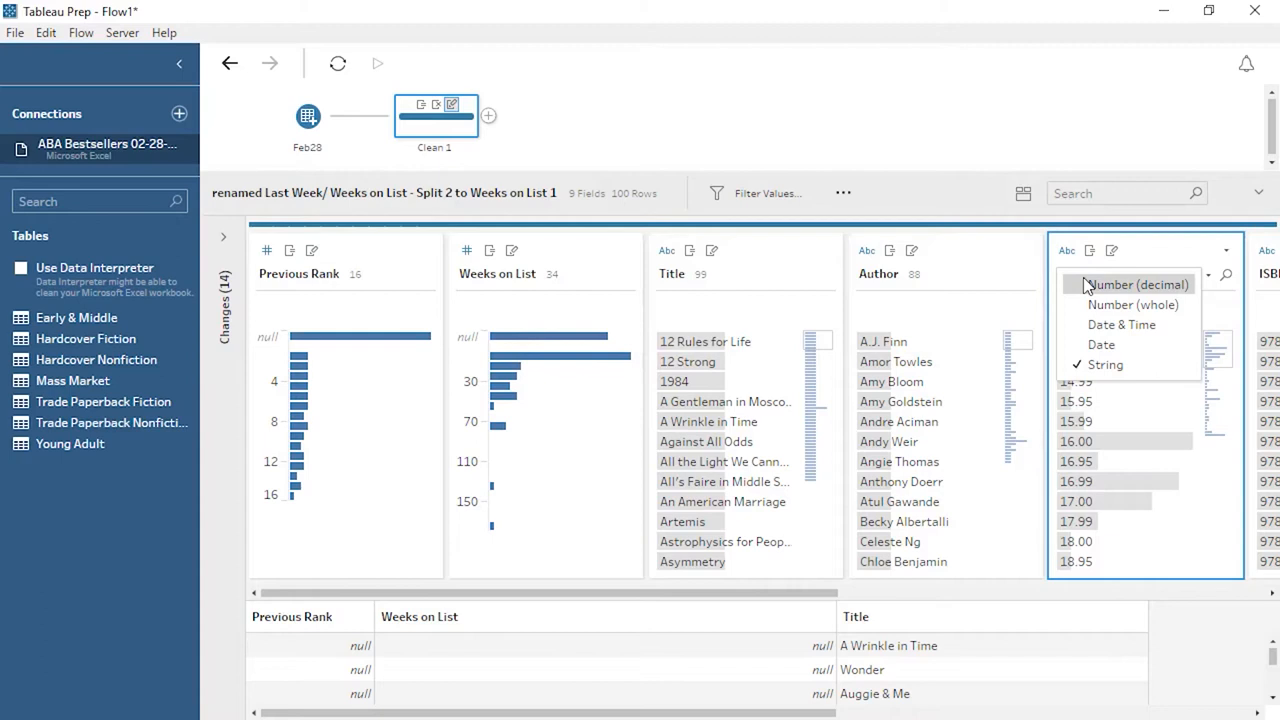
{"action": "left_click", "coordinate": [1136, 284]}
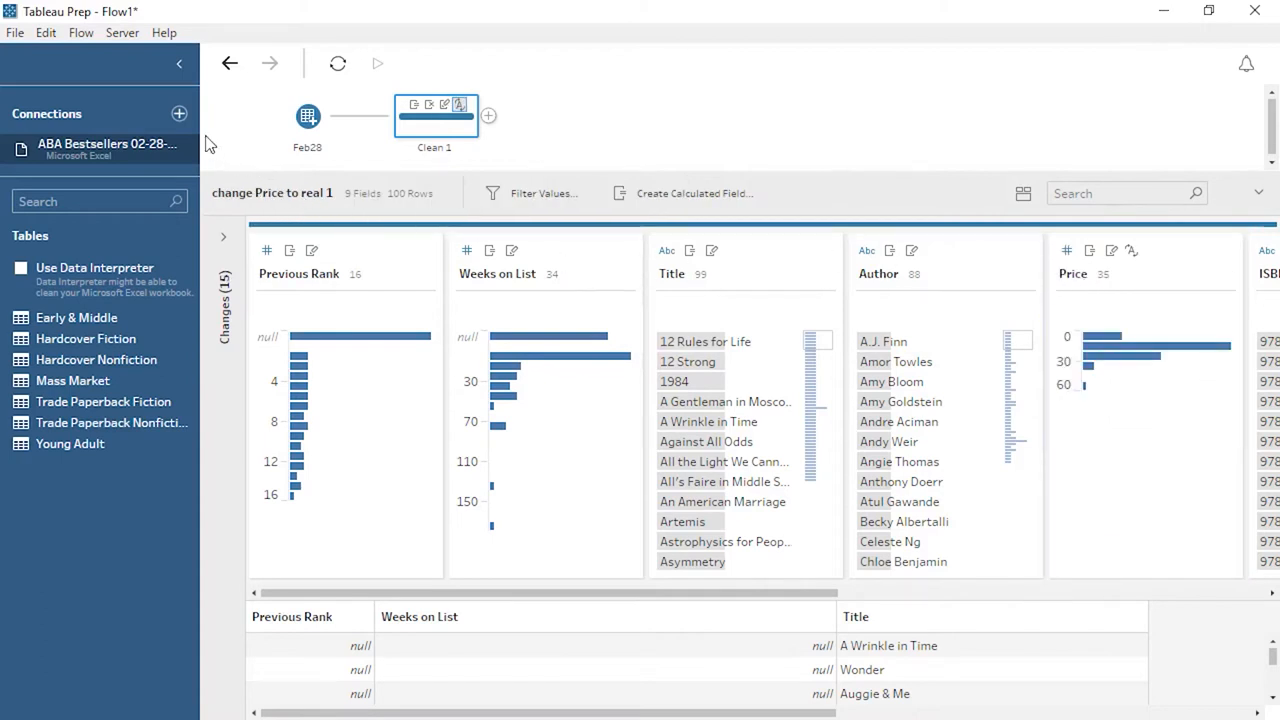
Step: Connect the ABA Bestsellers 02-21-18 Excel workbook and set its input to a wildcard union
{"action": "left_click", "coordinate": [180, 112]}
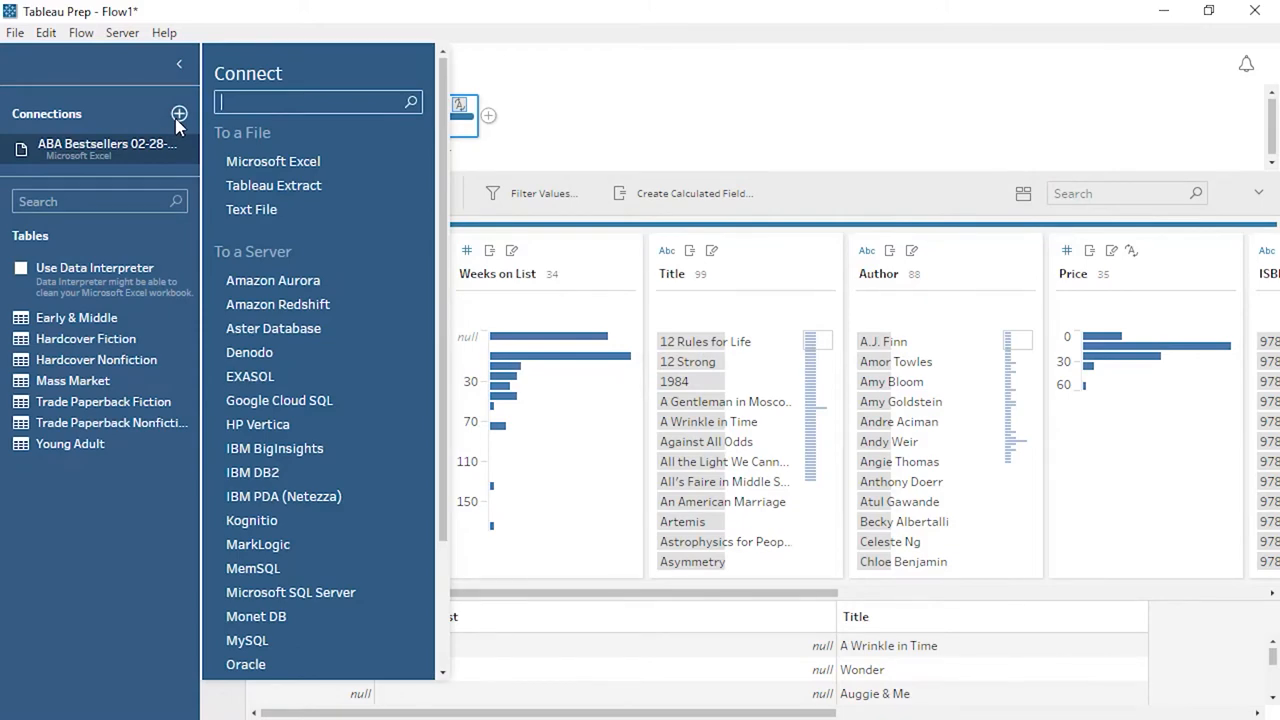
{"action": "left_click", "coordinate": [272, 160]}
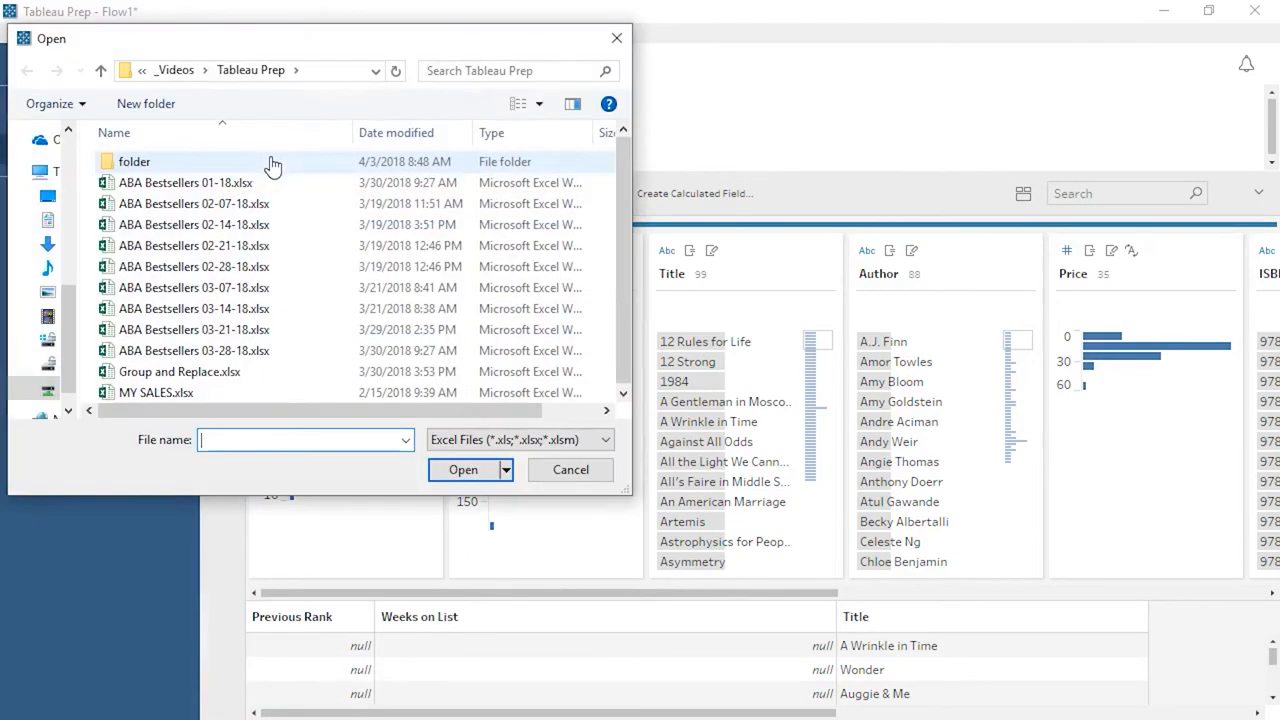
{"action": "left_click", "coordinate": [570, 468]}
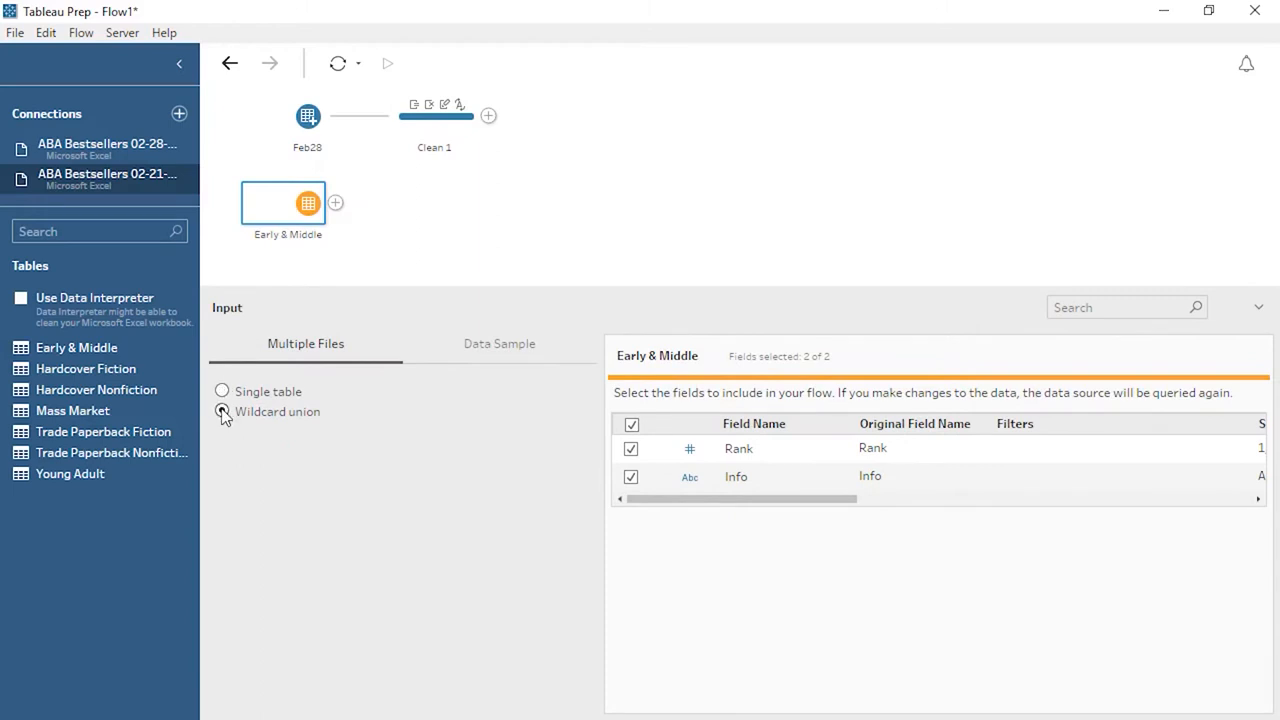
{"action": "left_click", "coordinate": [222, 412]}
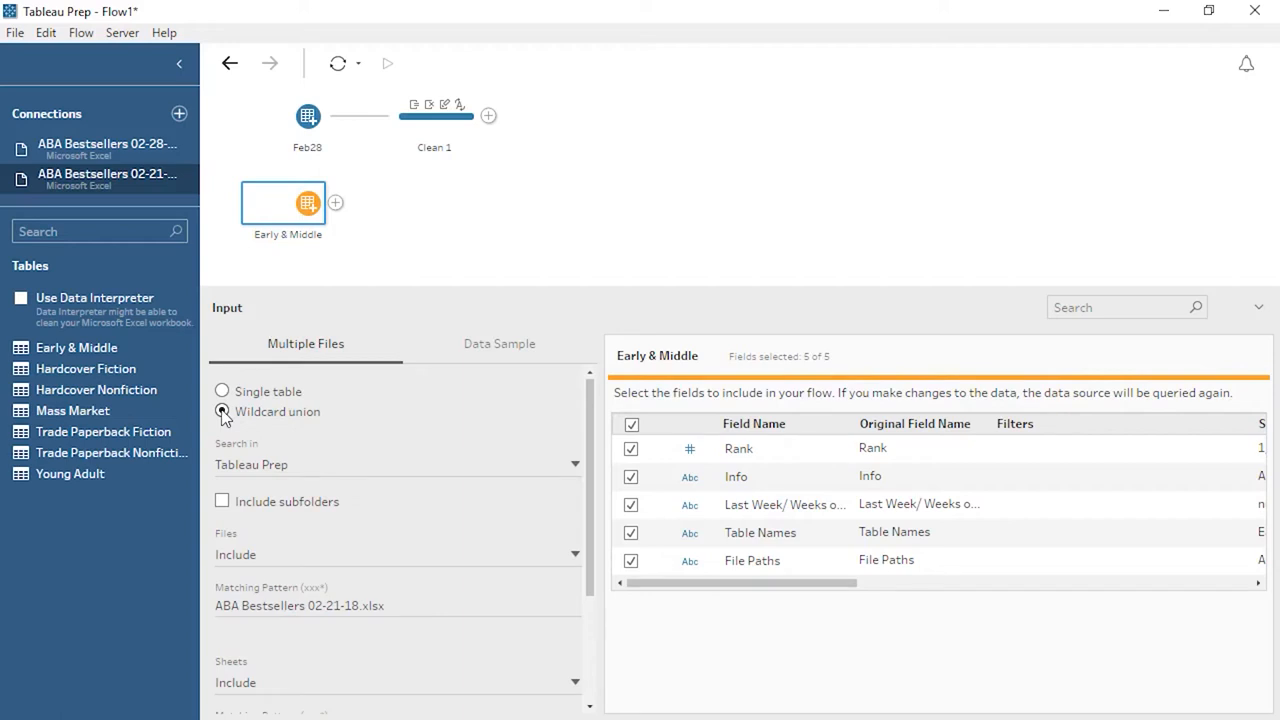
{"action": "left_click", "coordinate": [222, 412]}
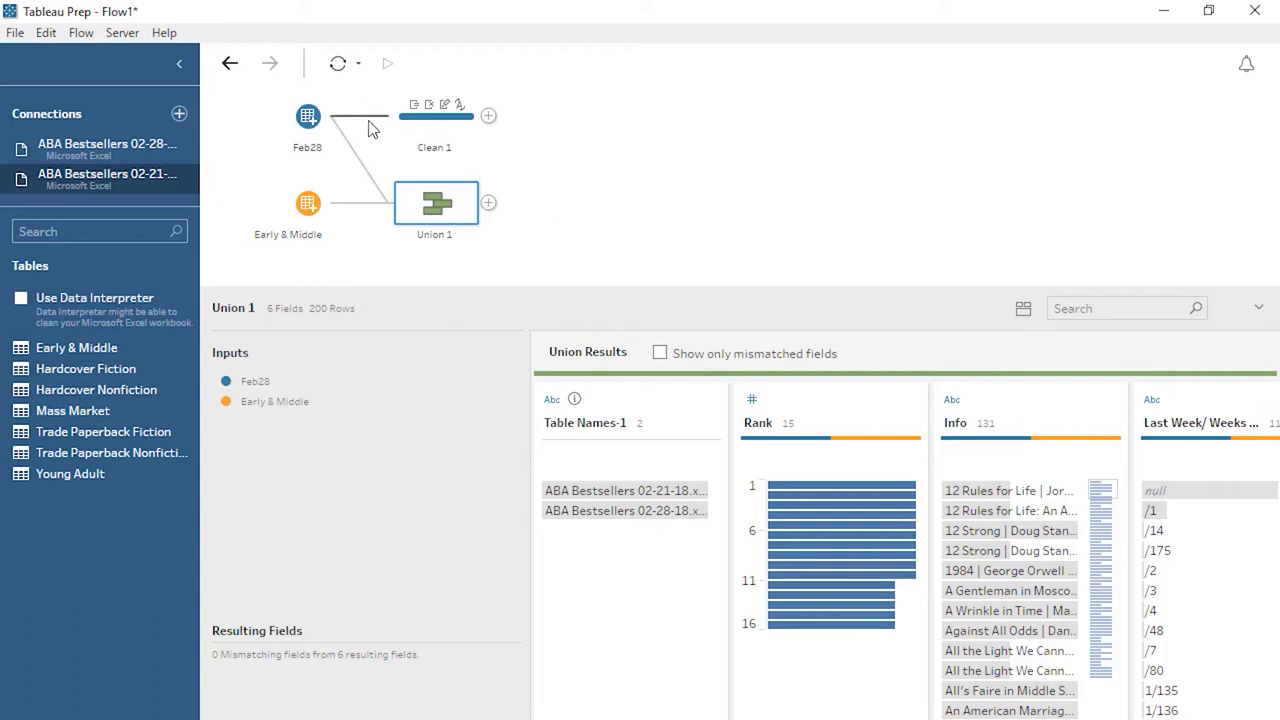
{"action": "mouse_move", "coordinate": [372, 136]}
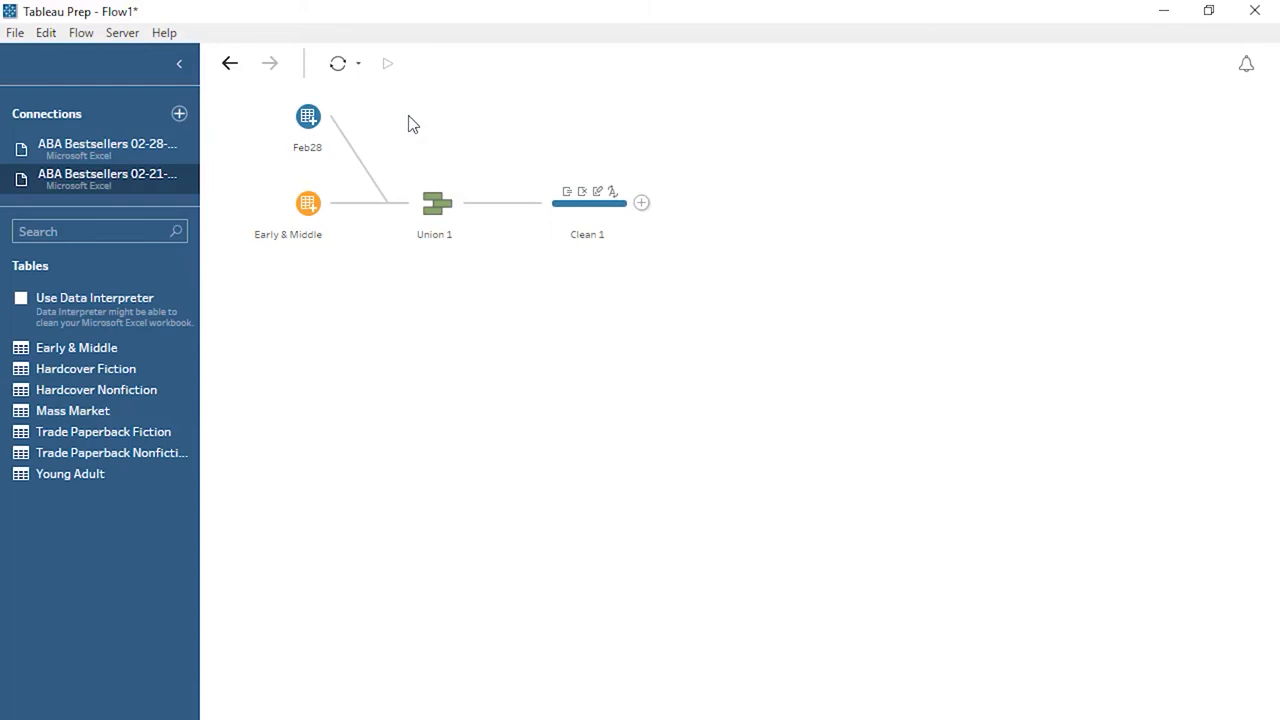
Step: View the unioned Feb28 and Early & Middle data in Clean 1
{"action": "left_click", "coordinate": [588, 204]}
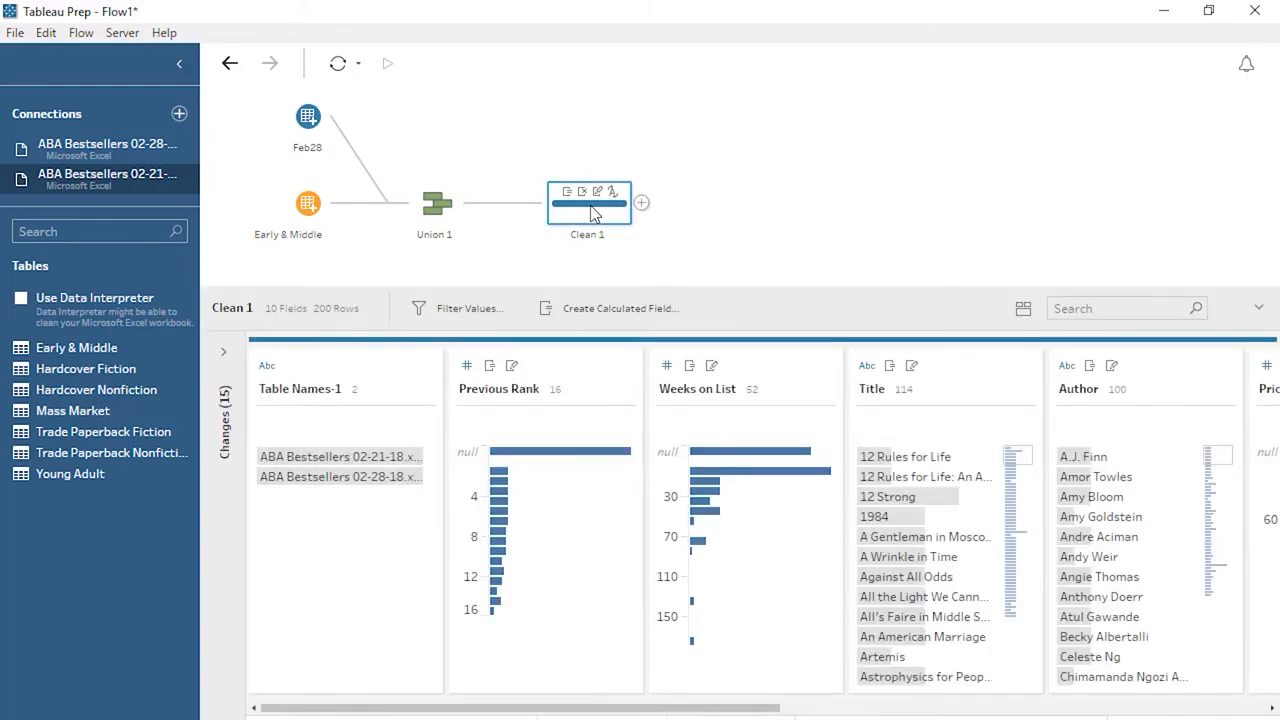
Step: Add an output step after Clean 1 that saves to Output.csv
{"action": "left_click", "coordinate": [640, 204]}
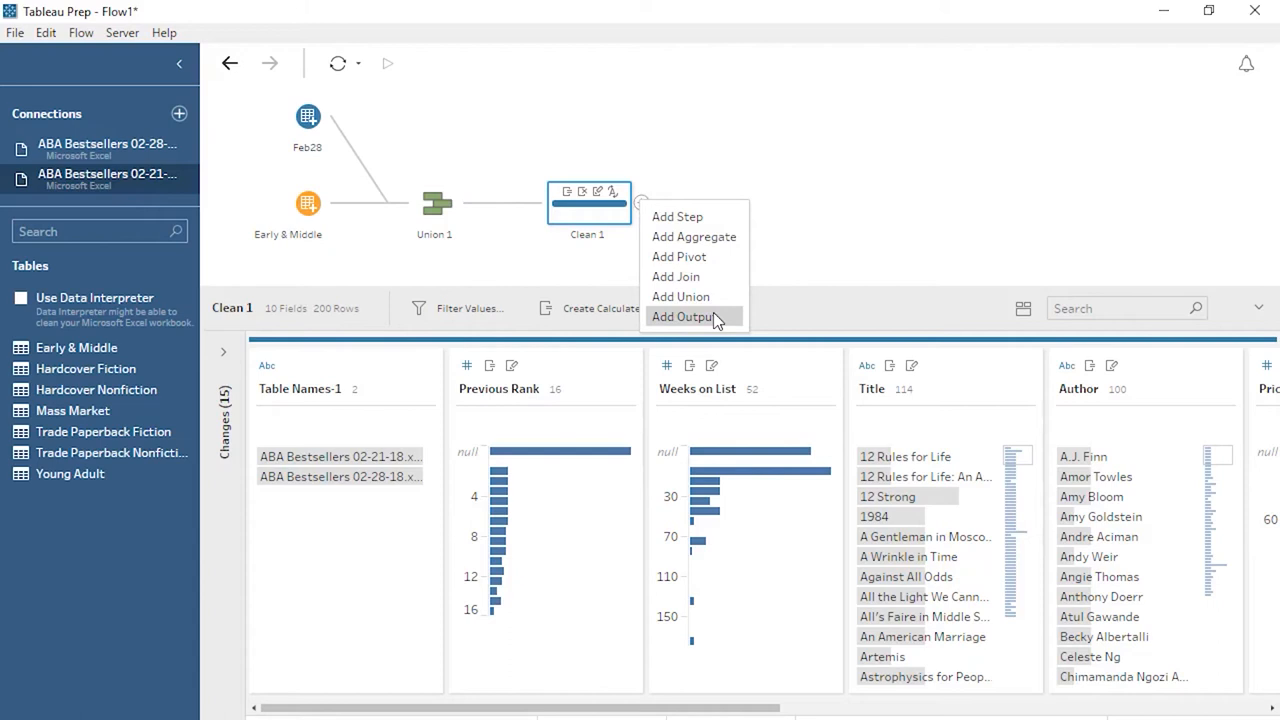
{"action": "left_click", "coordinate": [684, 316]}
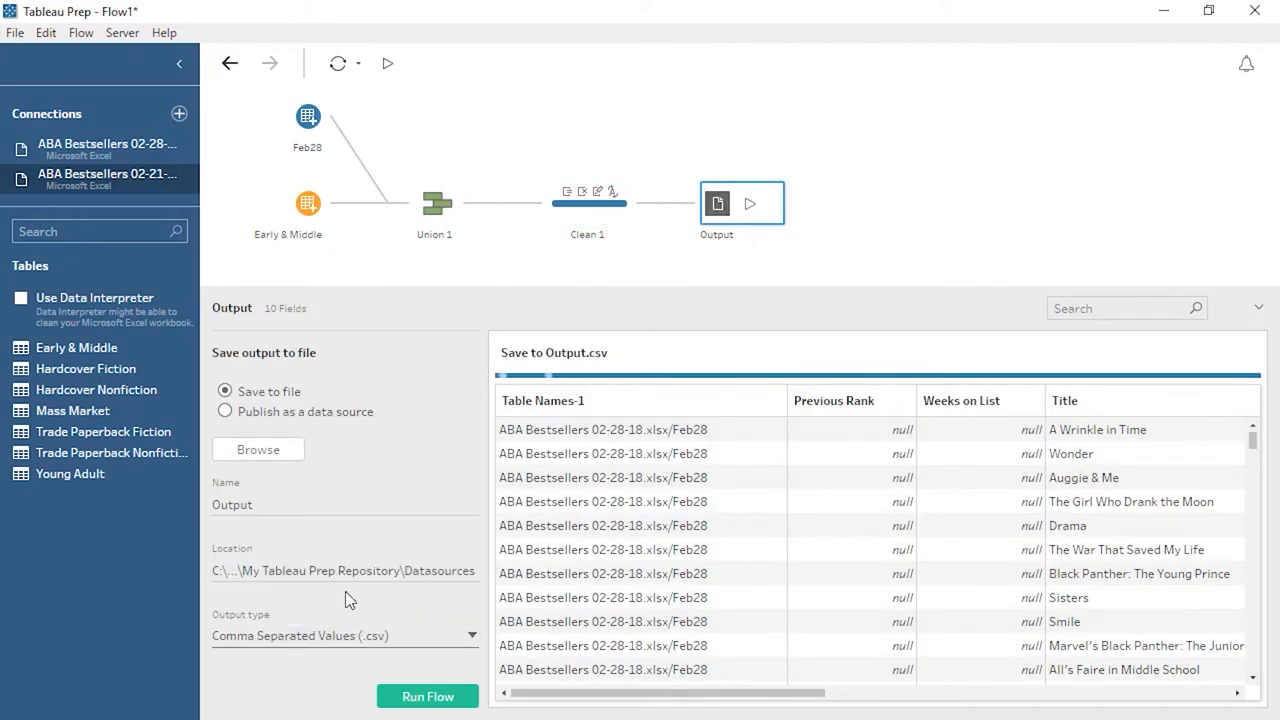
{"action": "left_click", "coordinate": [258, 448]}
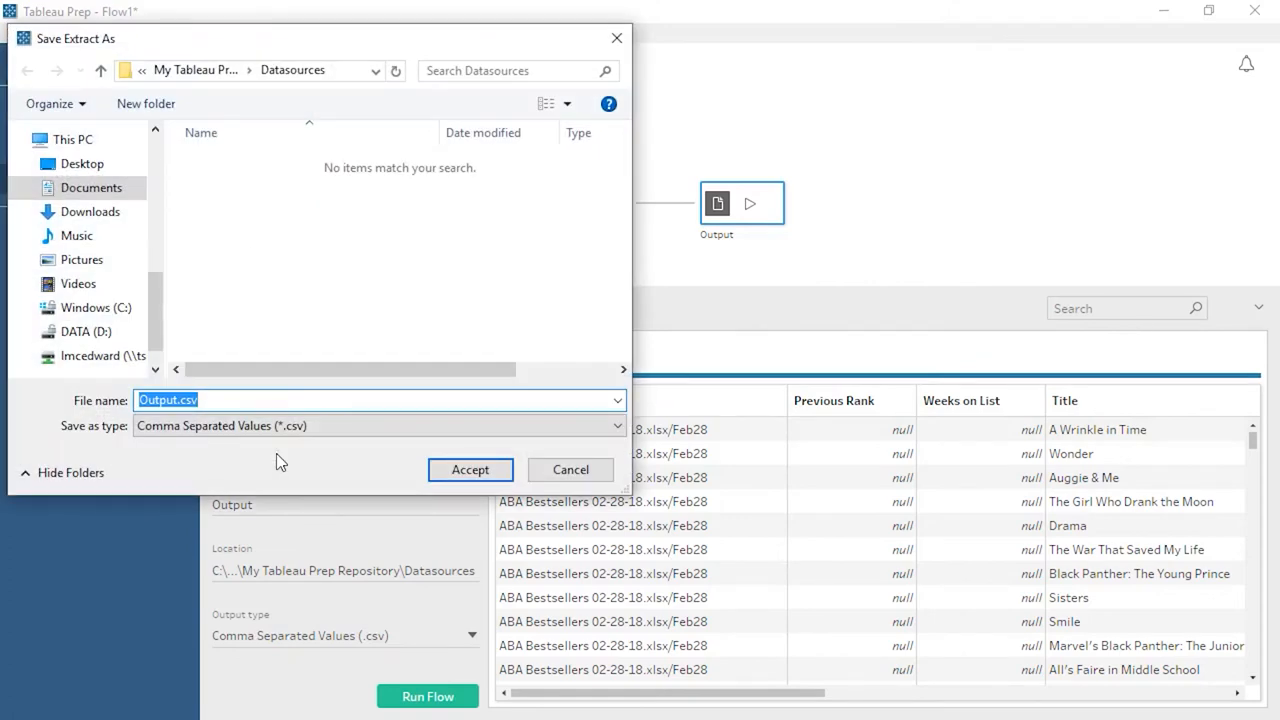
{"action": "left_click", "coordinate": [470, 468]}
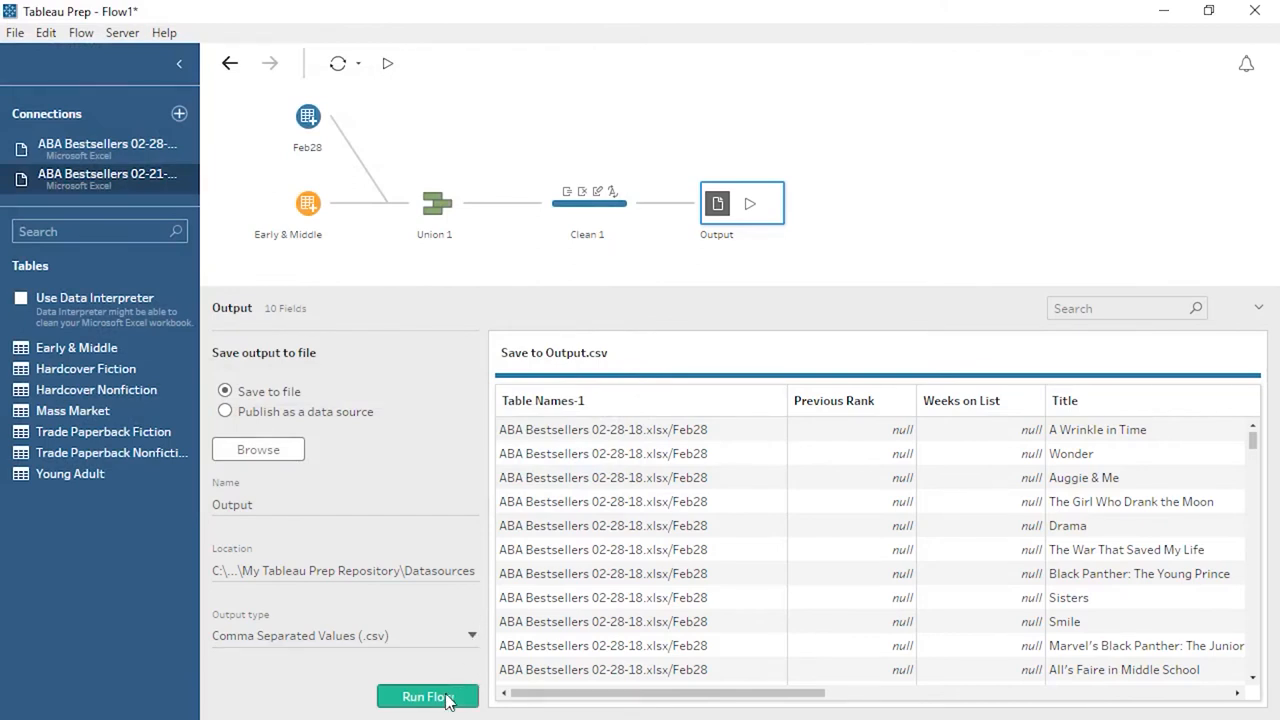
Step: Run the flow to completion and dismiss the finished message
{"action": "left_click", "coordinate": [428, 696]}
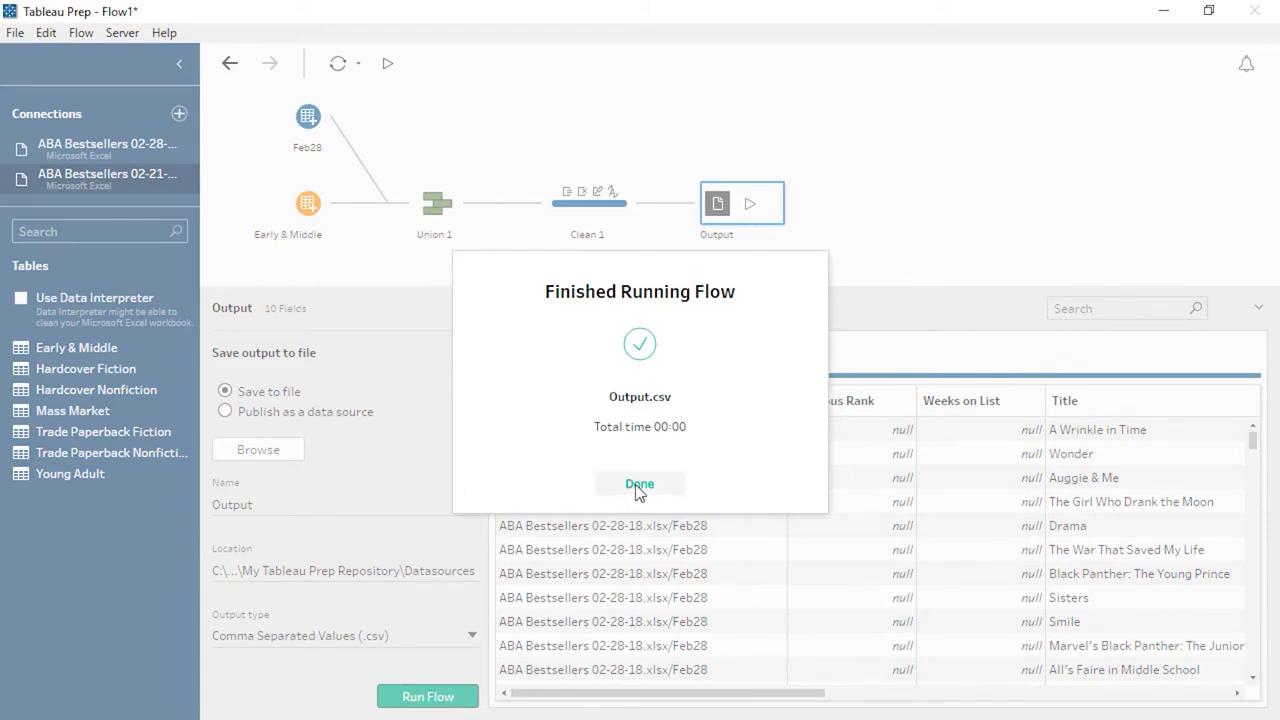
{"action": "left_click", "coordinate": [640, 482]}
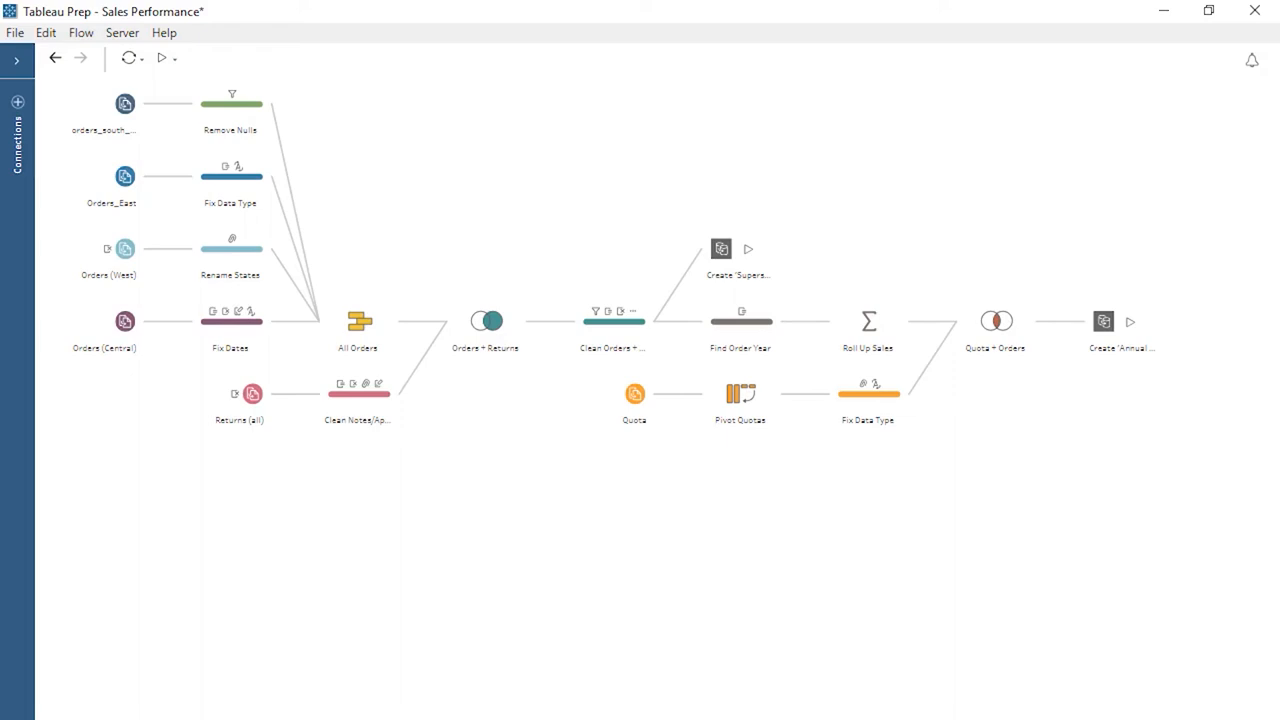
Step: Sign in to Tableau Server from the Server menu with the address and credentials
{"action": "left_click", "coordinate": [122, 32]}
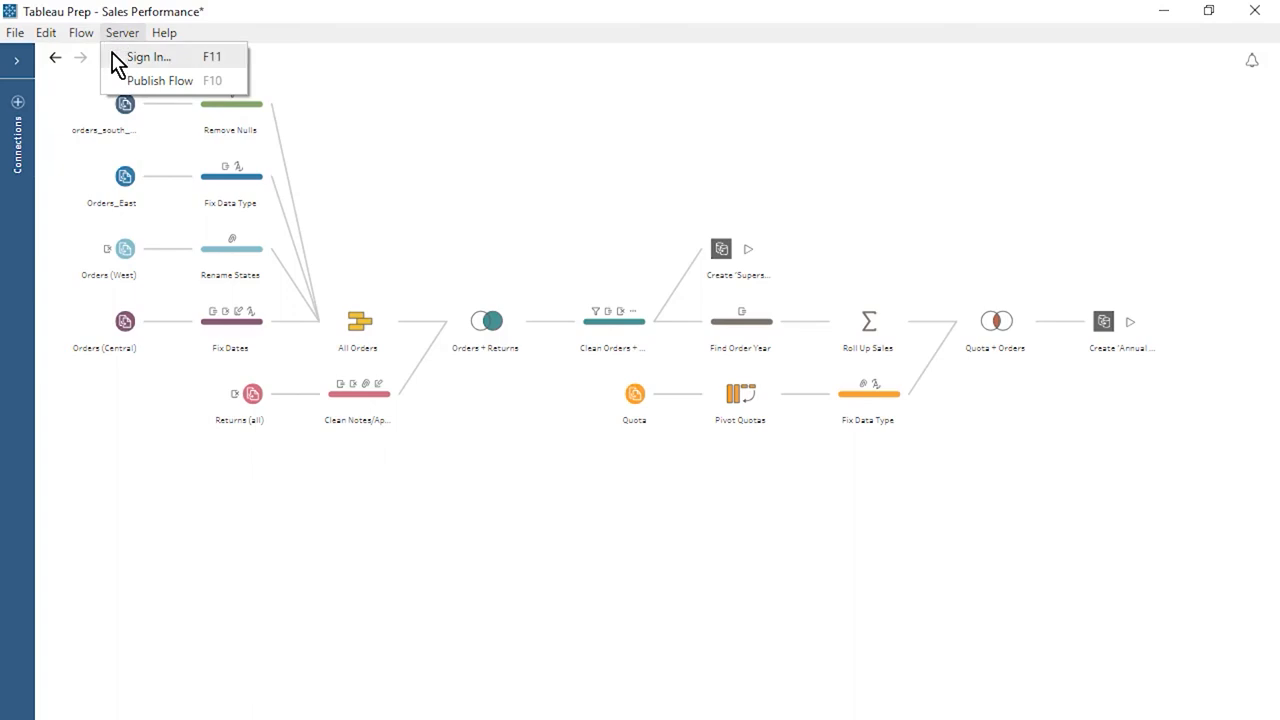
{"action": "left_click", "coordinate": [148, 56]}
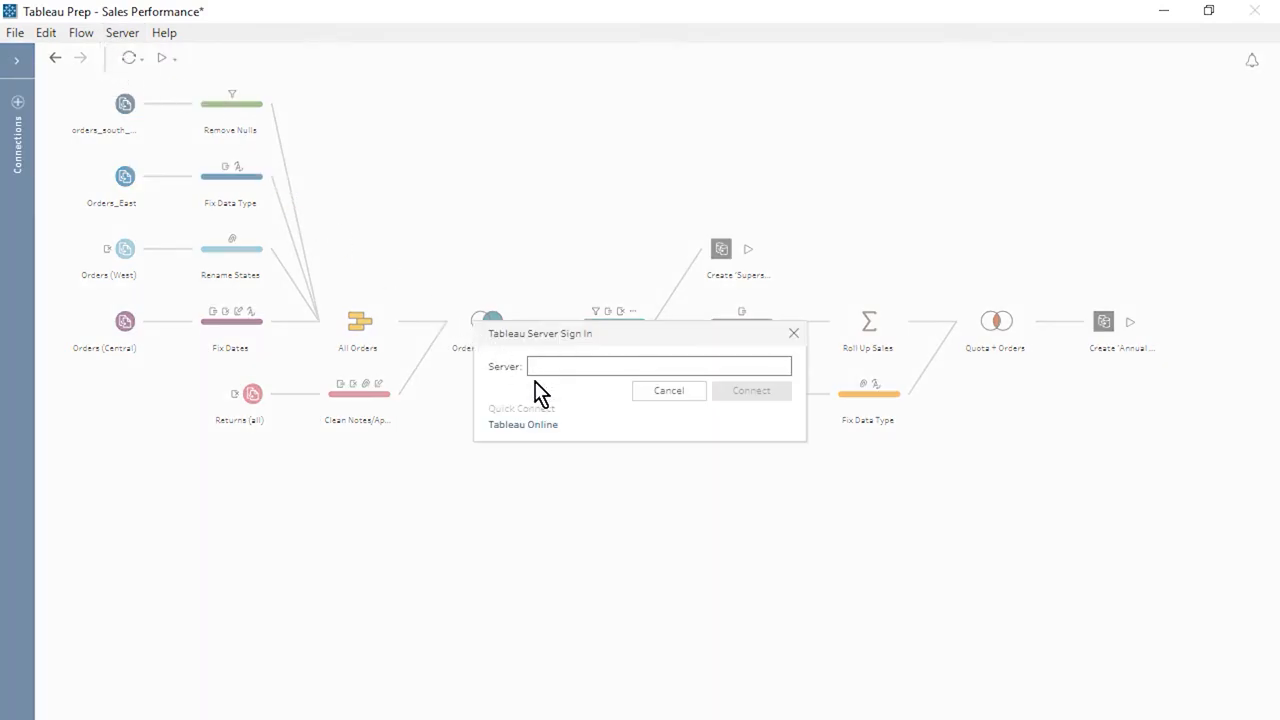
{"action": "left_click", "coordinate": [668, 390]}
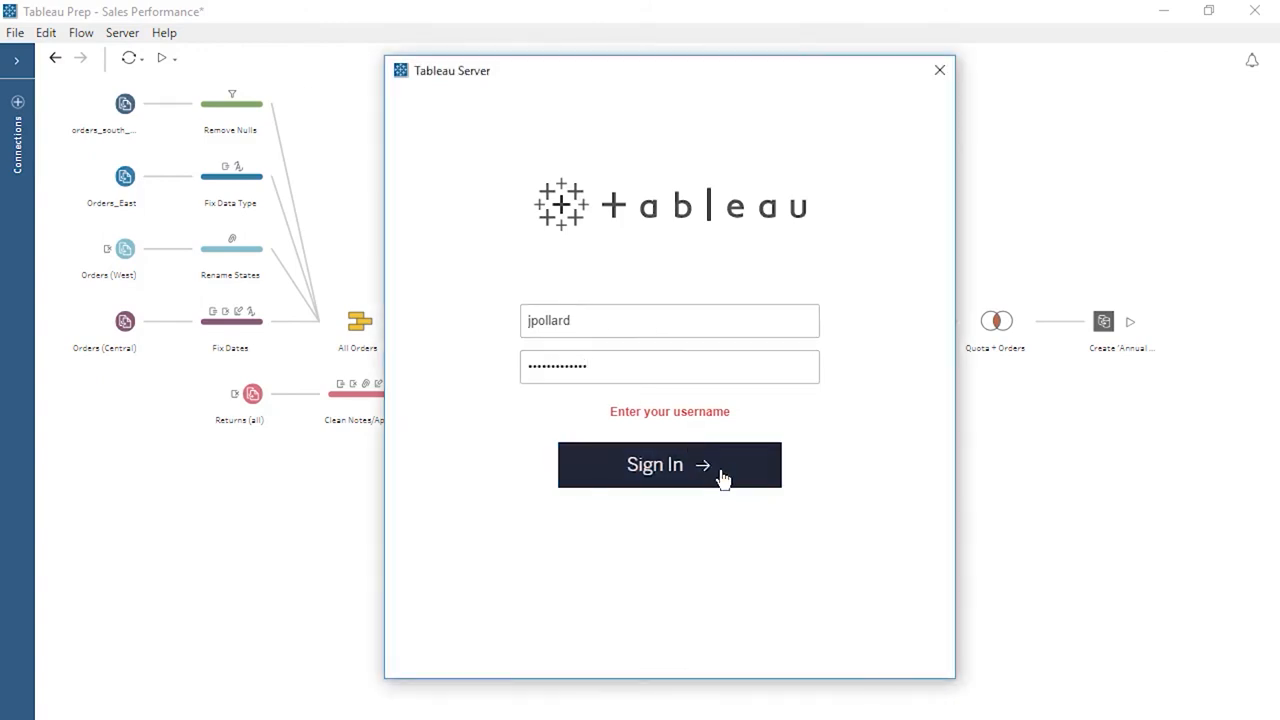
{"action": "left_click", "coordinate": [668, 464]}
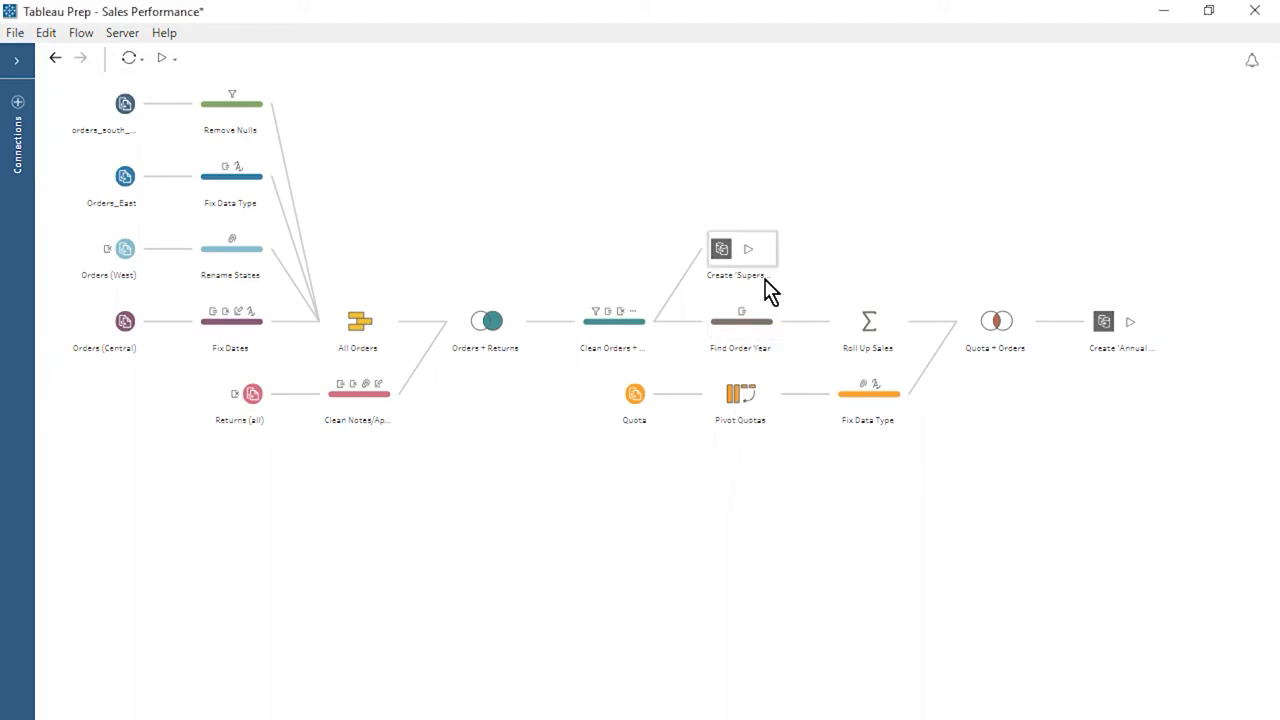
Step: Set the Superstore Sales output to publish as a data source in the Default project
{"action": "left_click", "coordinate": [740, 248]}
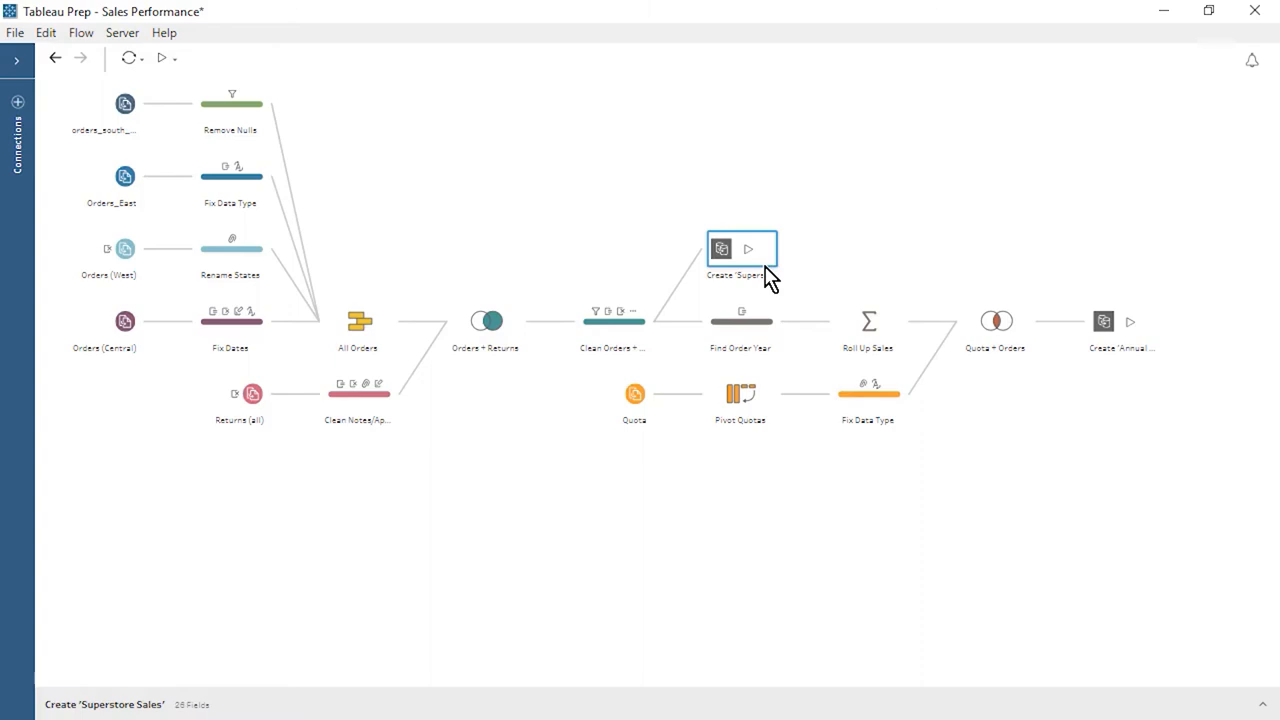
{"action": "mouse_move", "coordinate": [1268, 712]}
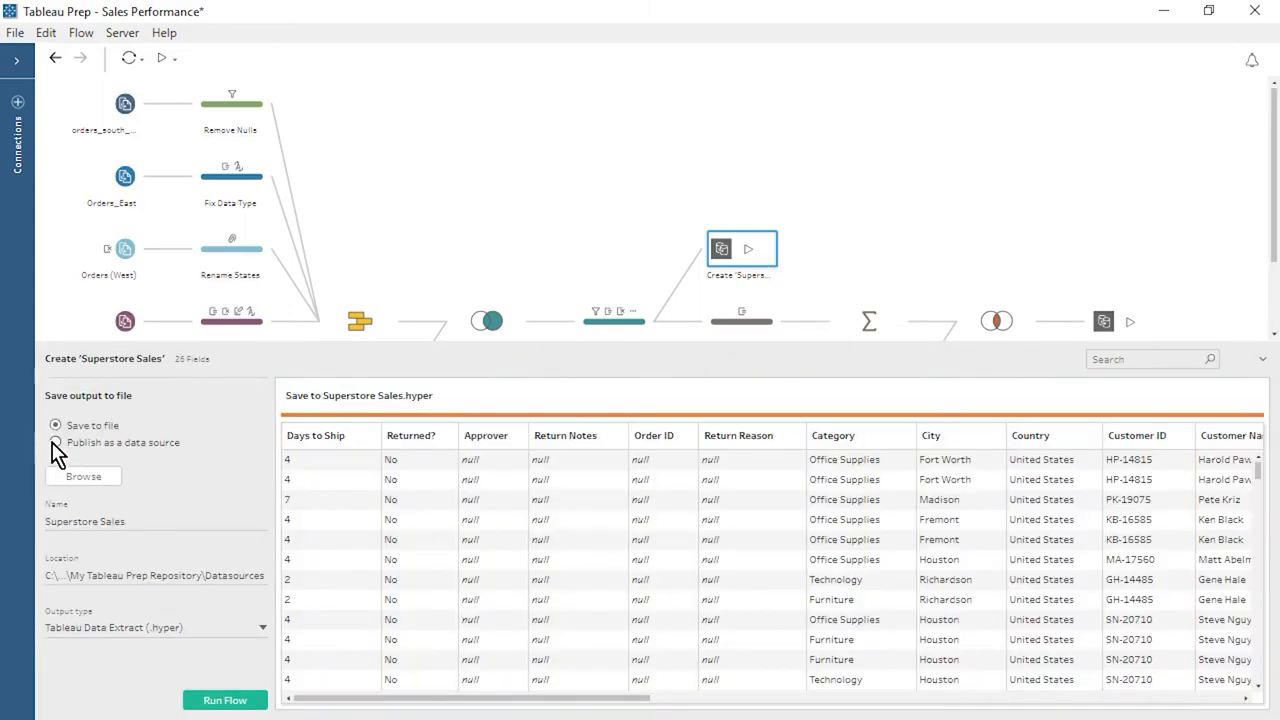
{"action": "left_click", "coordinate": [56, 442]}
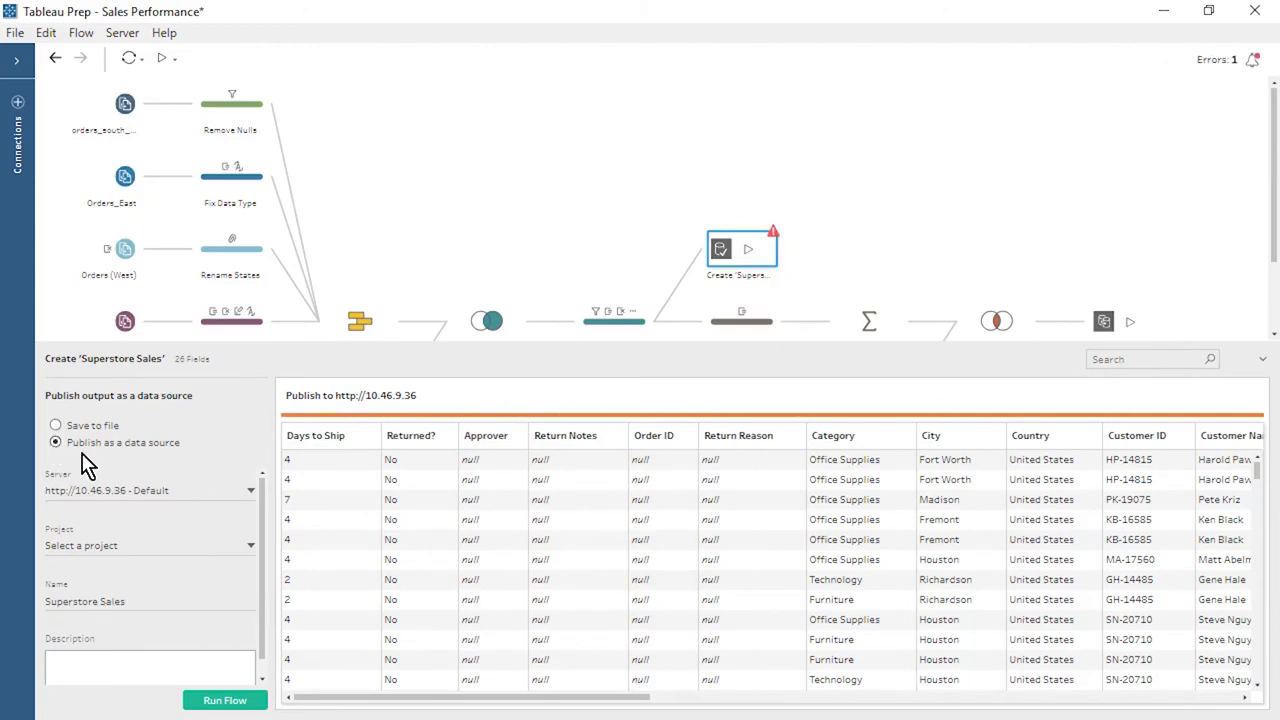
{"action": "mouse_move", "coordinate": [232, 540]}
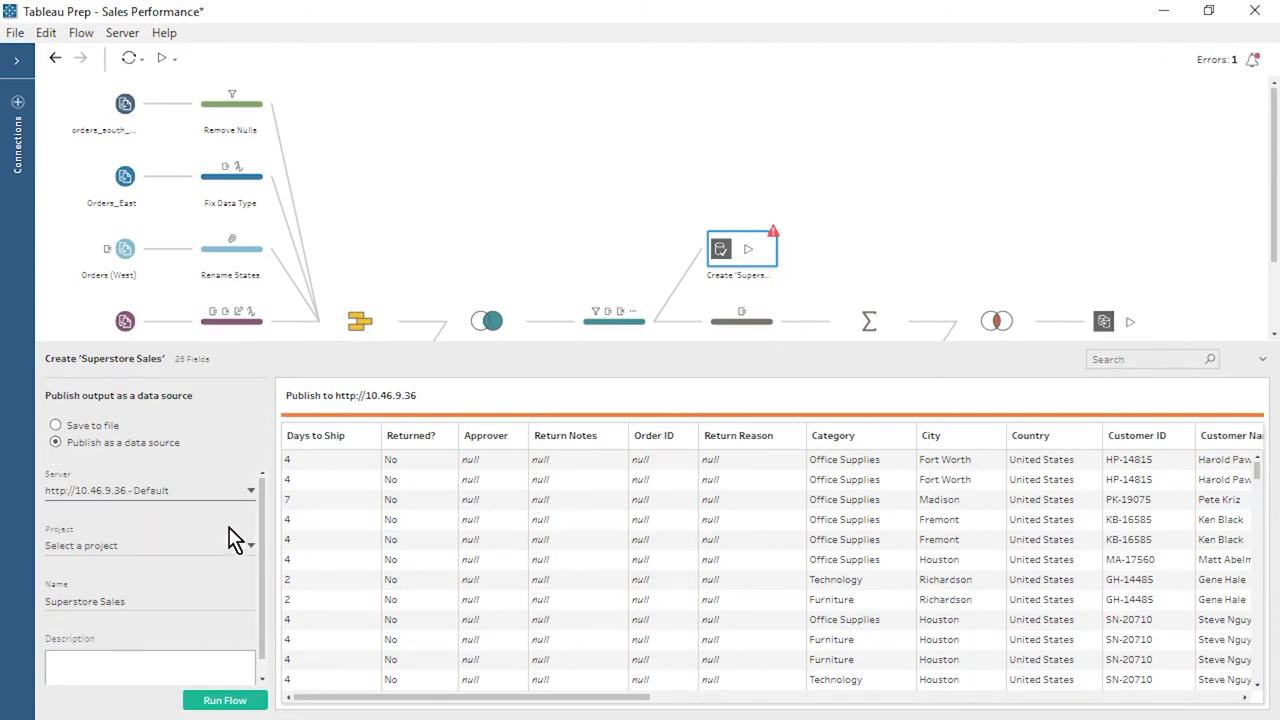
{"action": "left_click", "coordinate": [150, 544]}
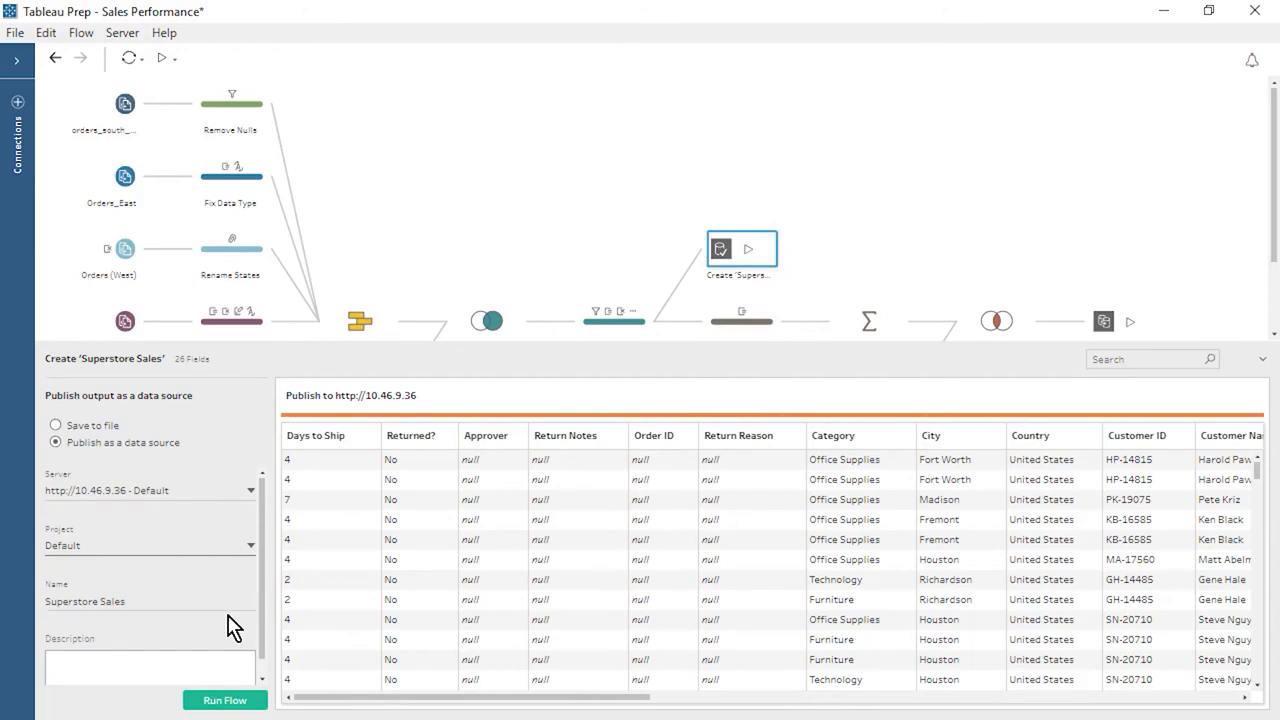
{"action": "mouse_move", "coordinate": [708, 536]}
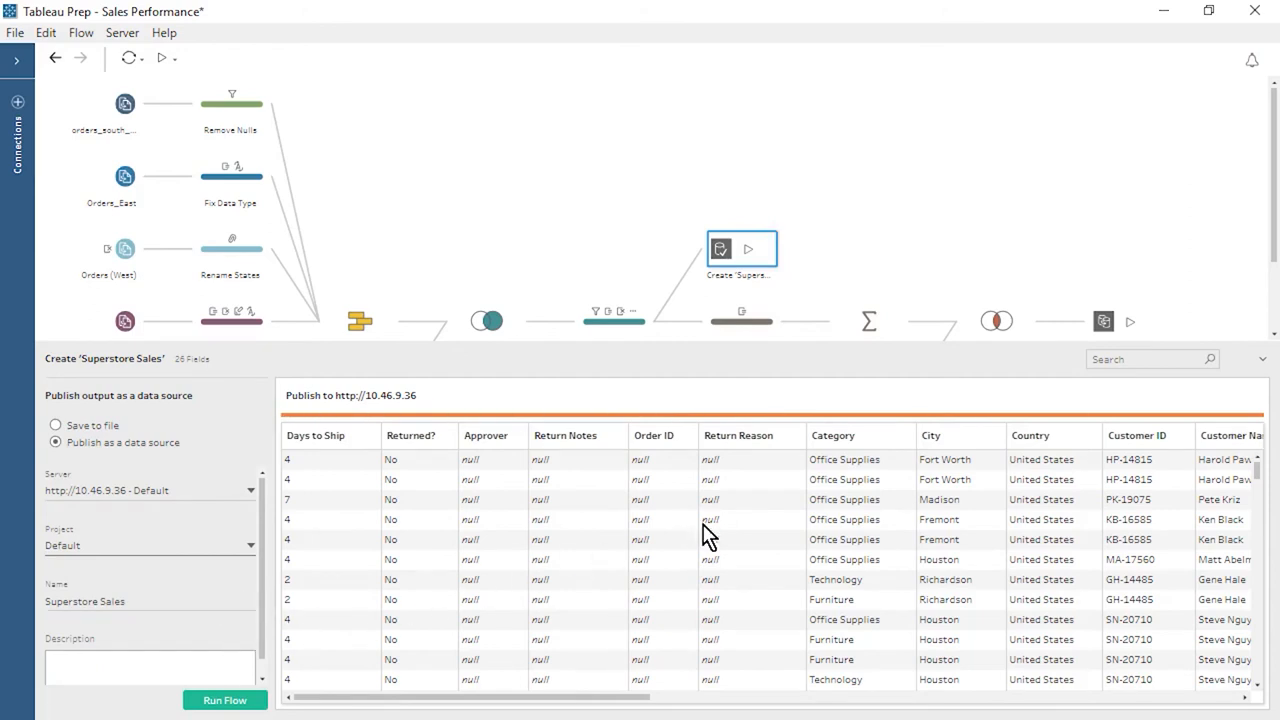
{"action": "scroll", "scroll_direction": "down", "scroll_amount": 3}
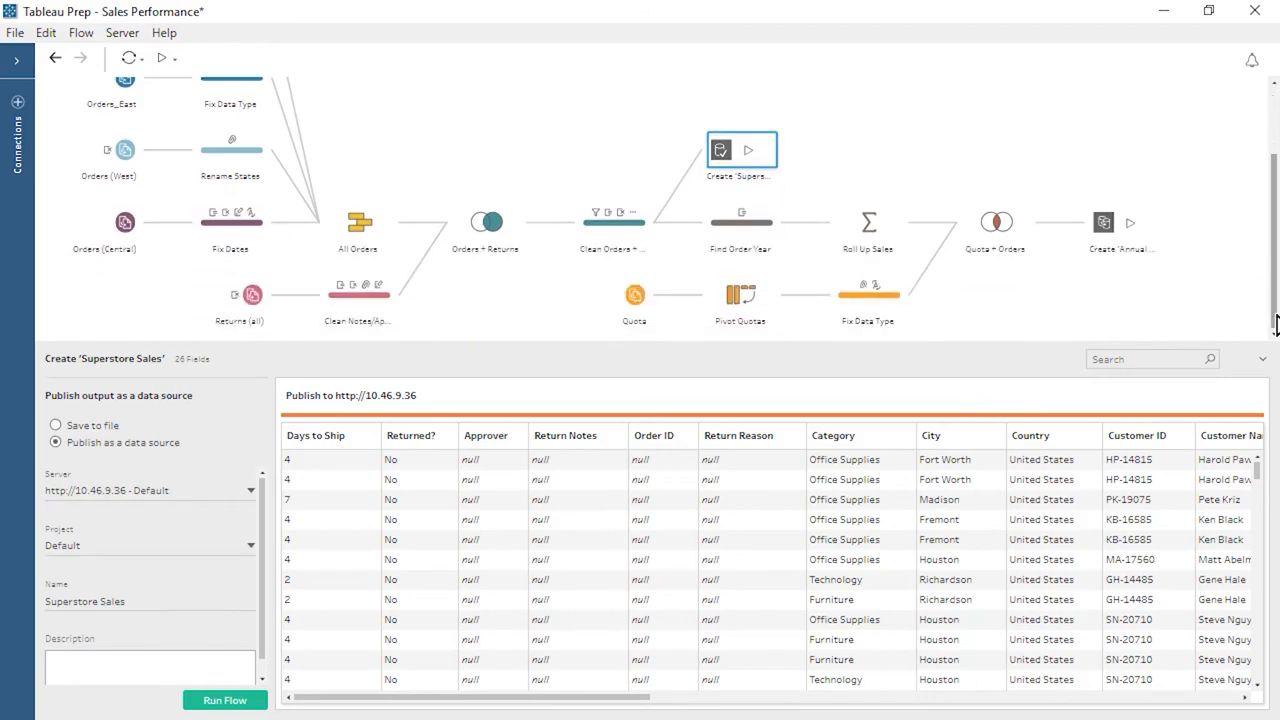
{"action": "left_click", "coordinate": [1104, 222]}
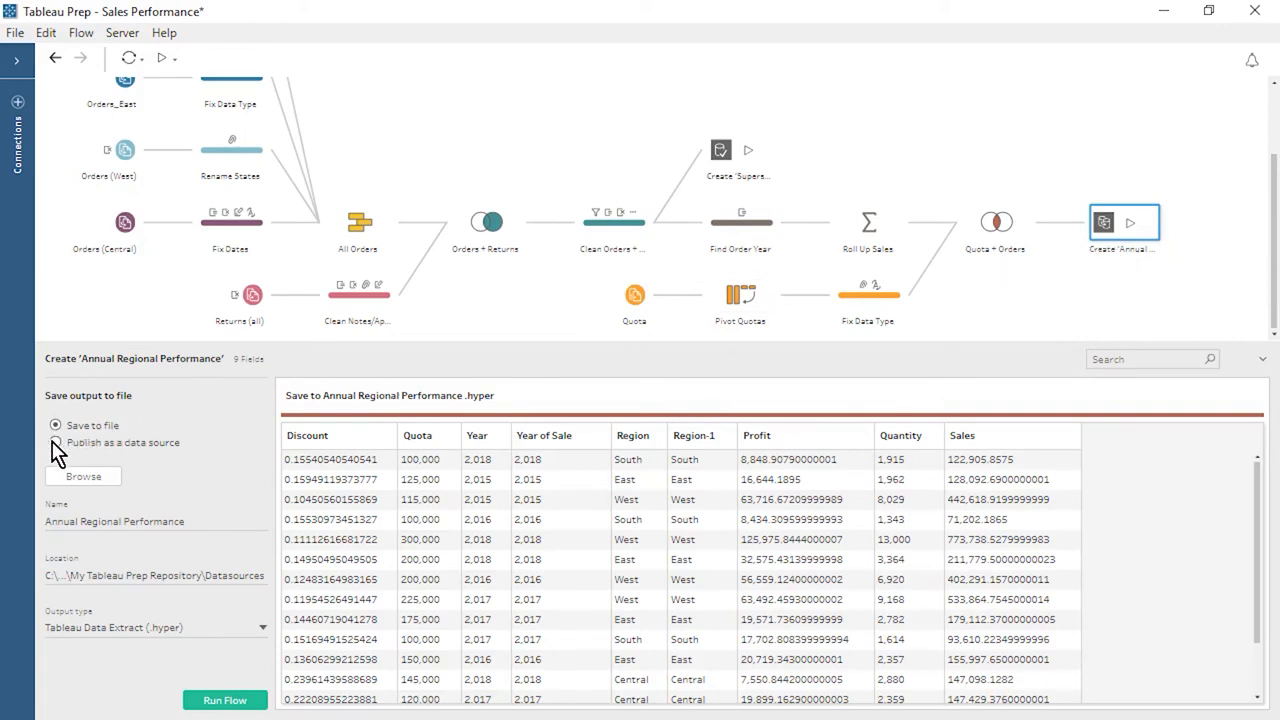
Step: Set the Annual Regional Performance output to publish as a data source in the Default project
{"action": "left_click", "coordinate": [56, 442]}
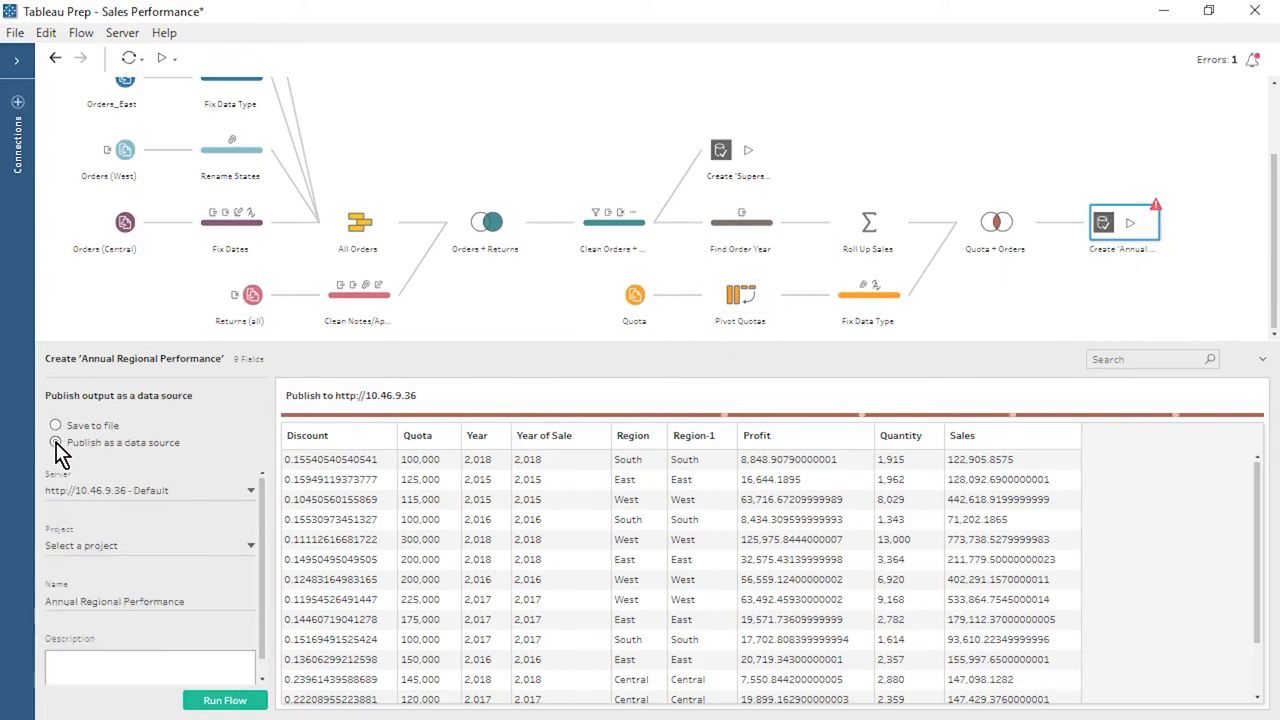
{"action": "left_click", "coordinate": [56, 444]}
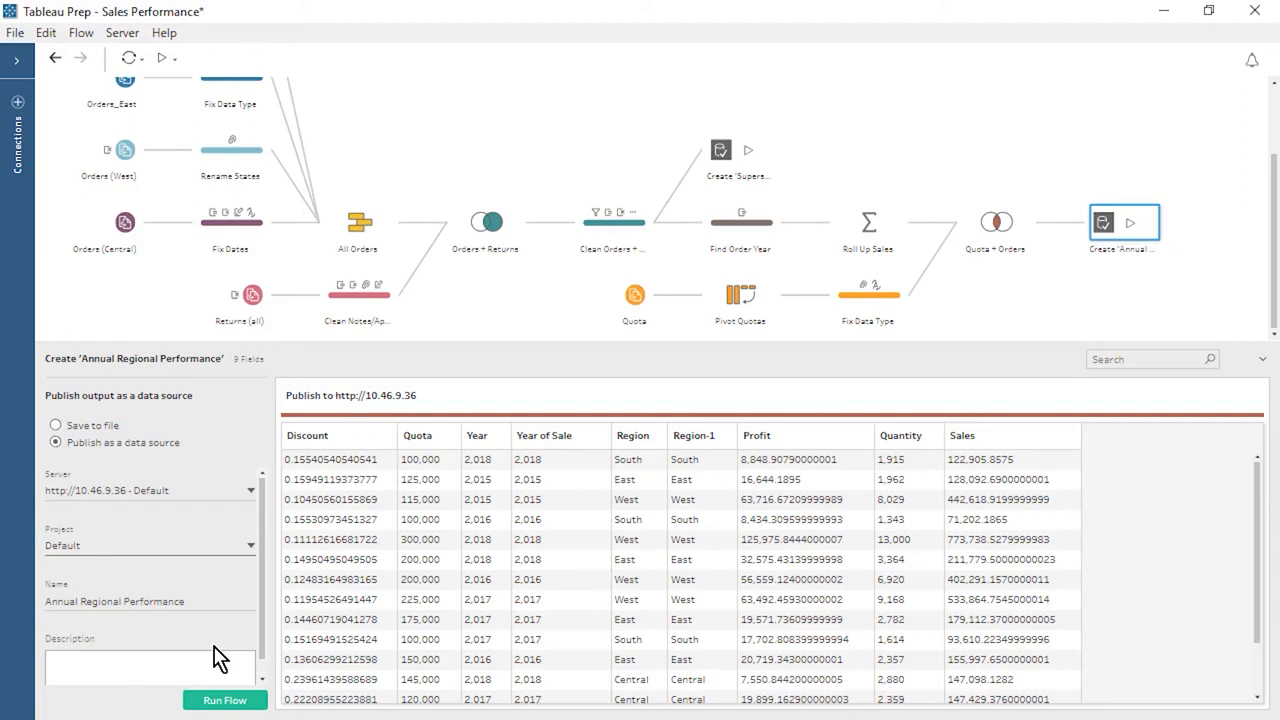
{"action": "mouse_move", "coordinate": [224, 656]}
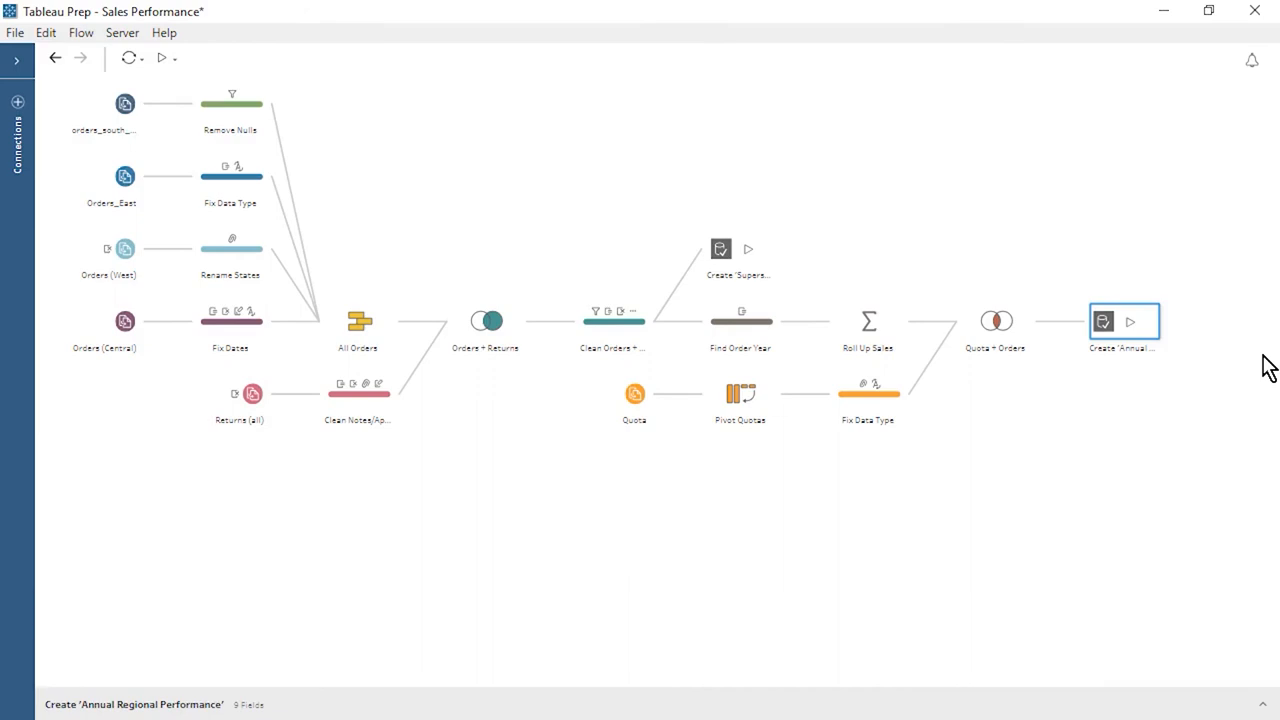
{"action": "mouse_move", "coordinate": [698, 150]}
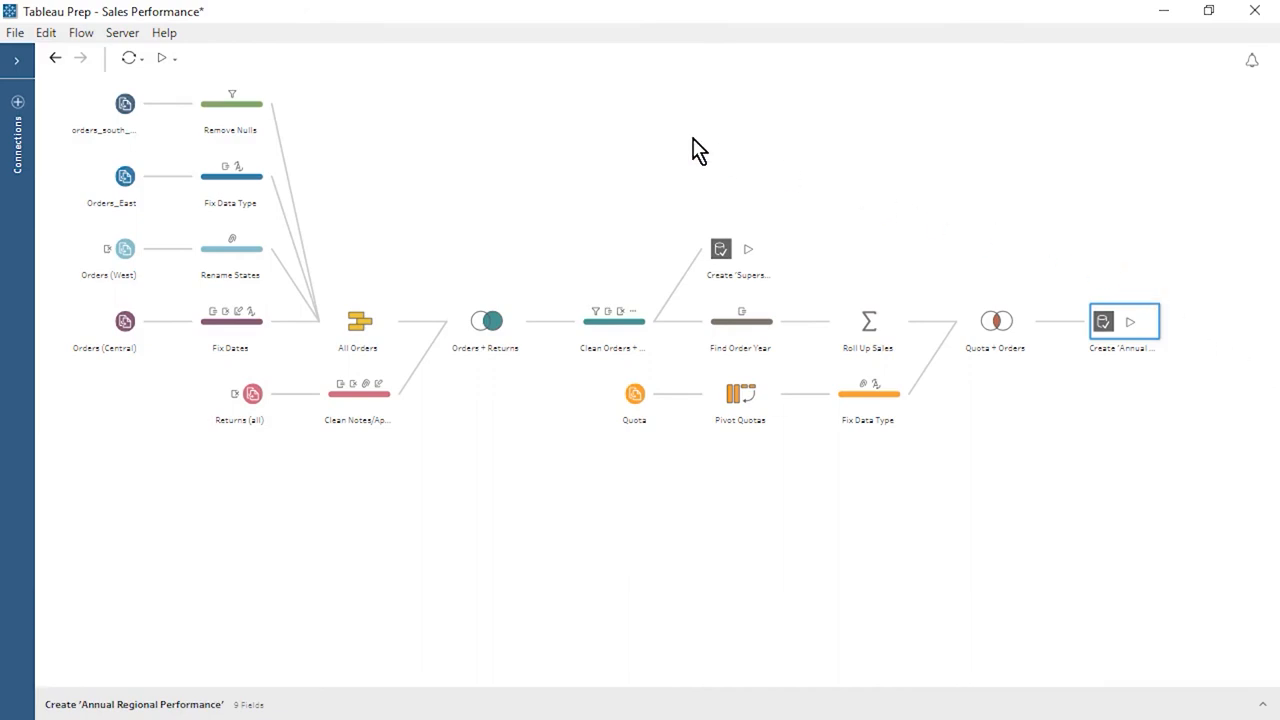
Step: Publish the Sales Performance flow to the Default project with its input files uploaded
{"action": "left_click", "coordinate": [122, 32]}
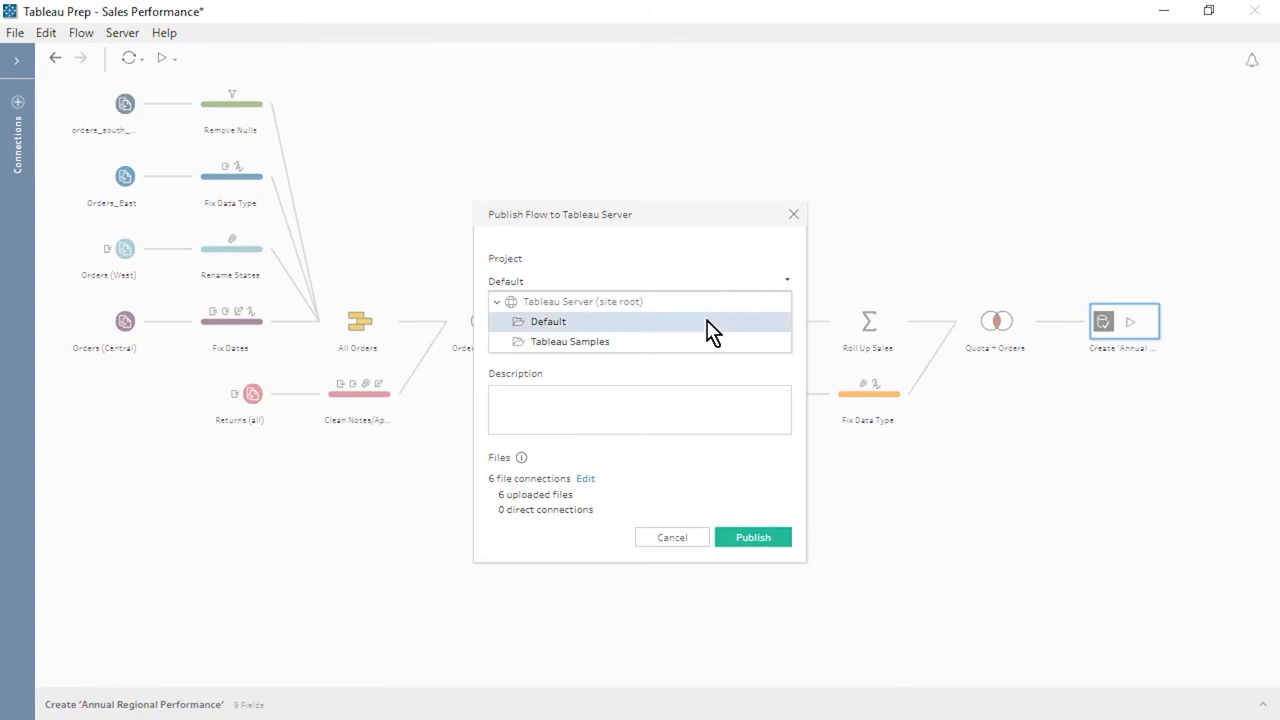
{"action": "left_click", "coordinate": [548, 320]}
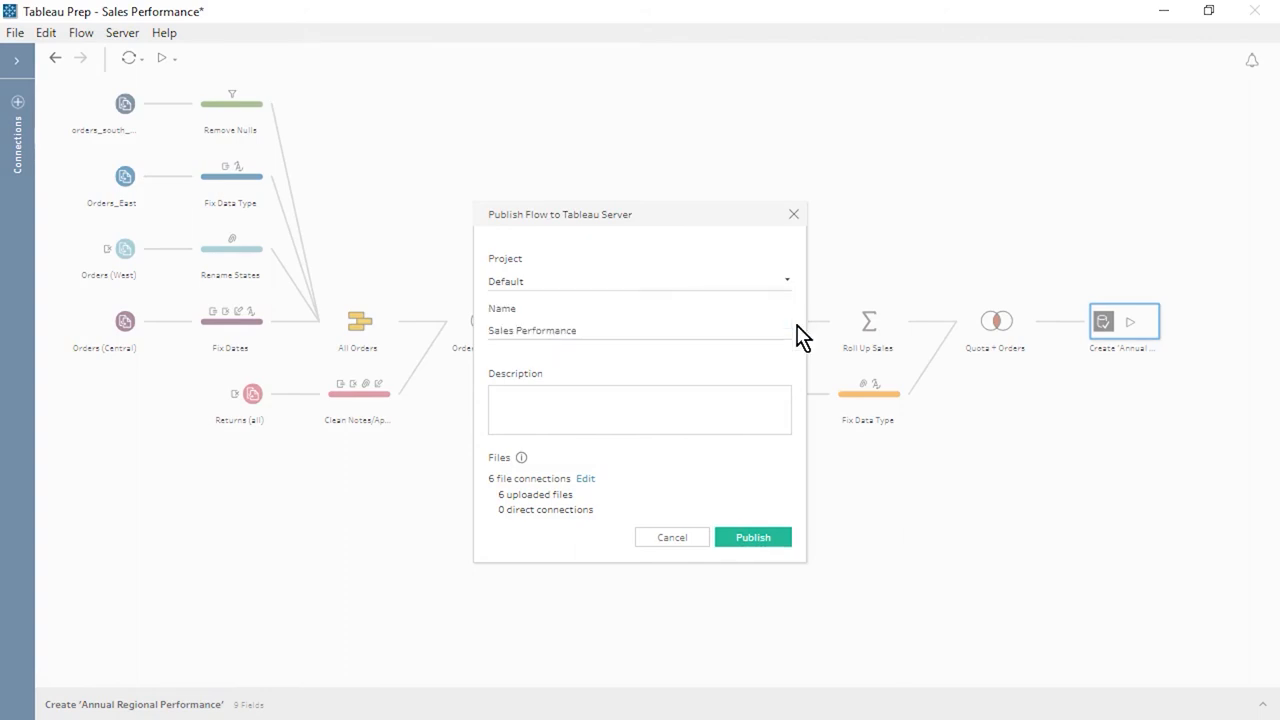
{"action": "left_click", "coordinate": [584, 478]}
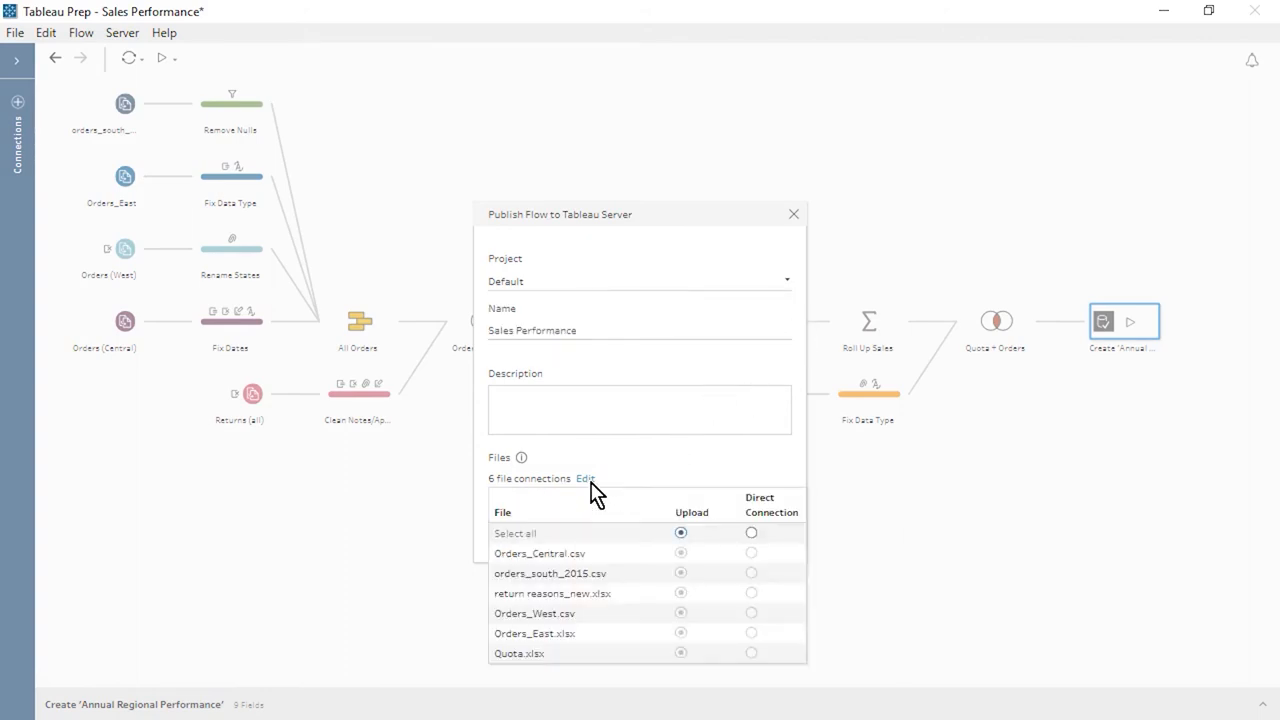
{"action": "mouse_move", "coordinate": [668, 524]}
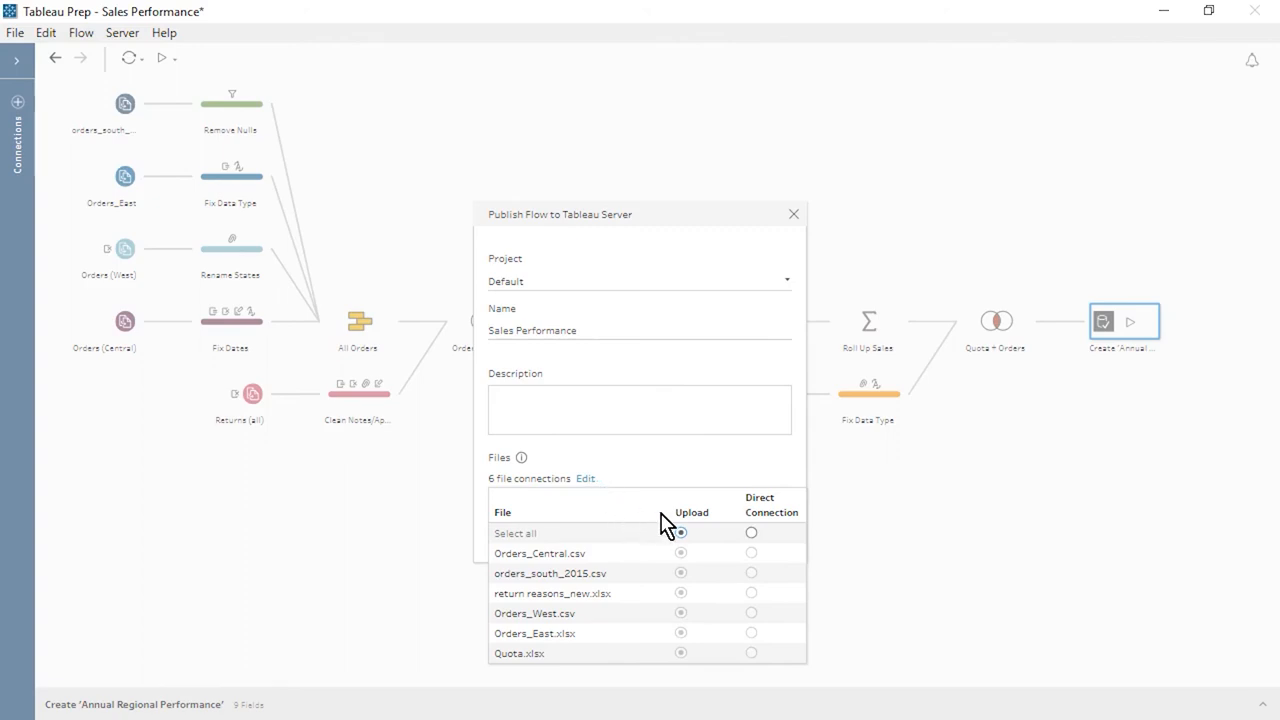
{"action": "mouse_move", "coordinate": [664, 524]}
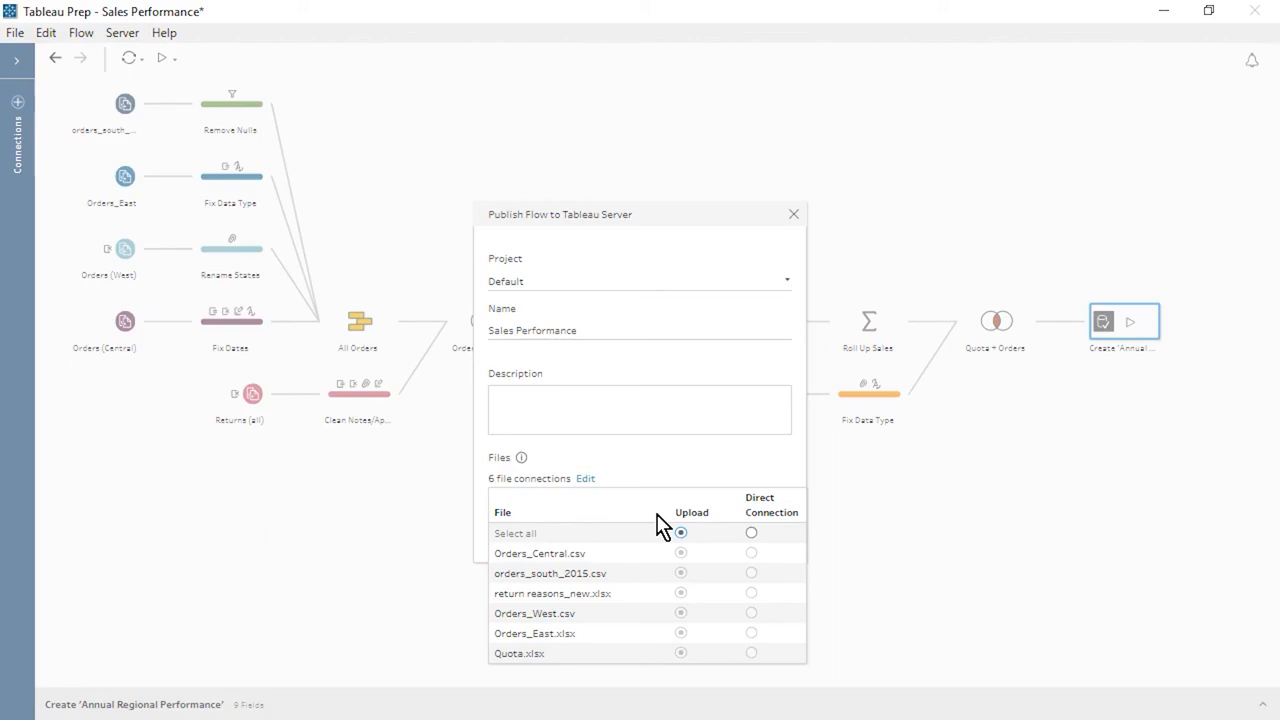
{"action": "mouse_move", "coordinate": [652, 520]}
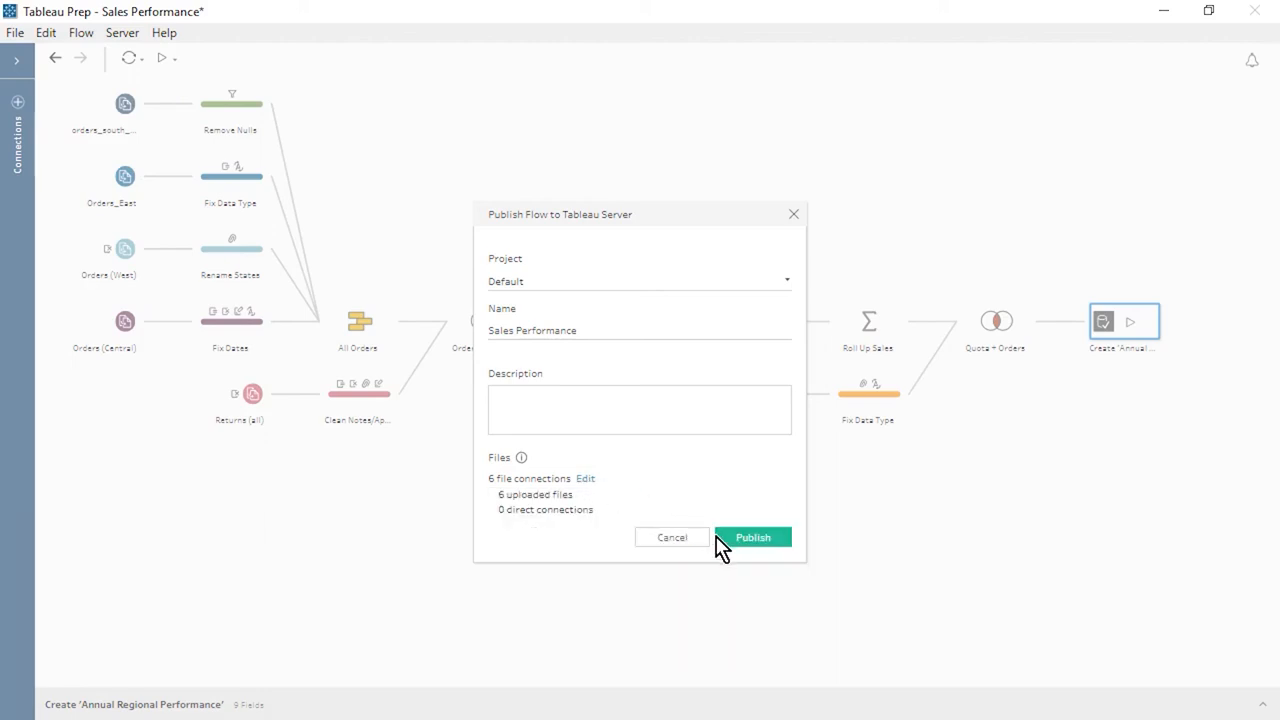
{"action": "left_click", "coordinate": [752, 536]}
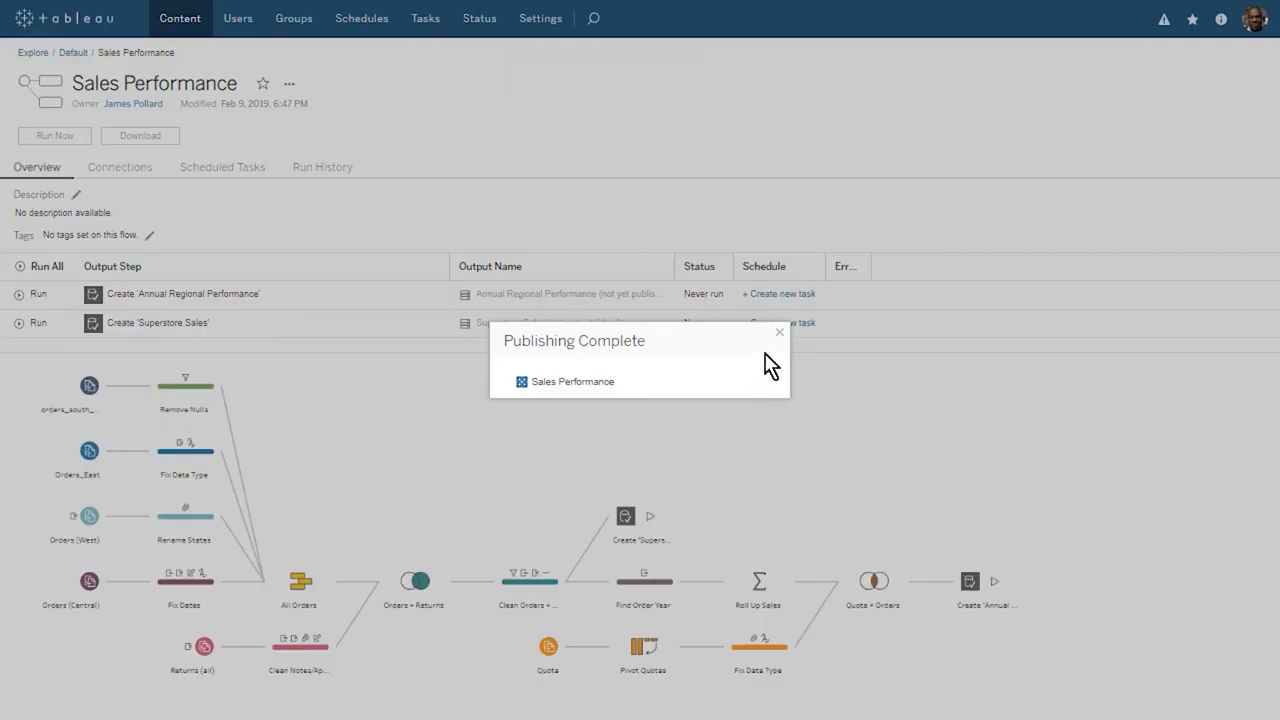
Step: Create a Daily 11:00AM scheduled task covering all output steps of the flow
{"action": "left_click", "coordinate": [780, 332]}
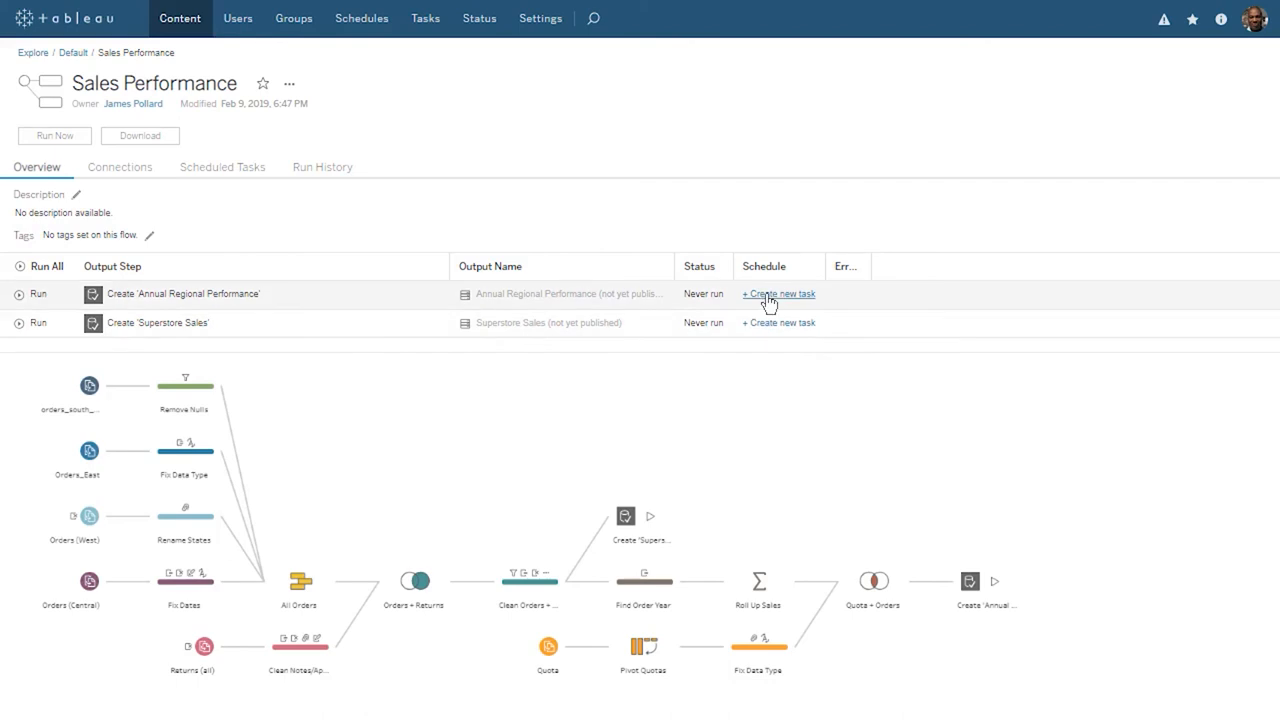
{"action": "left_click", "coordinate": [778, 292]}
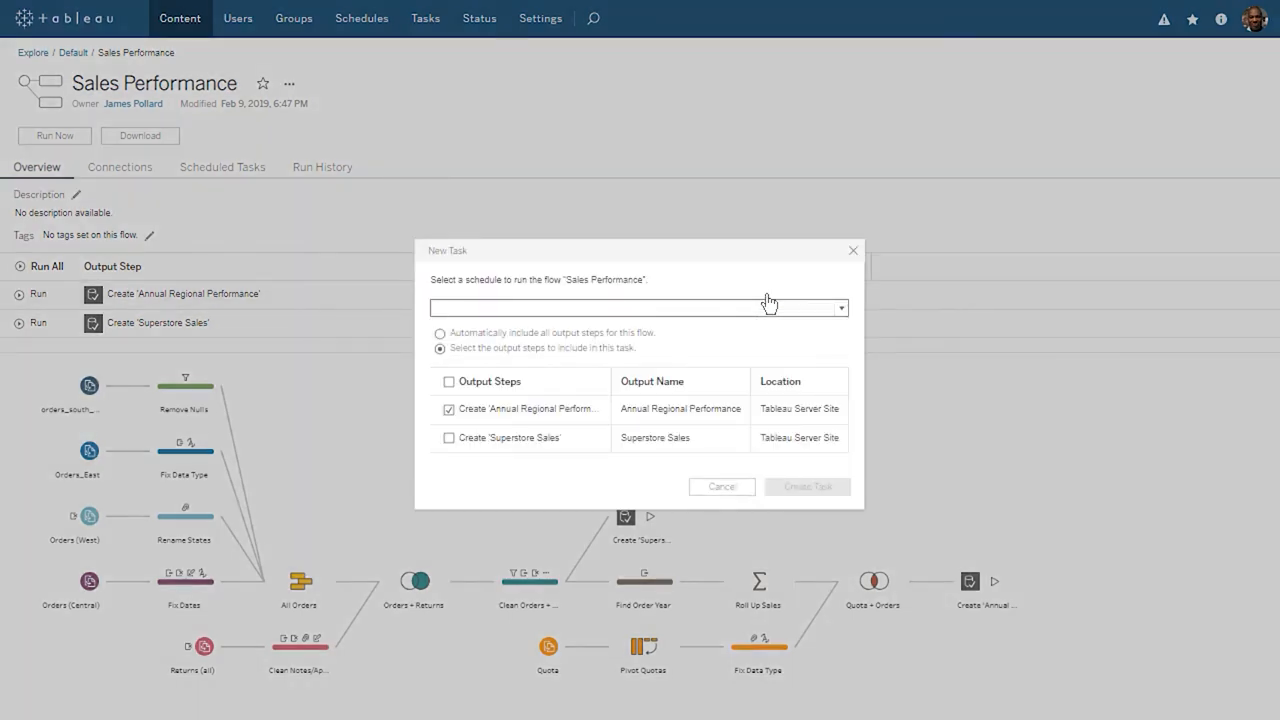
{"action": "mouse_move", "coordinate": [490, 344]}
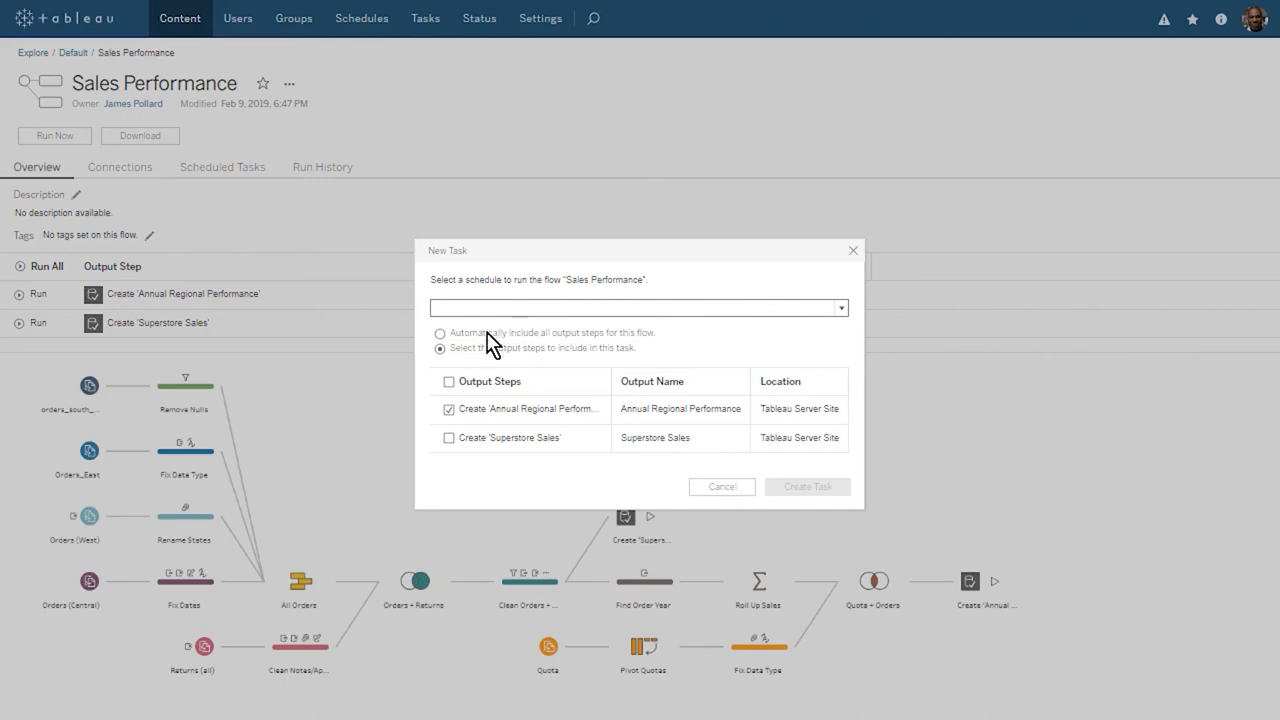
{"action": "left_click", "coordinate": [440, 332]}
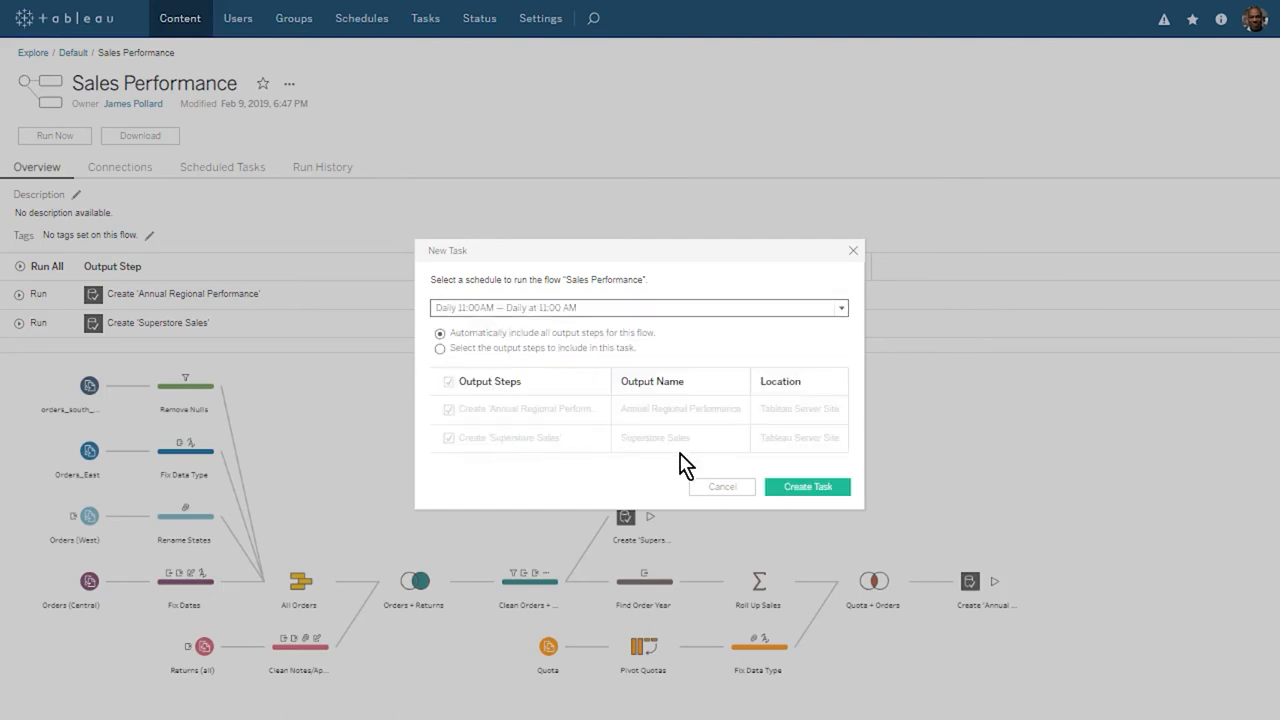
{"action": "left_click", "coordinate": [806, 486]}
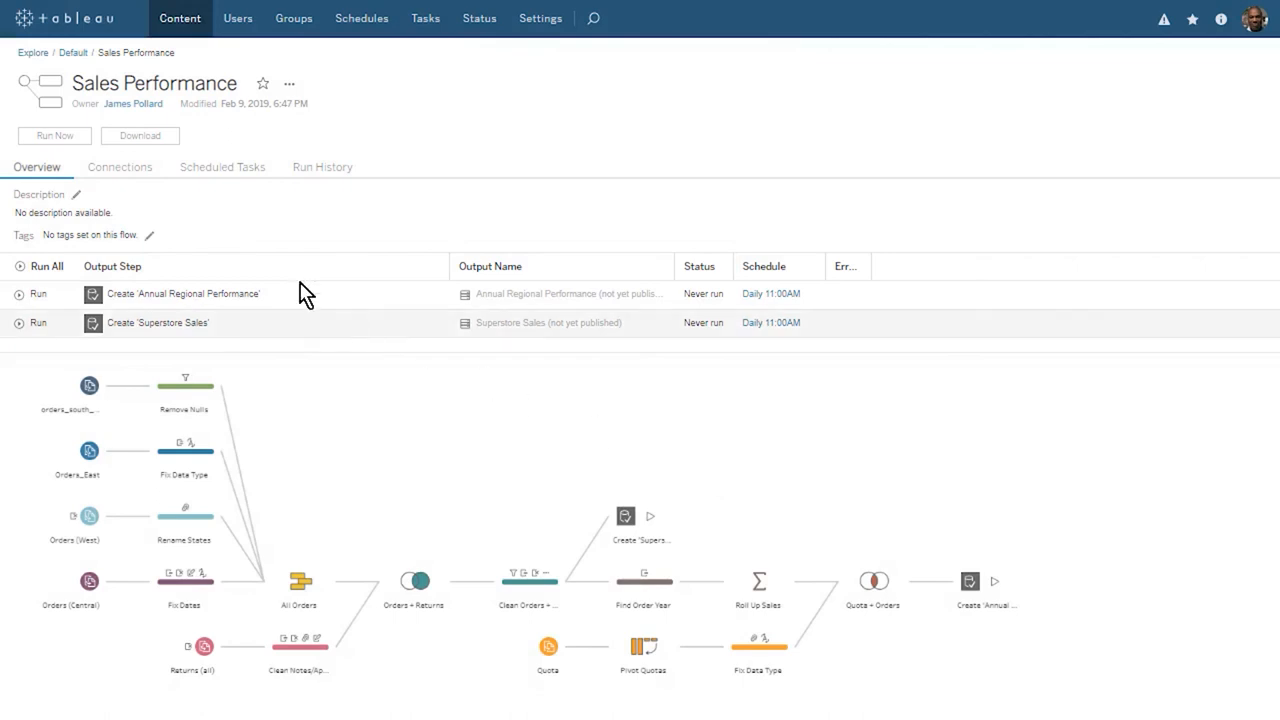
Step: Run the Sales Performance flow now and confirm the run
{"action": "left_click", "coordinate": [54, 136]}
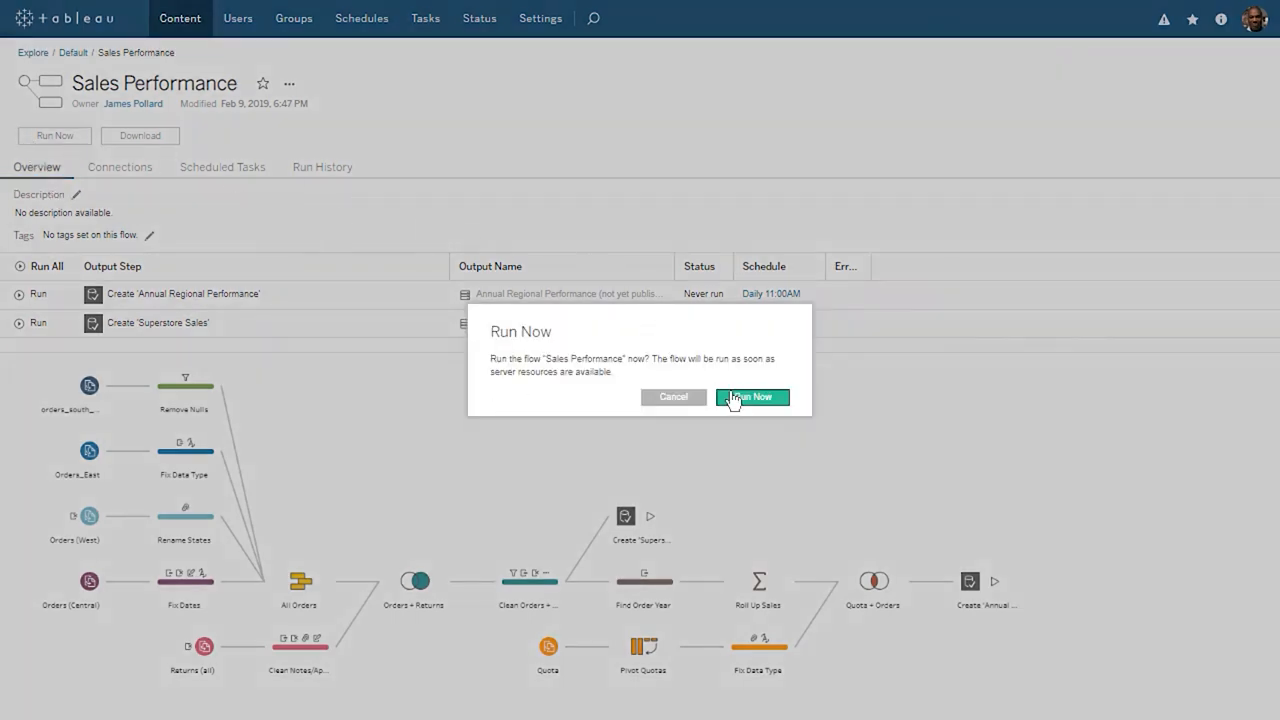
{"action": "left_click", "coordinate": [752, 396]}
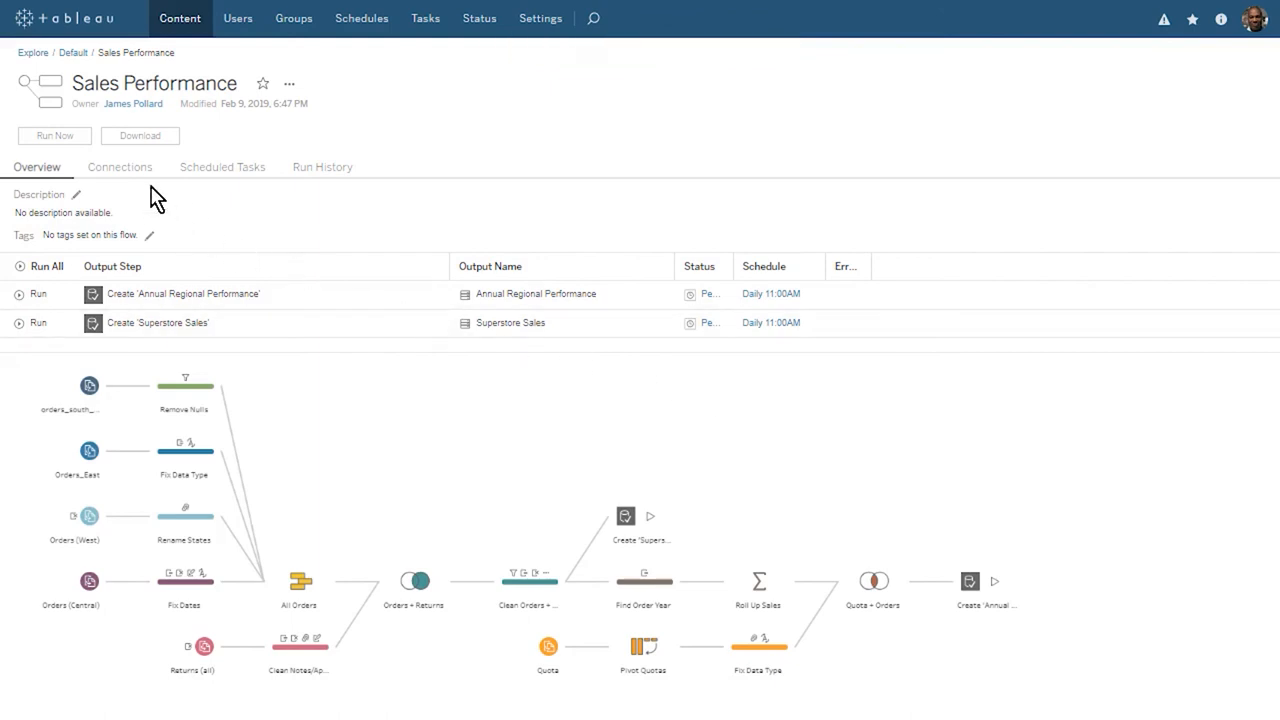
Step: Review the flow's connections, scheduled tasks, and run history showing both outputs succeeded
{"action": "left_click", "coordinate": [120, 168]}
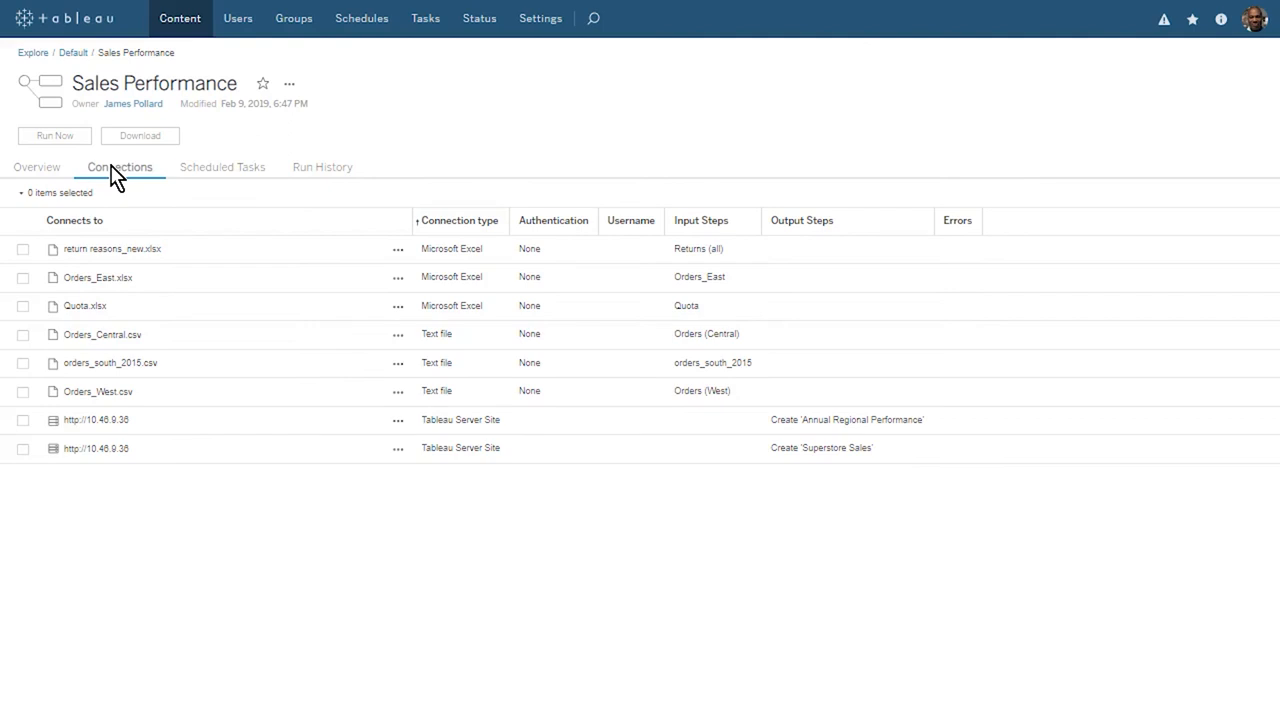
{"action": "left_click", "coordinate": [222, 168]}
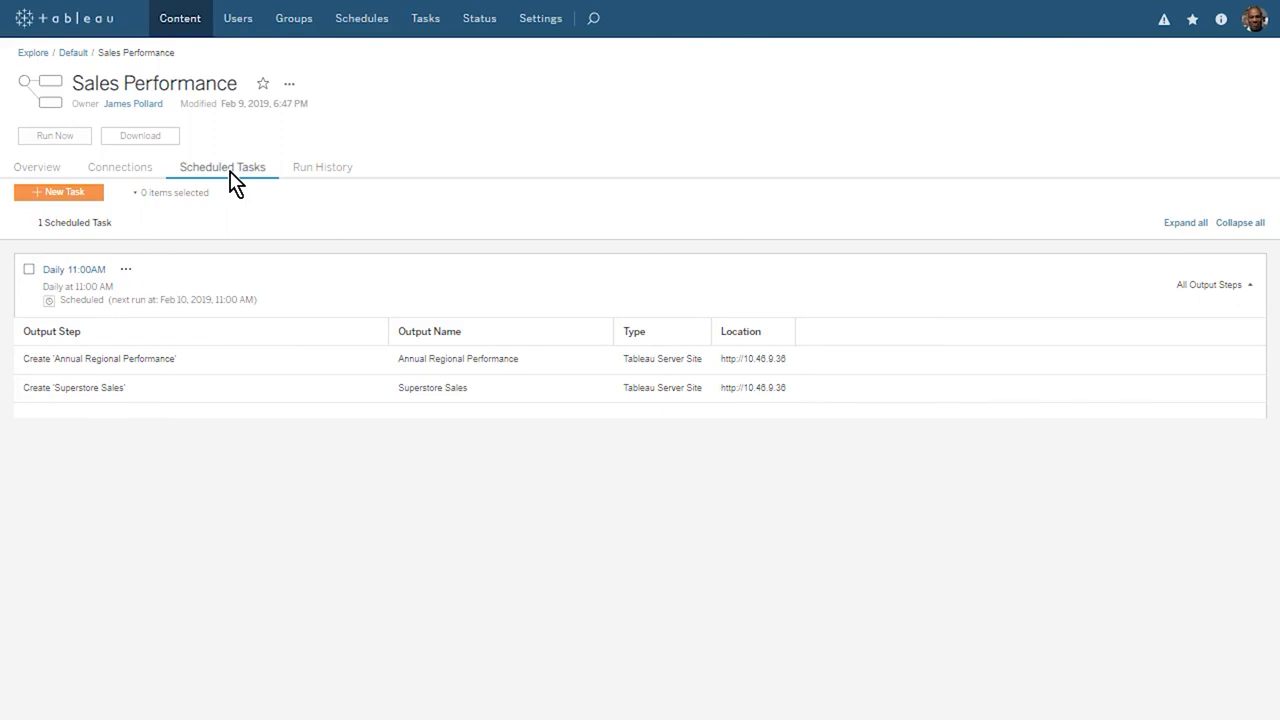
{"action": "mouse_move", "coordinate": [324, 168]}
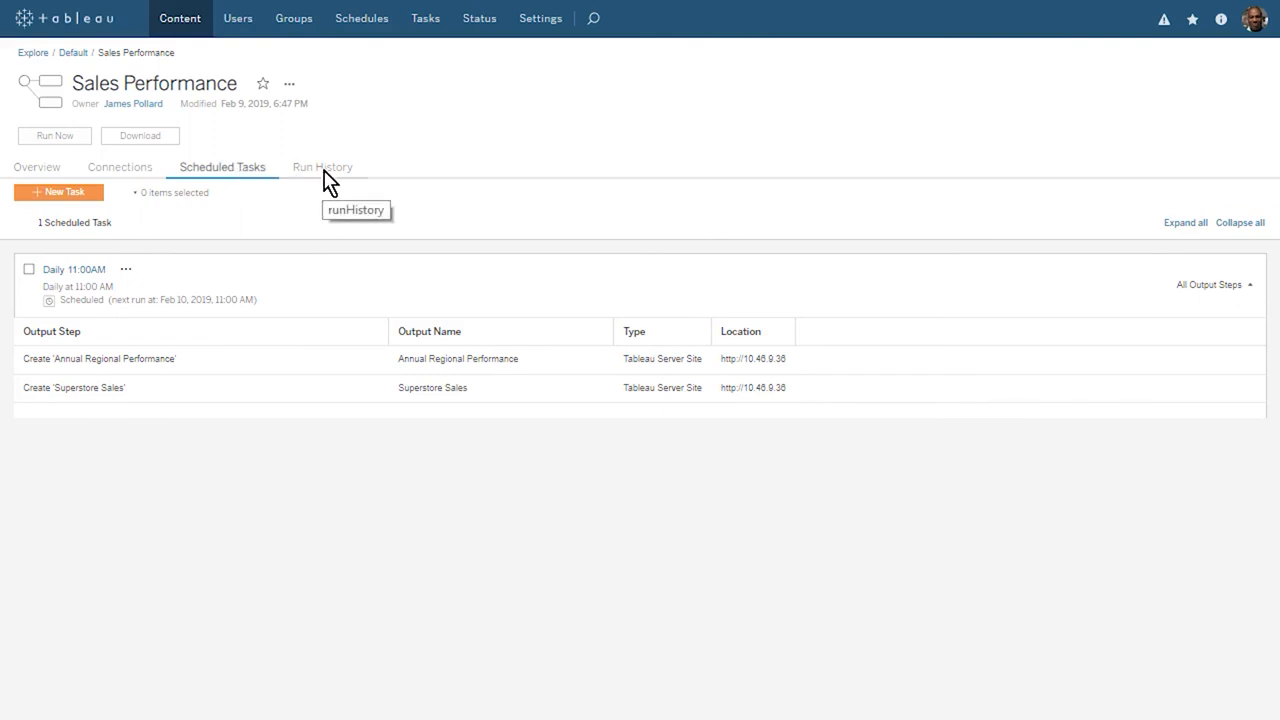
{"action": "left_click", "coordinate": [322, 168]}
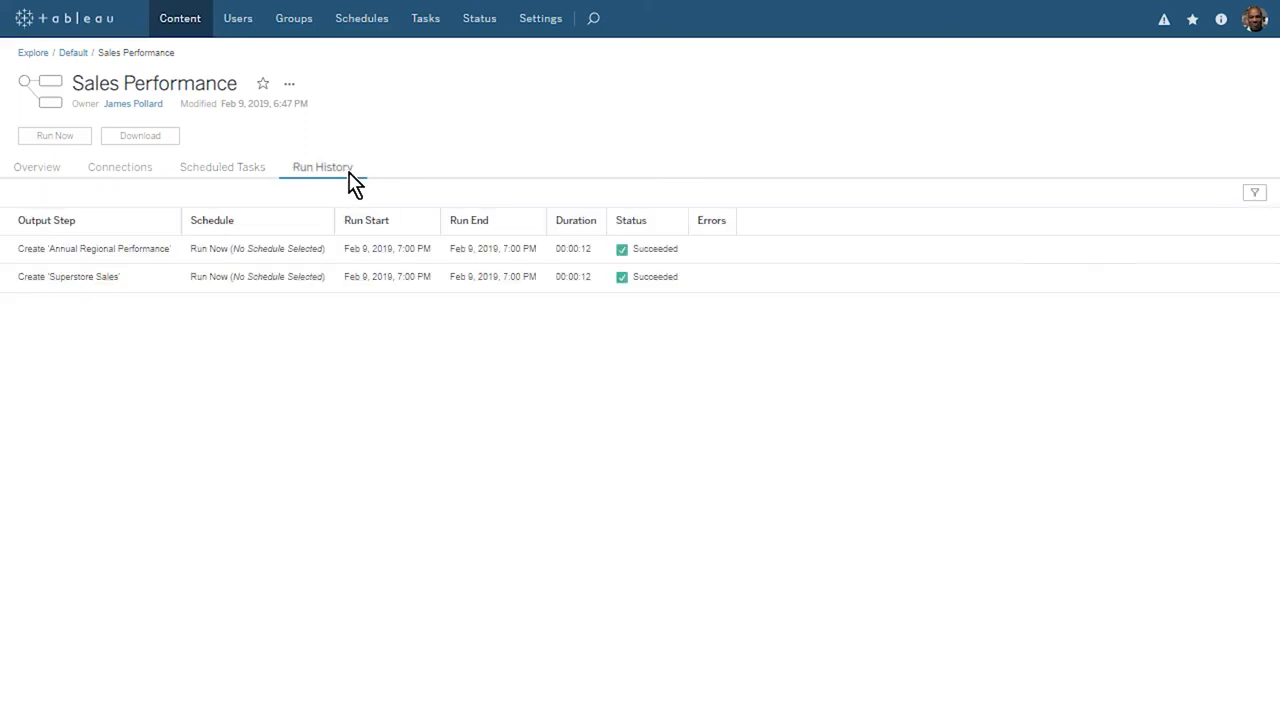
{"action": "mouse_move", "coordinate": [392, 180]}
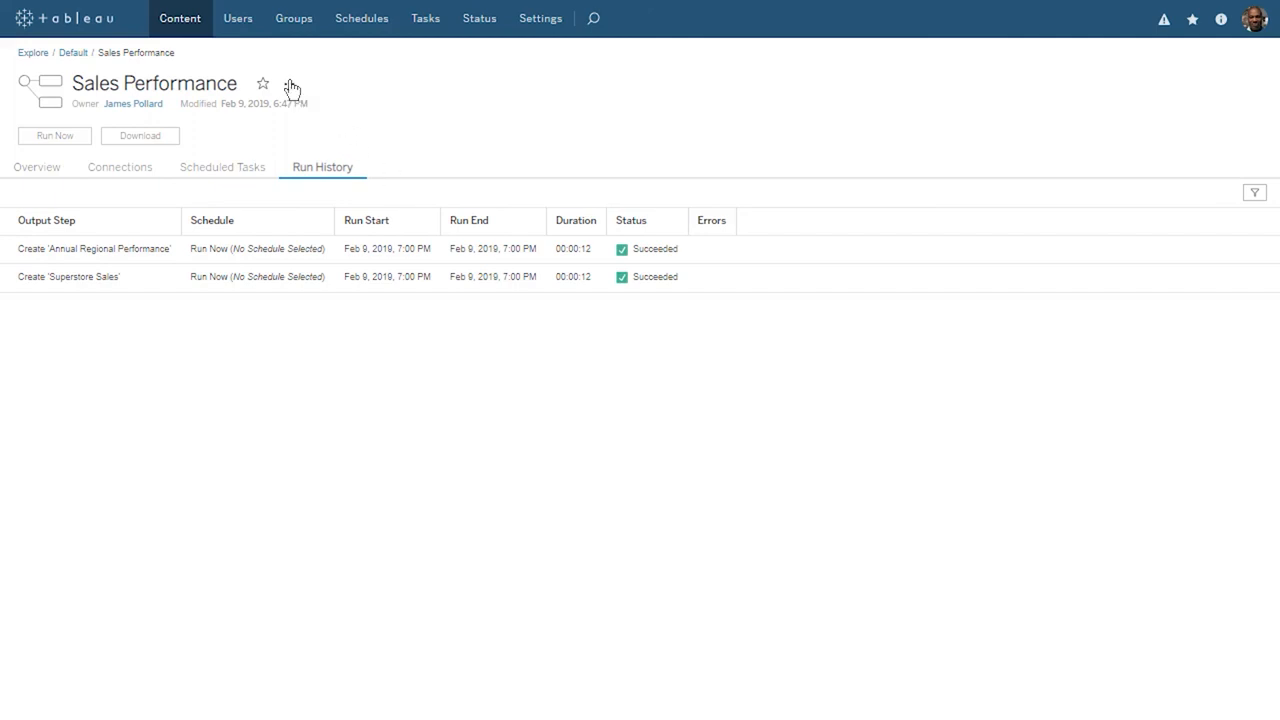
{"action": "left_click", "coordinate": [288, 84]}
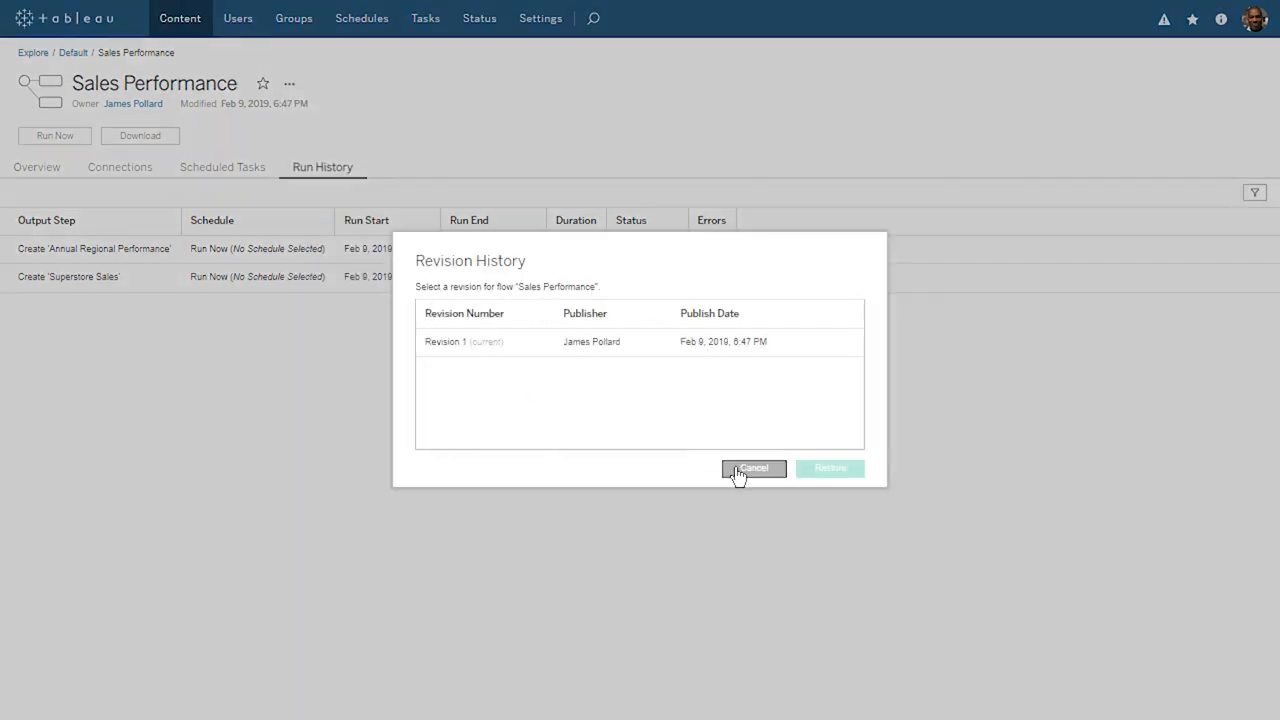
{"action": "left_click", "coordinate": [752, 468]}
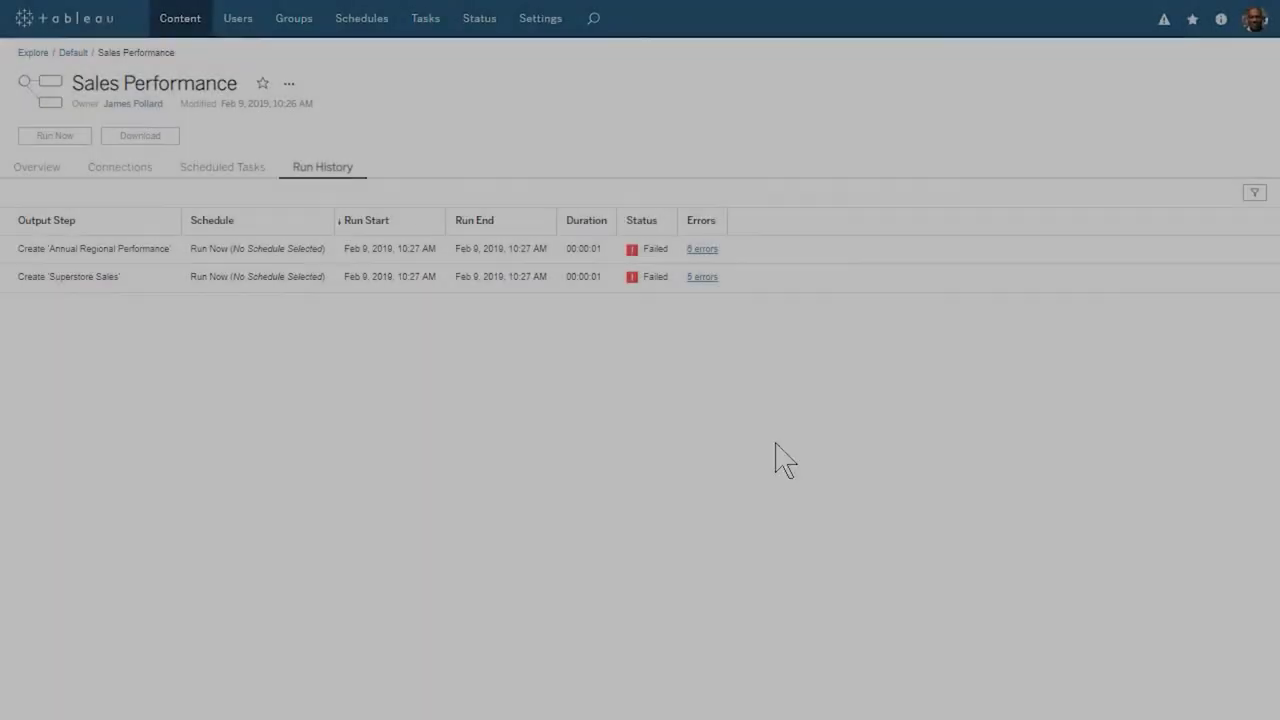
{"action": "left_click", "coordinate": [702, 248]}
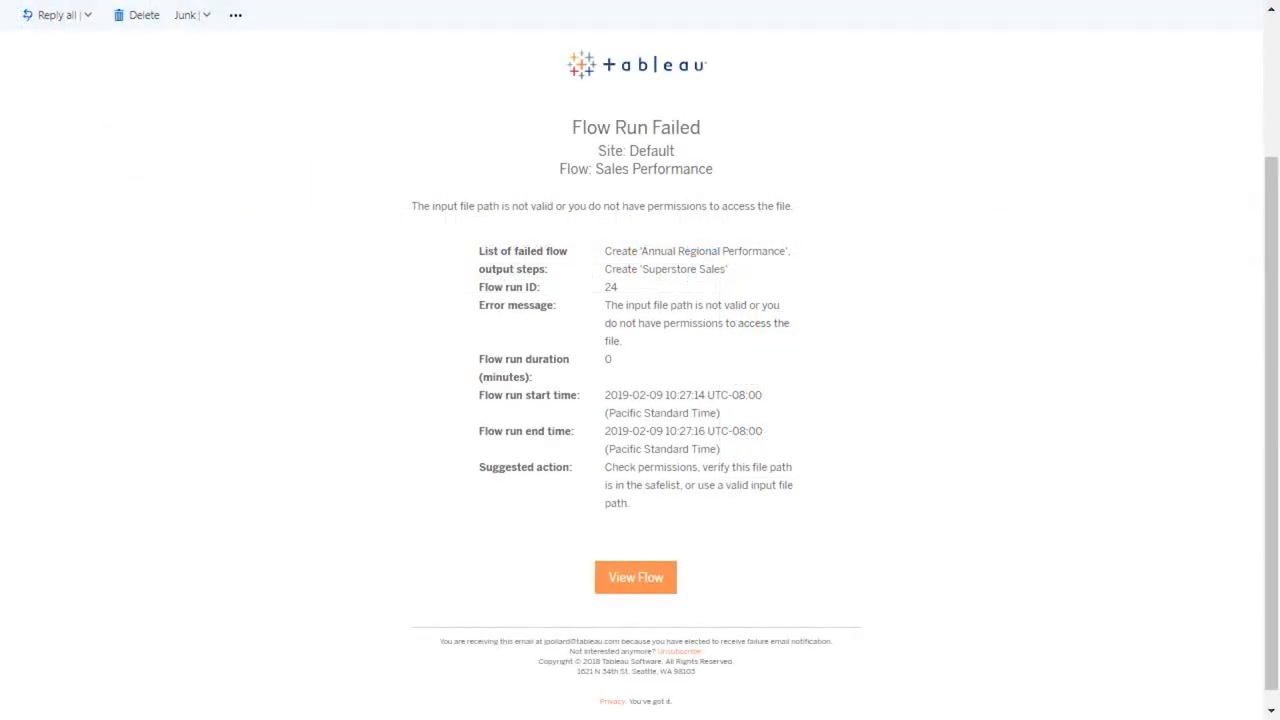
{"action": "left_click", "coordinate": [636, 576]}
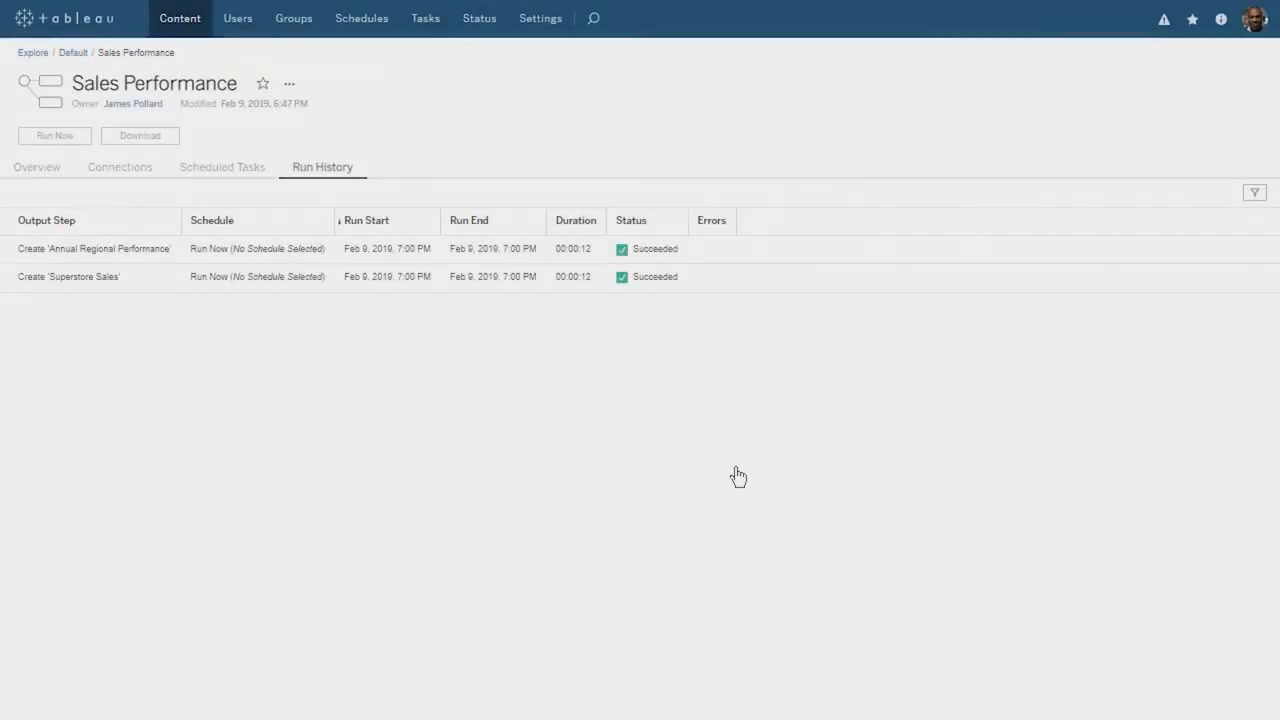
Step: View the two published data sources in Explore, then switch the list to All Flows
{"action": "left_click", "coordinate": [180, 18]}
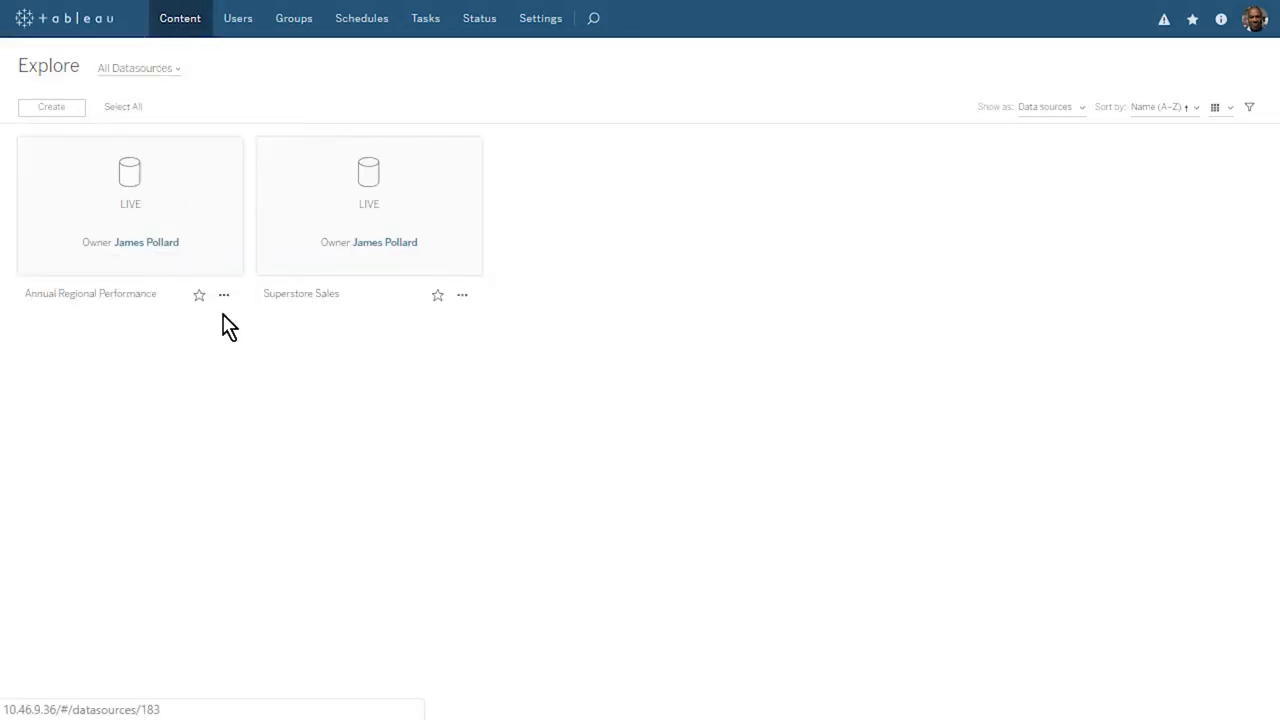
{"action": "mouse_move", "coordinate": [236, 352]}
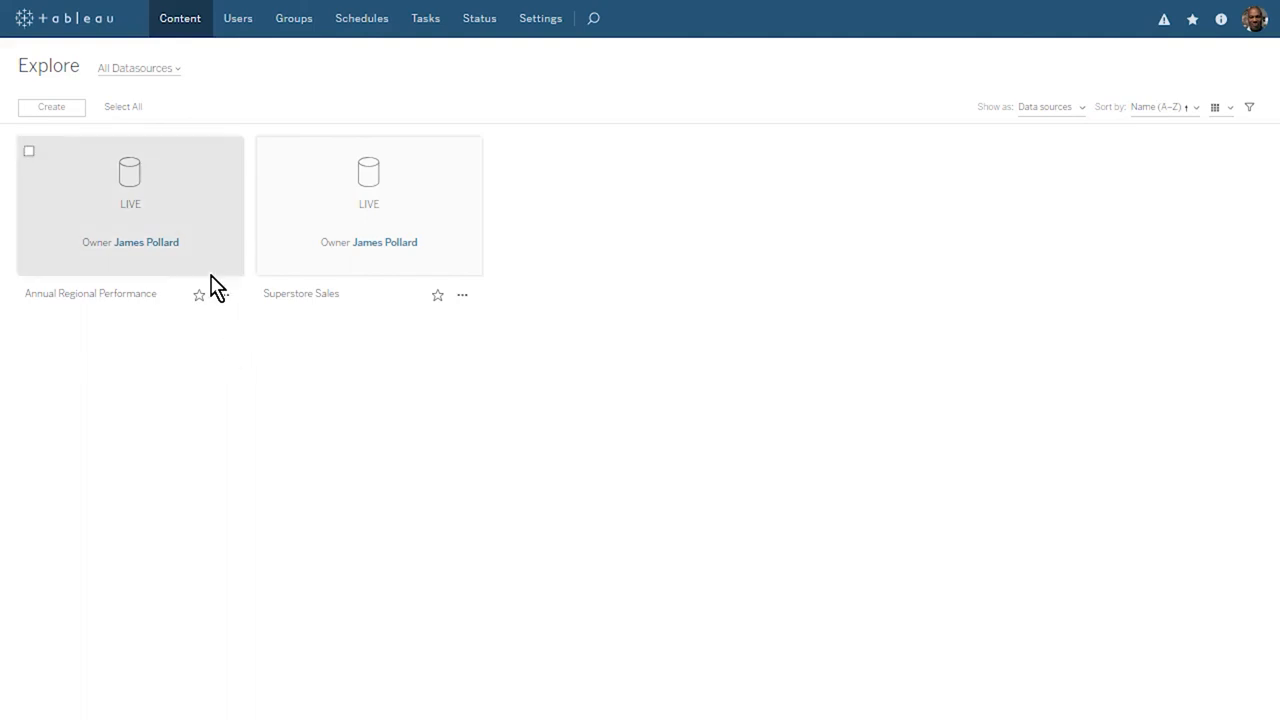
{"action": "left_click", "coordinate": [138, 68]}
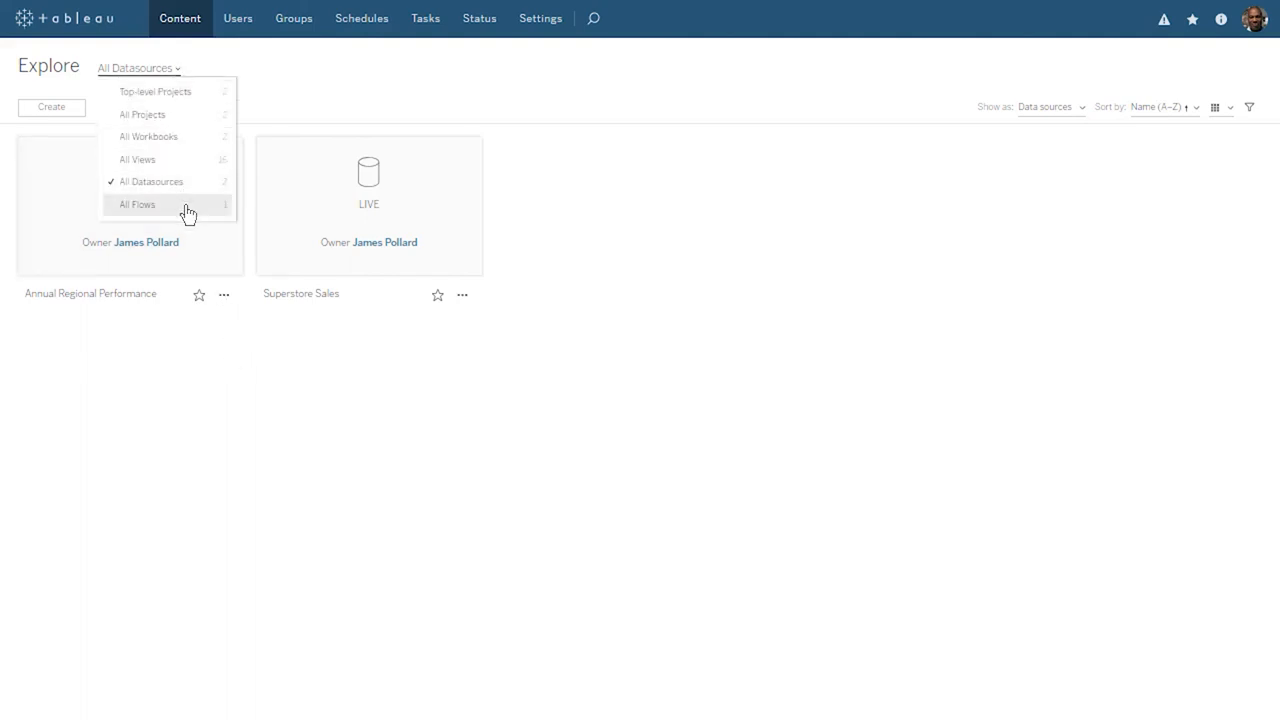
{"action": "left_click", "coordinate": [136, 204]}
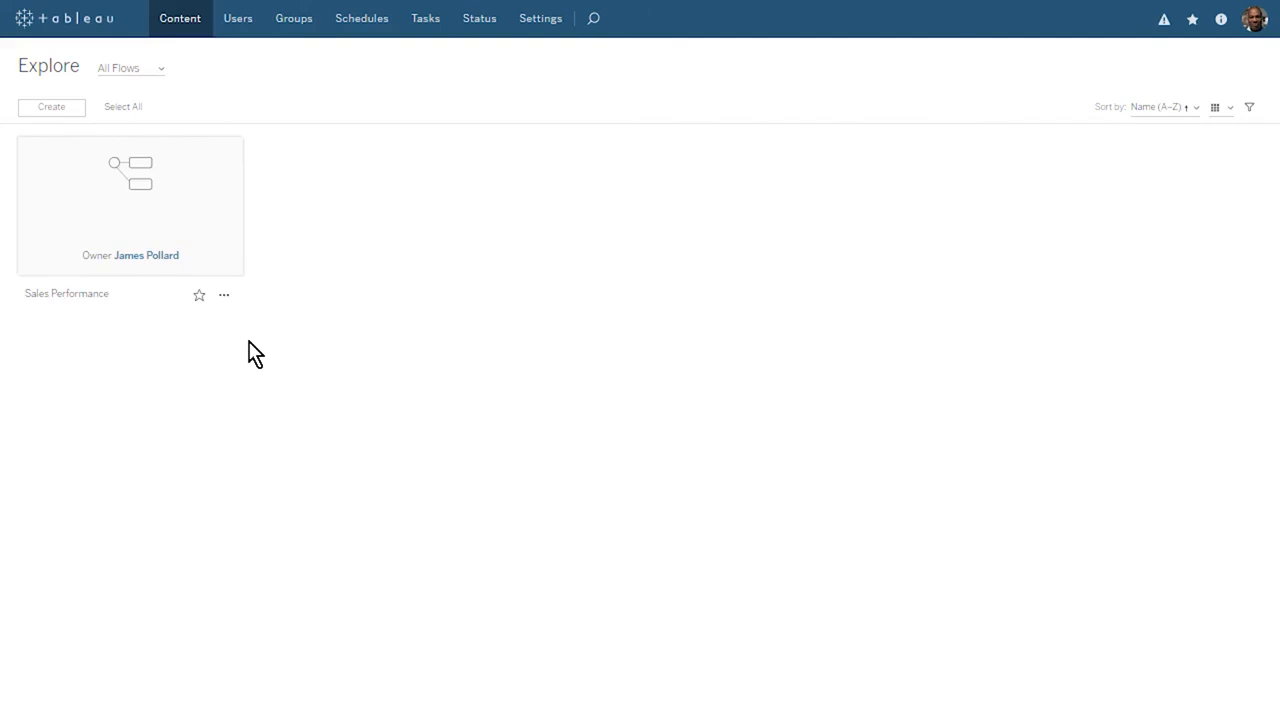
{"action": "left_click", "coordinate": [224, 296]}
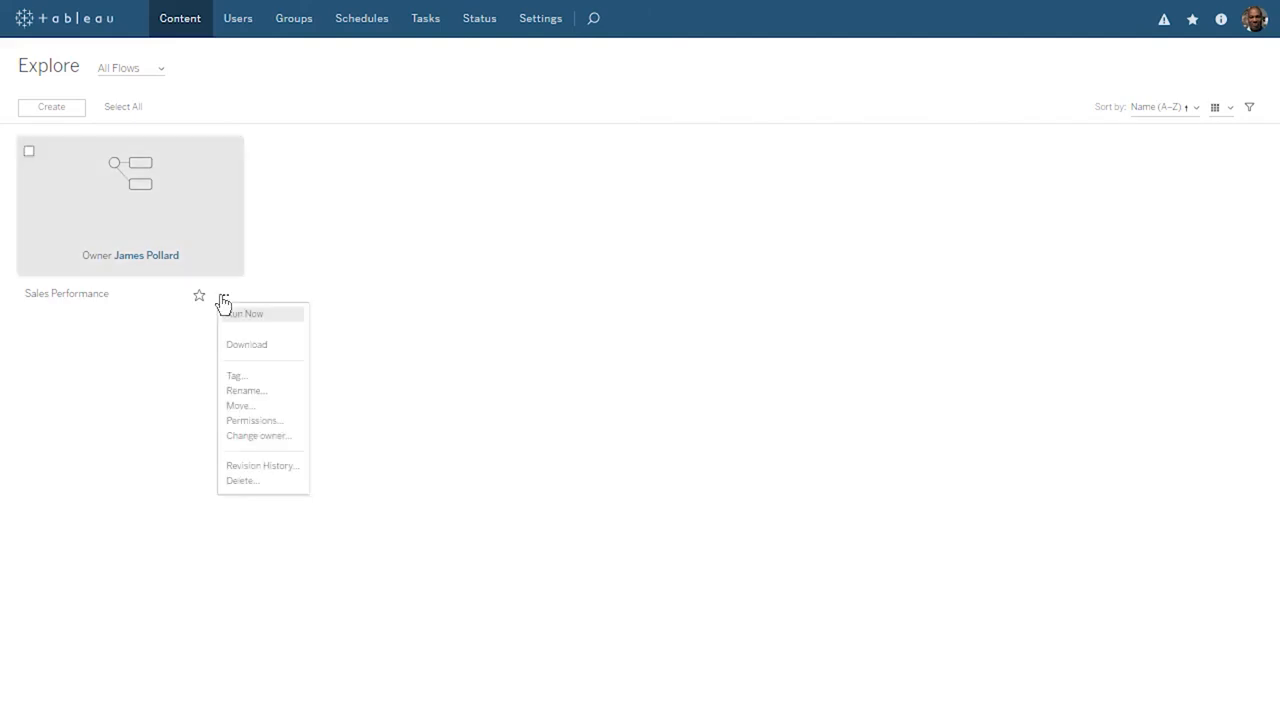
{"action": "left_click", "coordinate": [254, 420]}
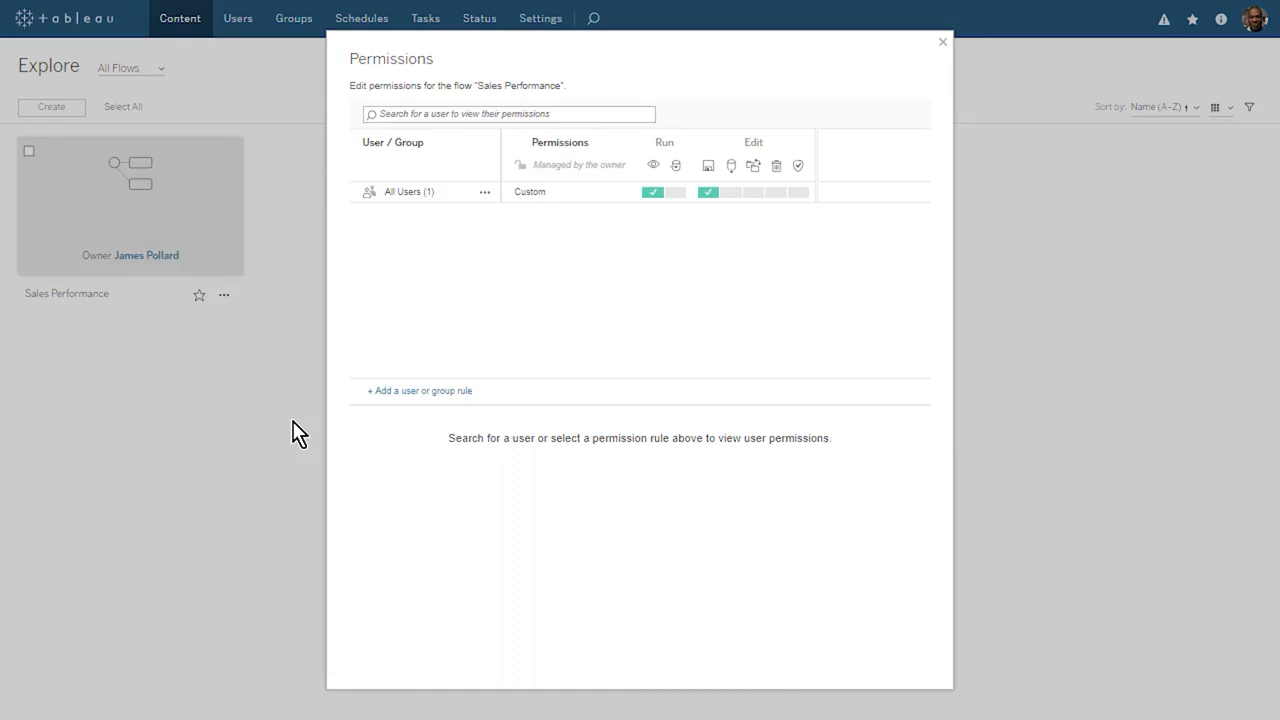
{"action": "mouse_move", "coordinate": [806, 142]}
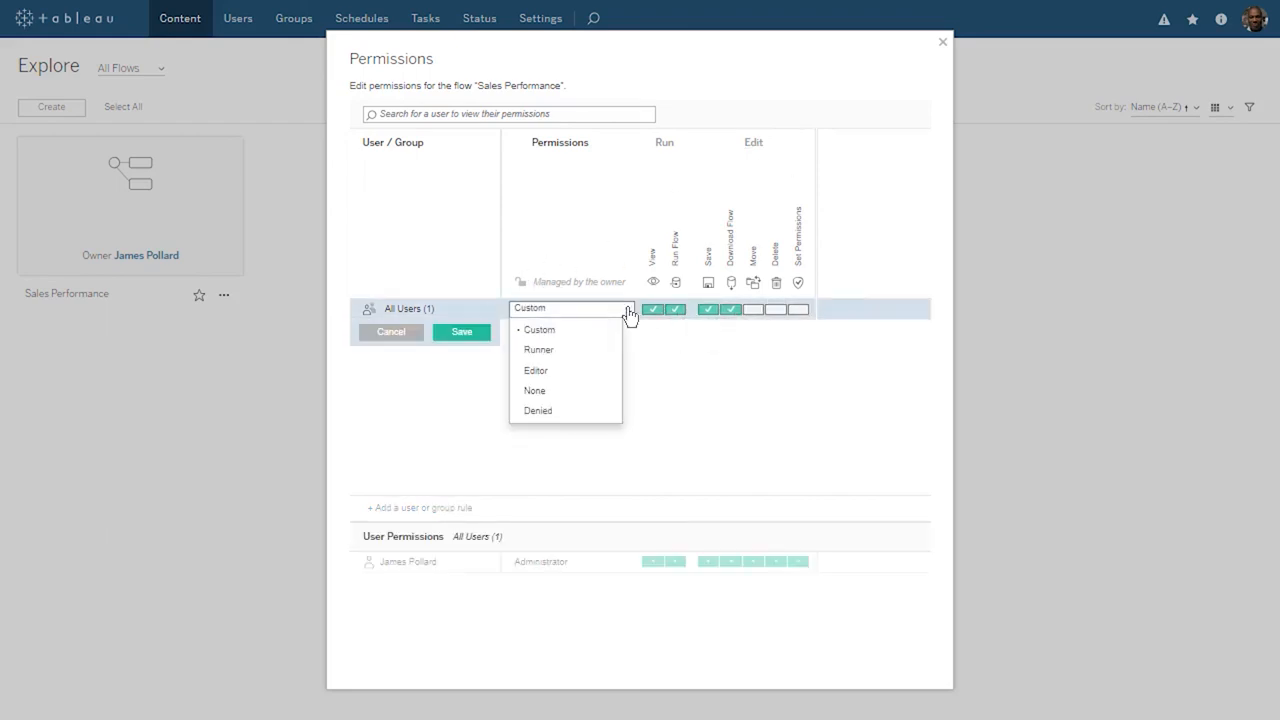
{"action": "left_click", "coordinate": [538, 348]}
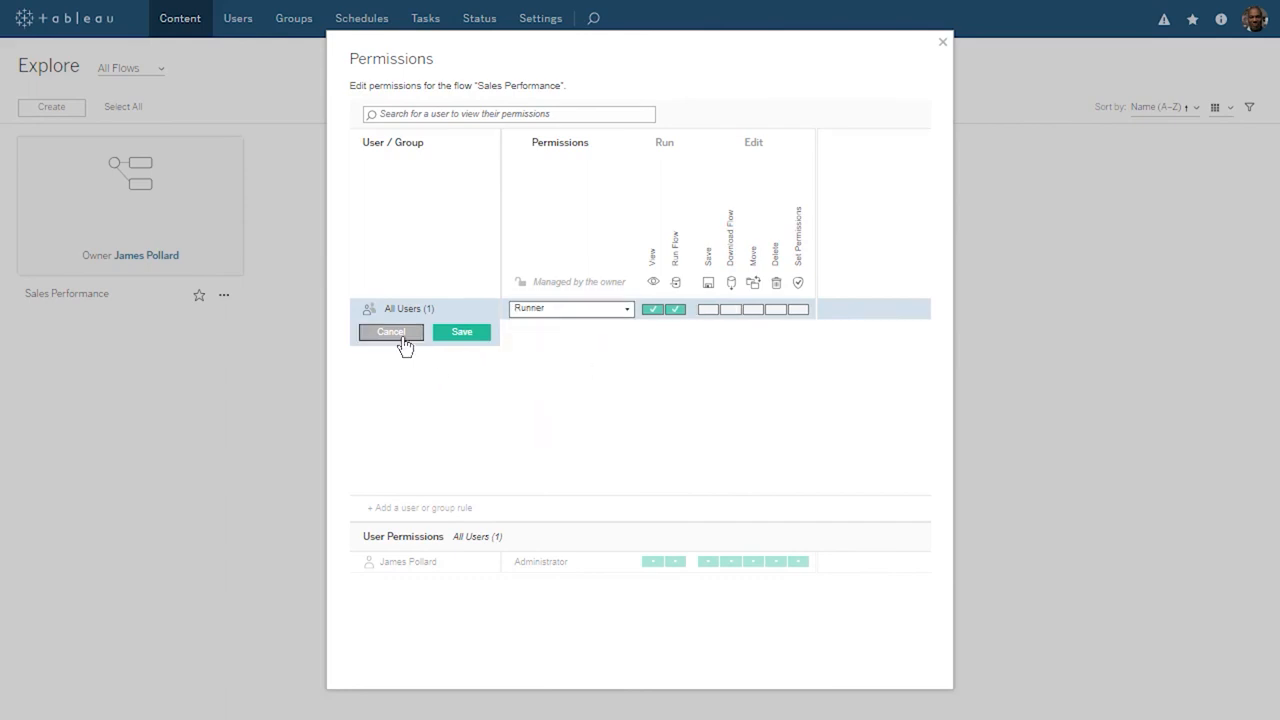
{"action": "left_click", "coordinate": [460, 332]}
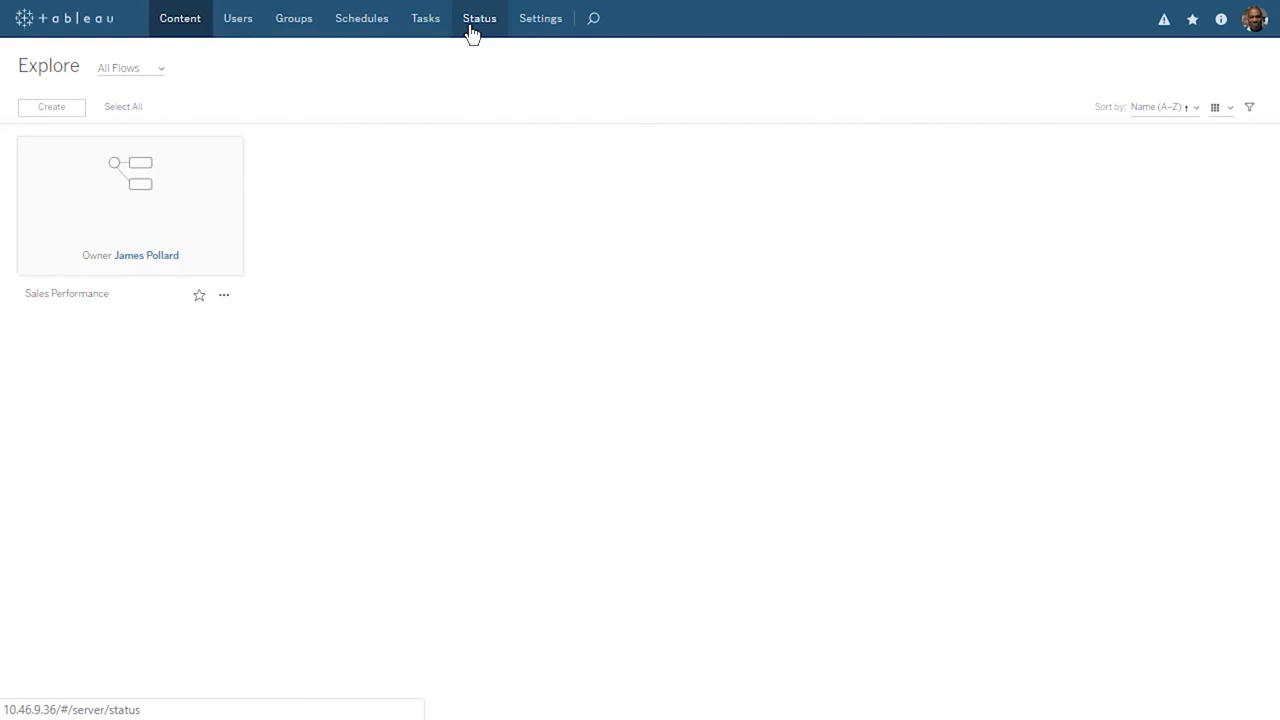
Step: From the Status page, show the Flow Performance History dashboard for the flow's runs
{"action": "left_click", "coordinate": [480, 18]}
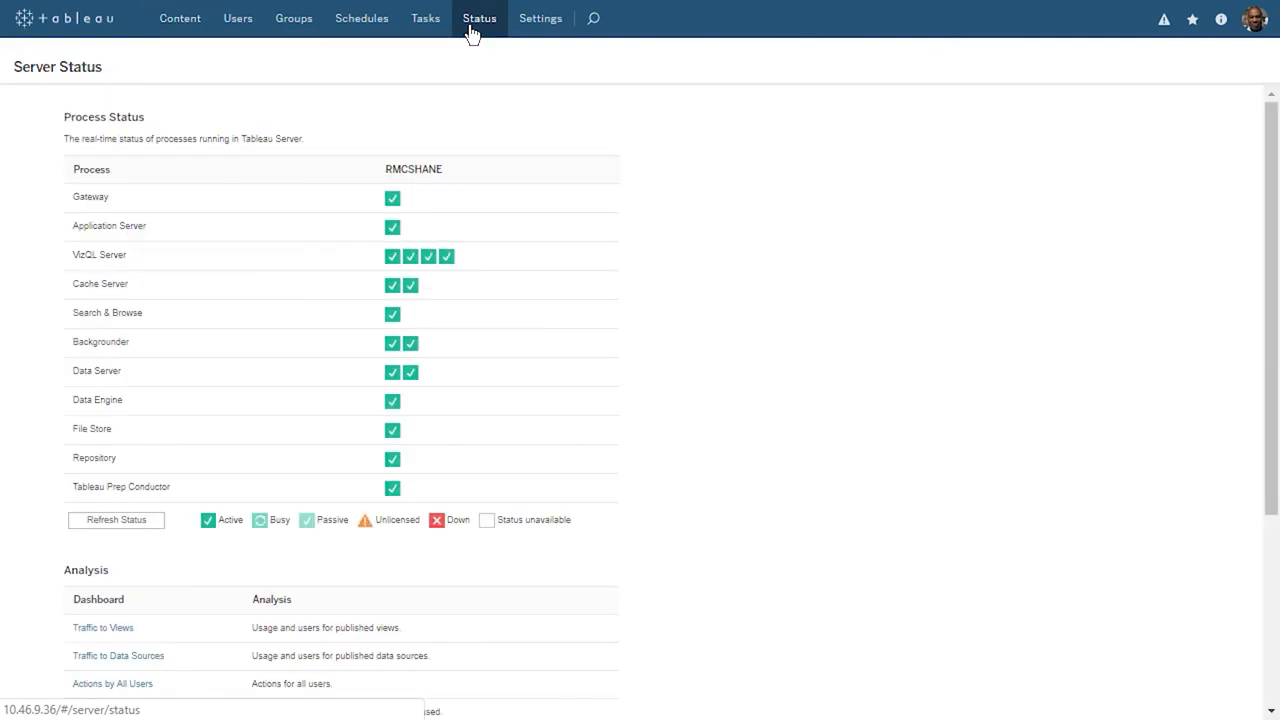
{"action": "scroll", "scroll_direction": "down", "scroll_amount": 3}
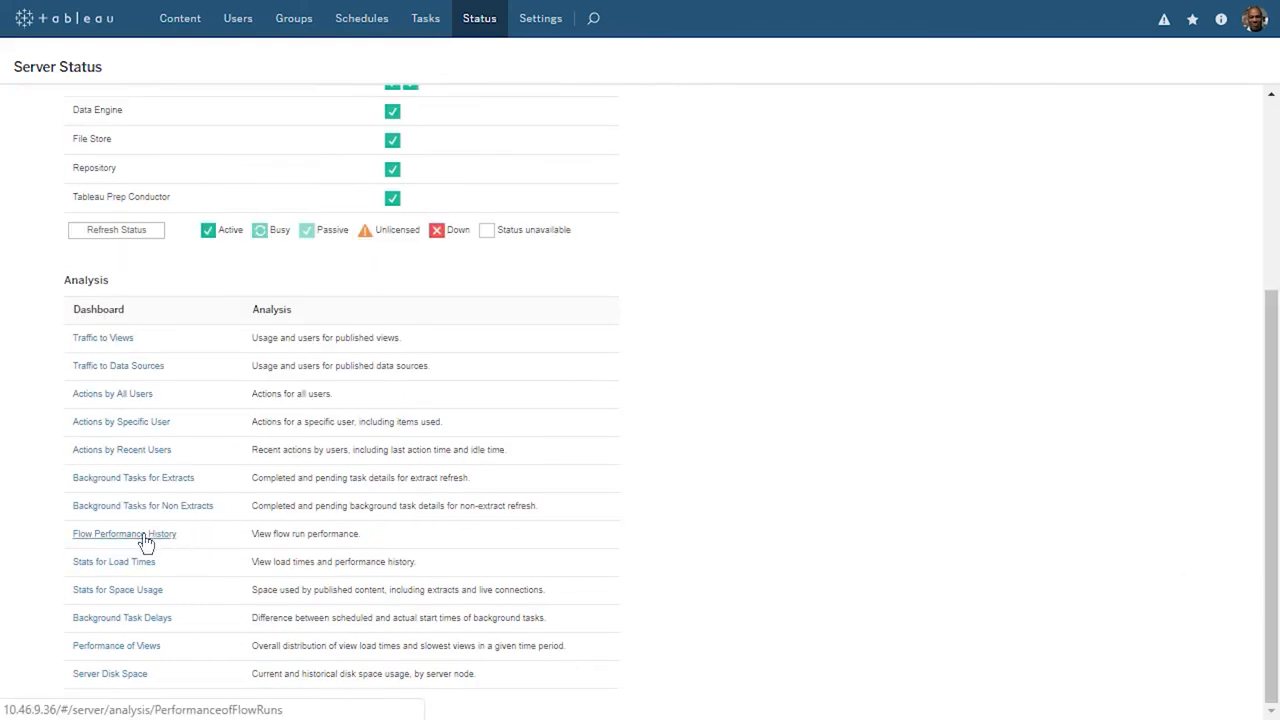
{"action": "left_click", "coordinate": [124, 532]}
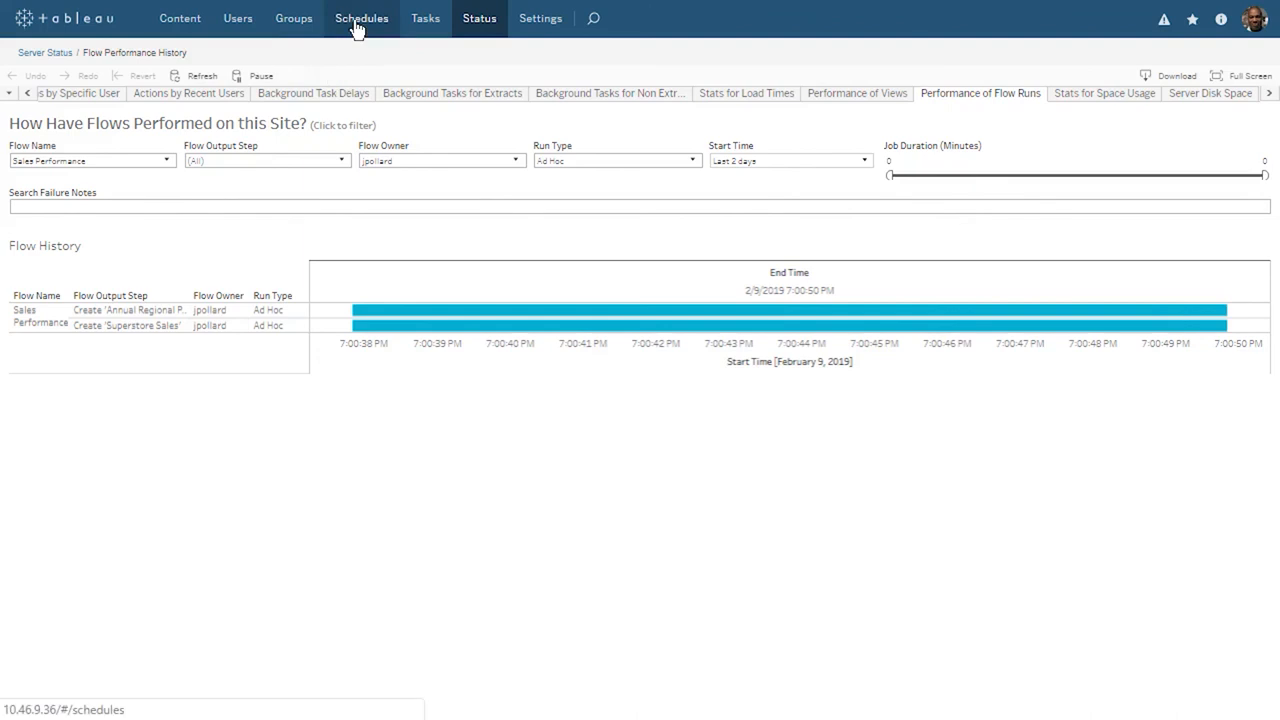
Step: Create a new flow schedule named Daily 7:00AM running daily at 7 AM
{"action": "left_click", "coordinate": [360, 18]}
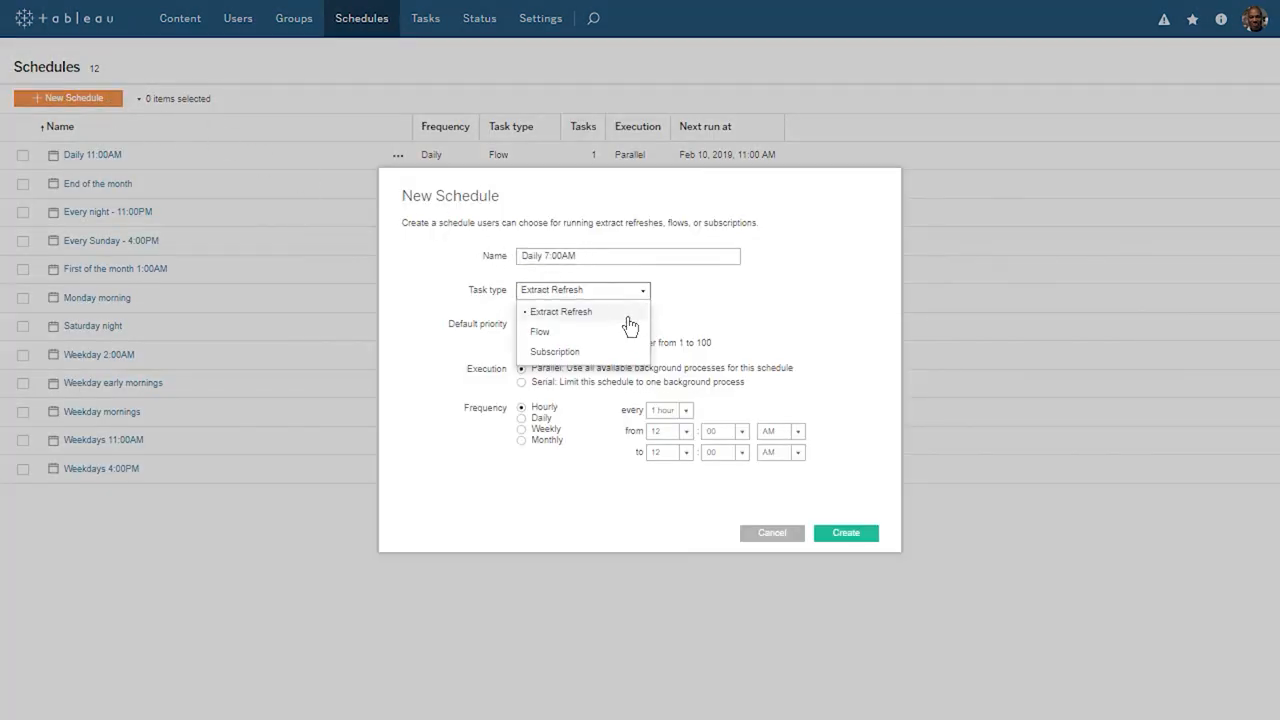
{"action": "left_click", "coordinate": [540, 332]}
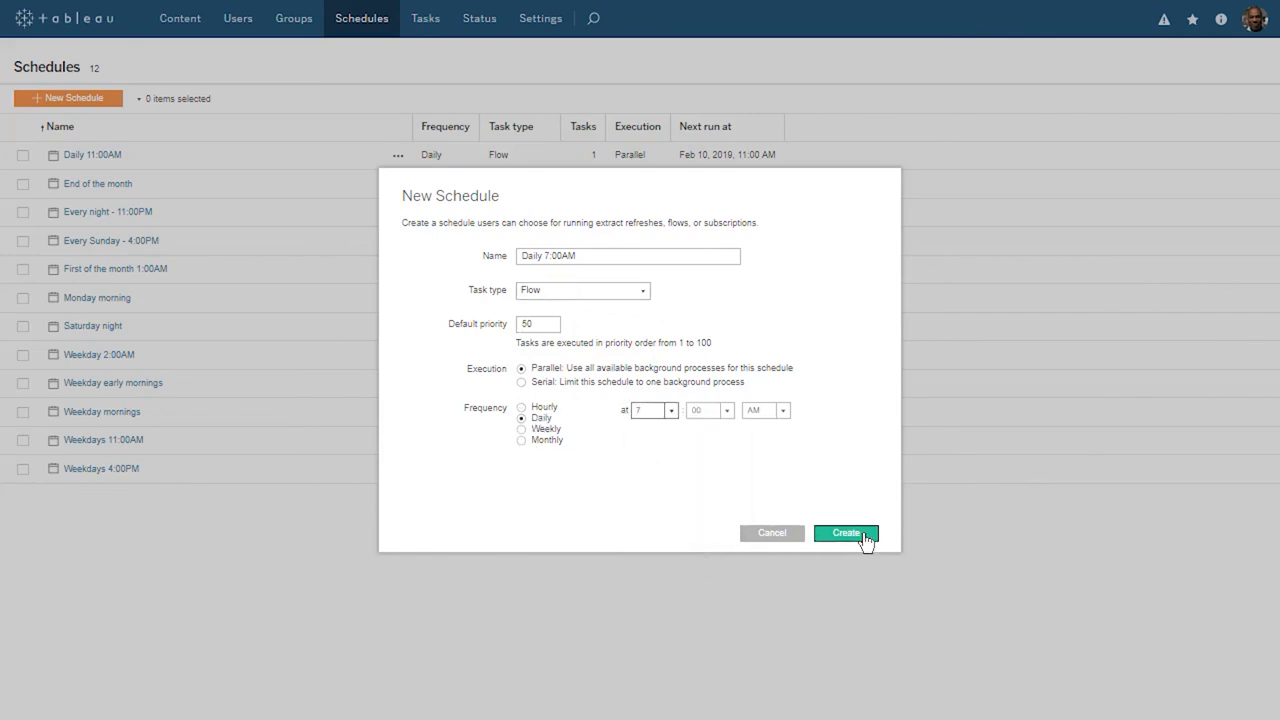
{"action": "left_click", "coordinate": [844, 532]}
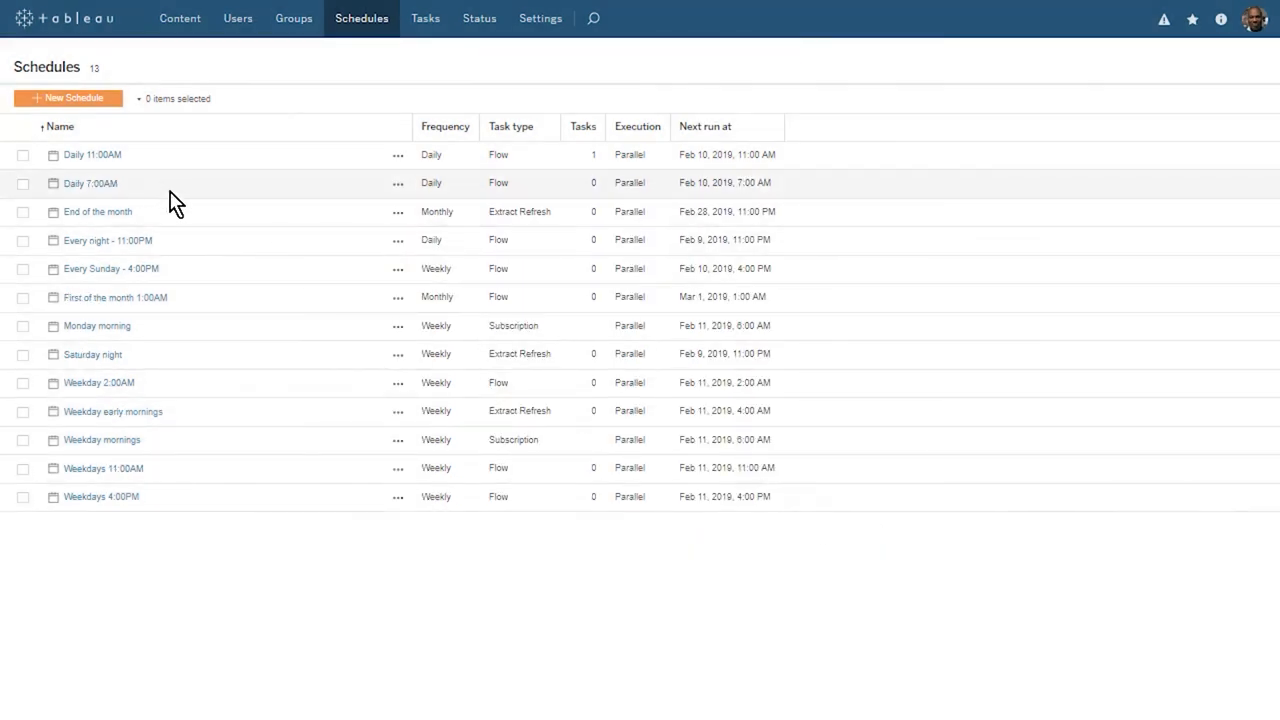